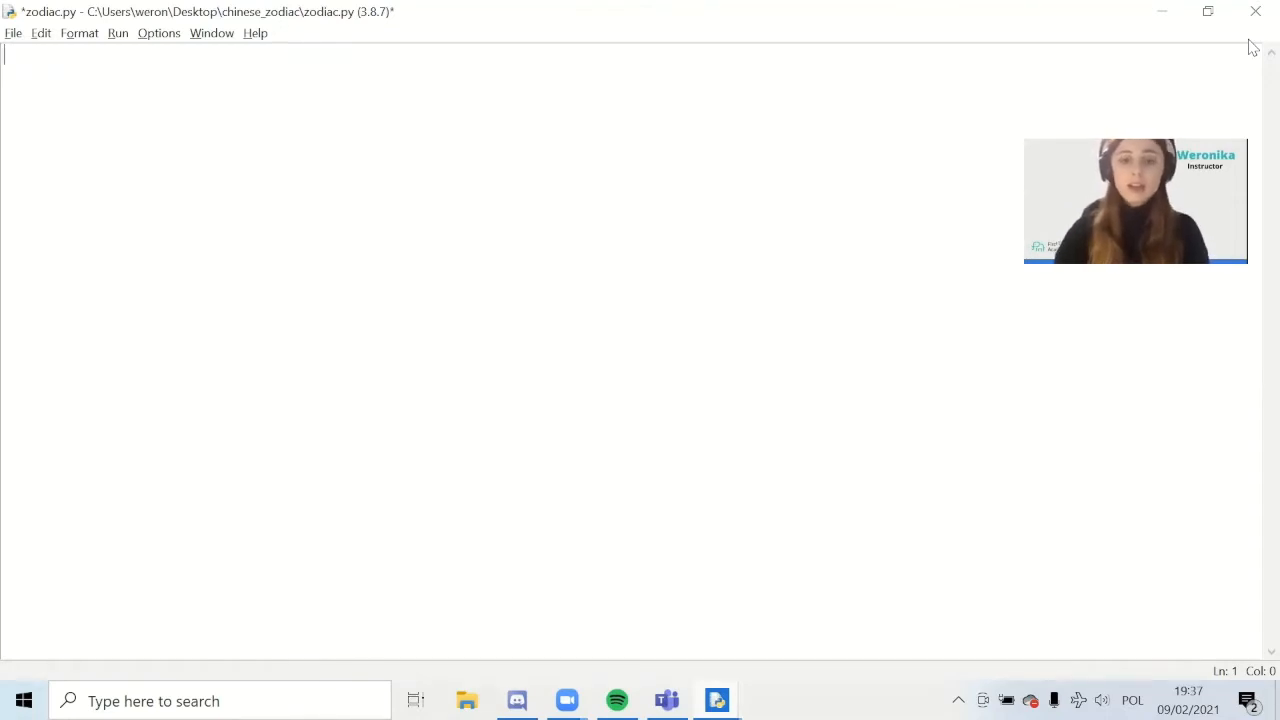
Step: Add 'from PIL import Image' at the top of zodiac.py
{"action": "type", "text": "from"}
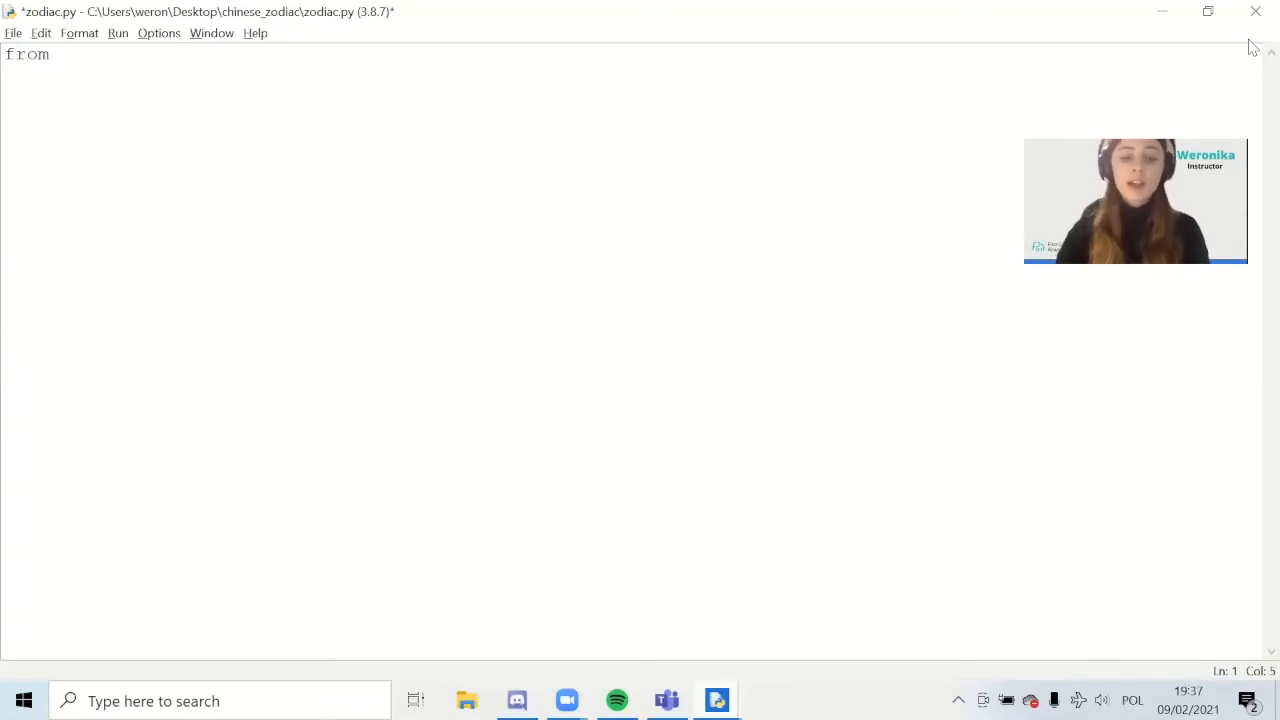
{"action": "type", "text": "PIL"}
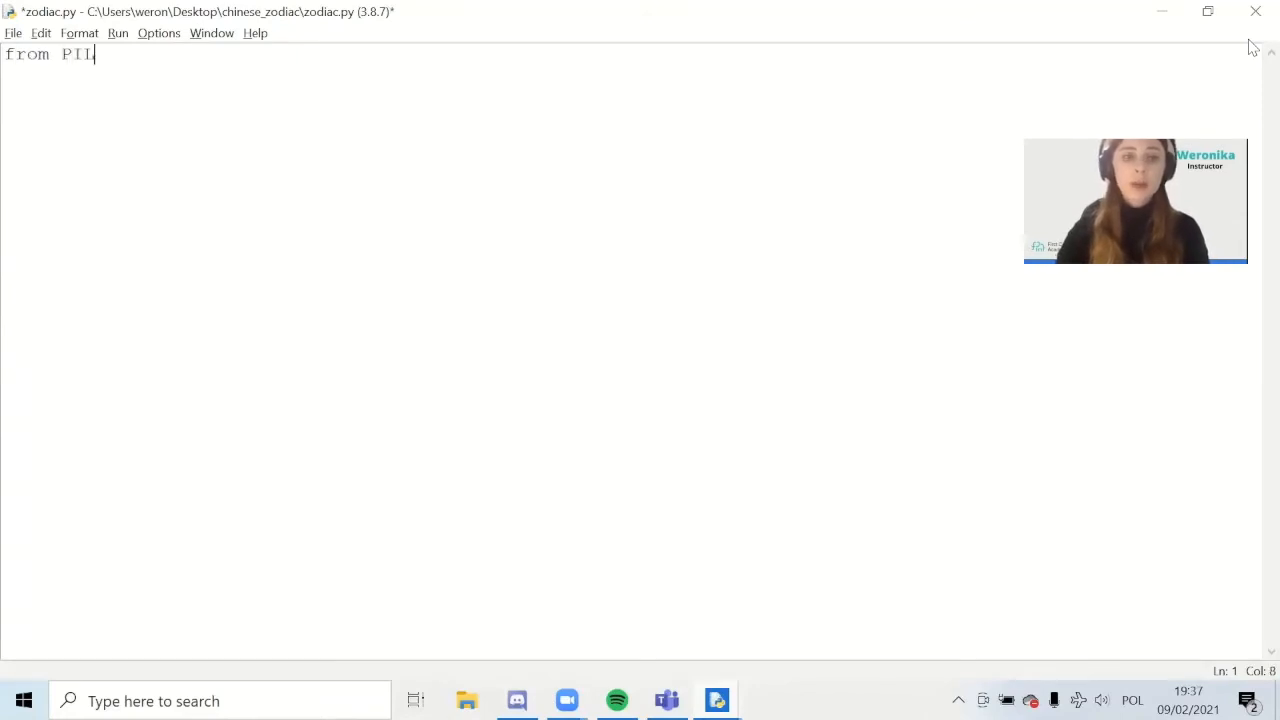
{"action": "type", "text": "im"}
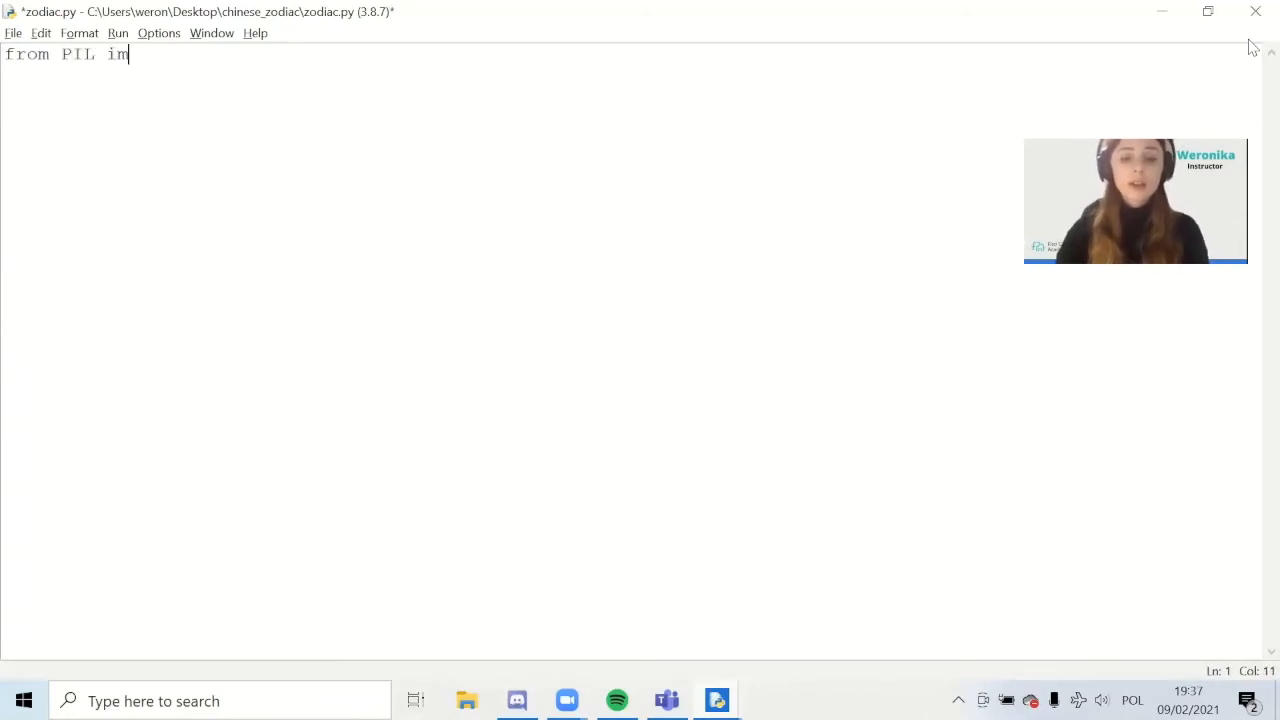
{"action": "type", "text": "port"}
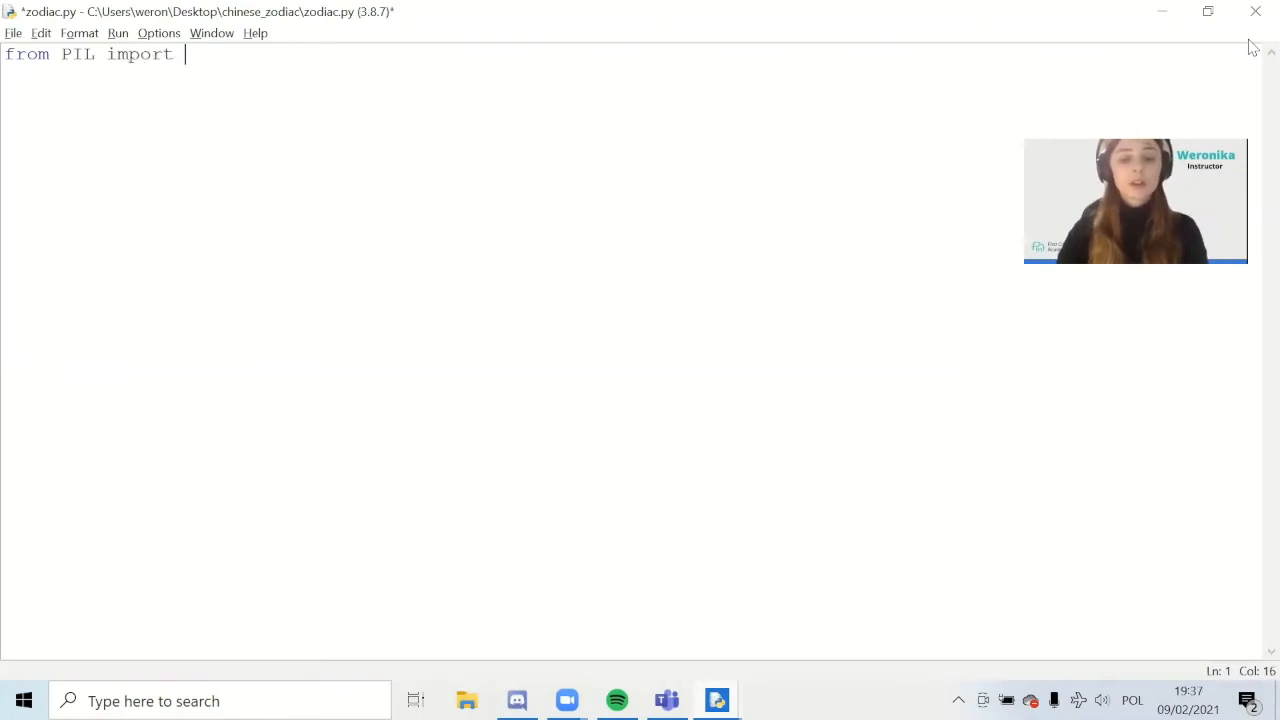
{"action": "type", "text": "Image"}
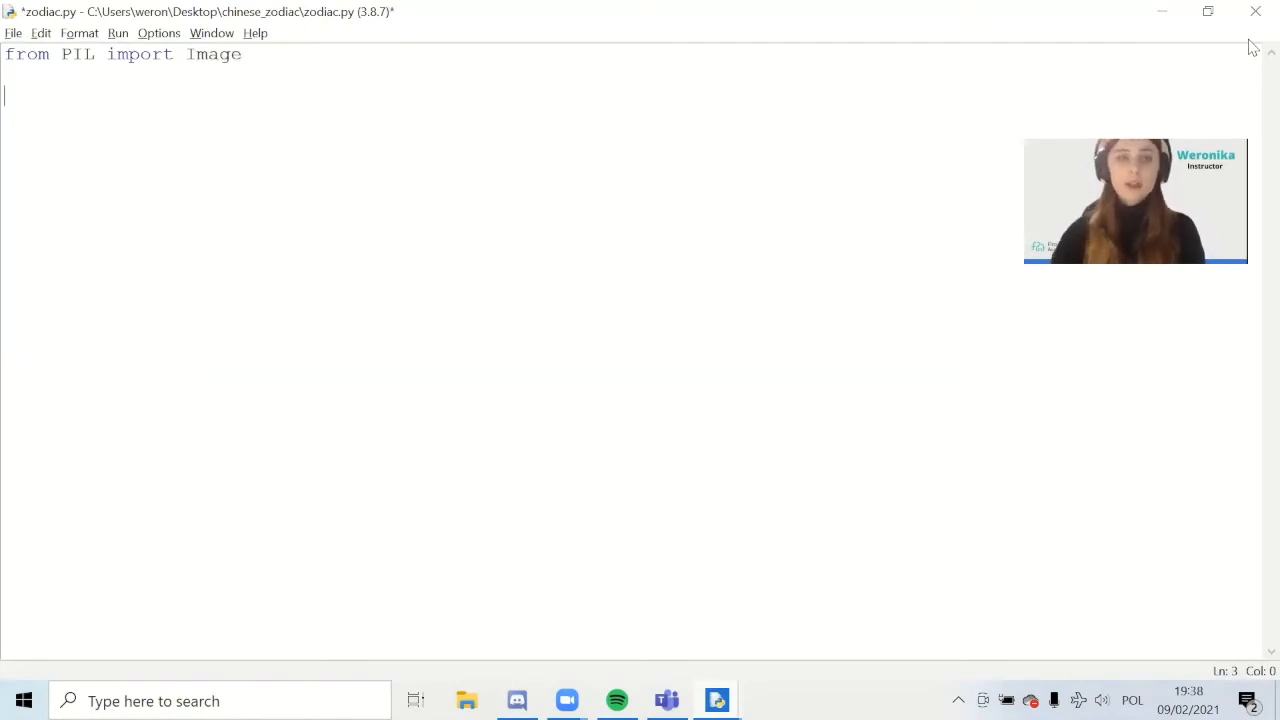
Step: Store the answer to input("What is your name?") in name
{"action": "type", "text": "name"}
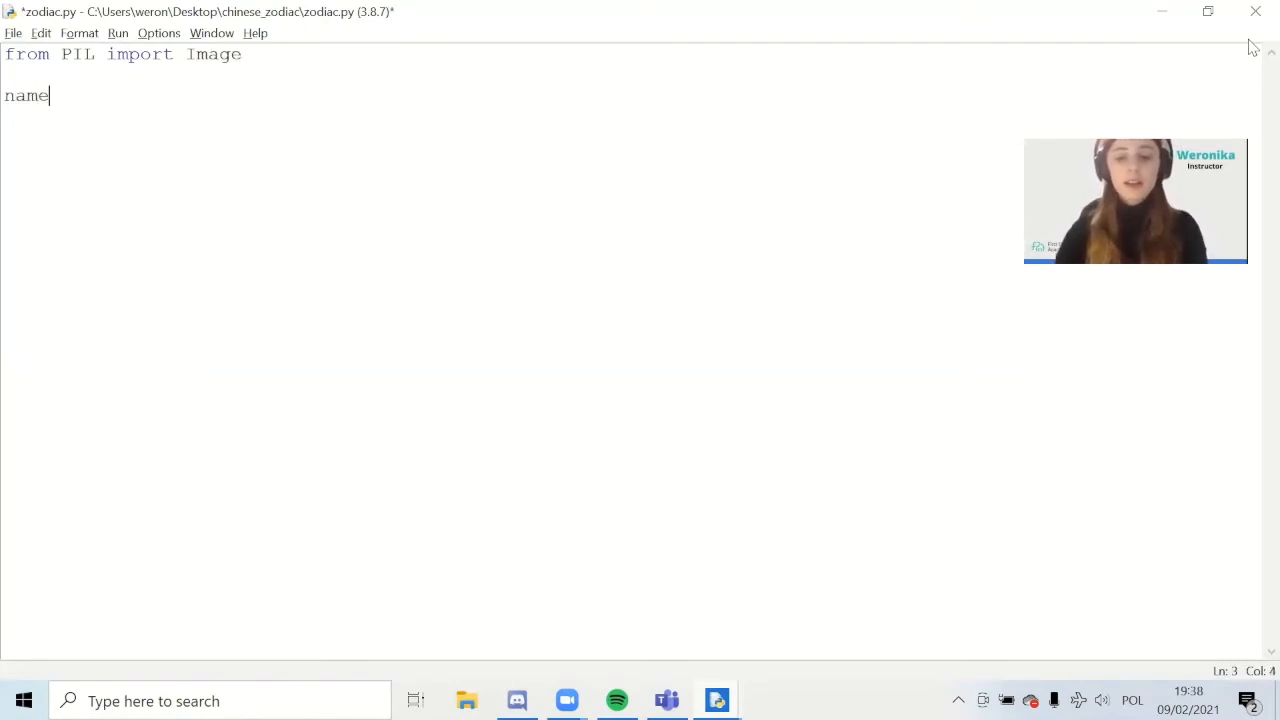
{"action": "type", "text": "= inp"}
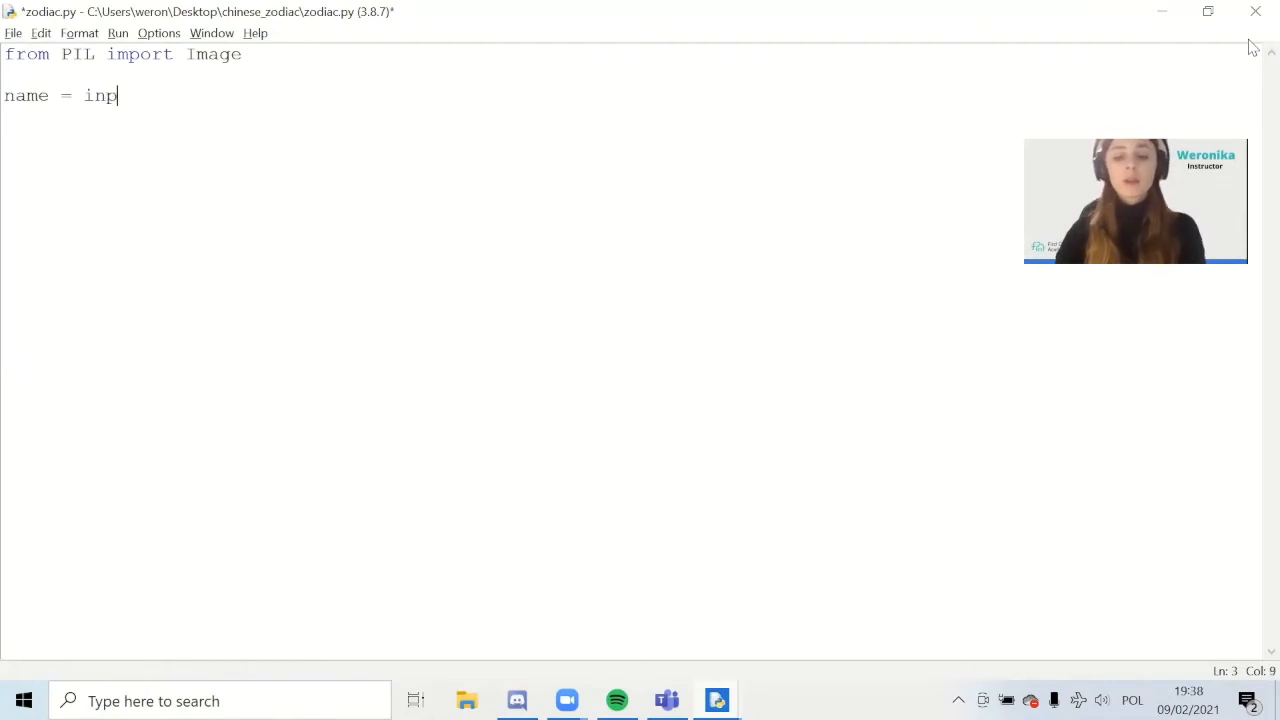
{"action": "type", "text": "ut()"}
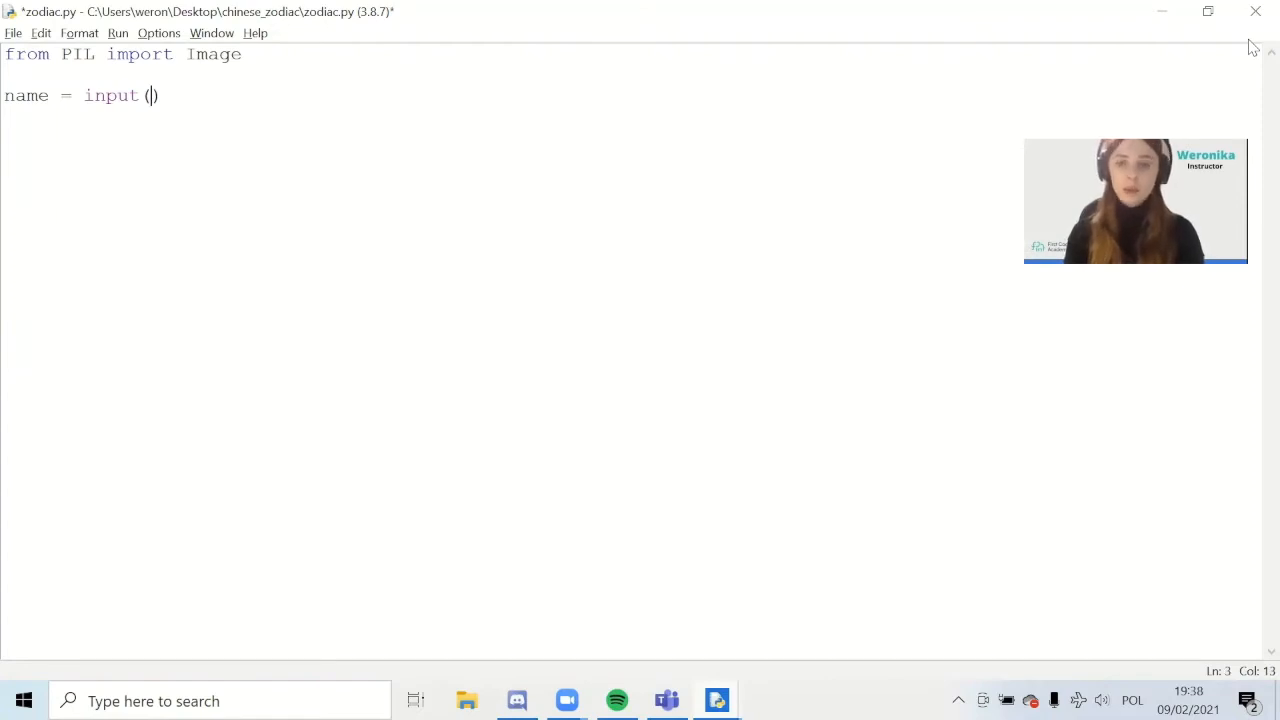
{"action": "type", "text": "\""}
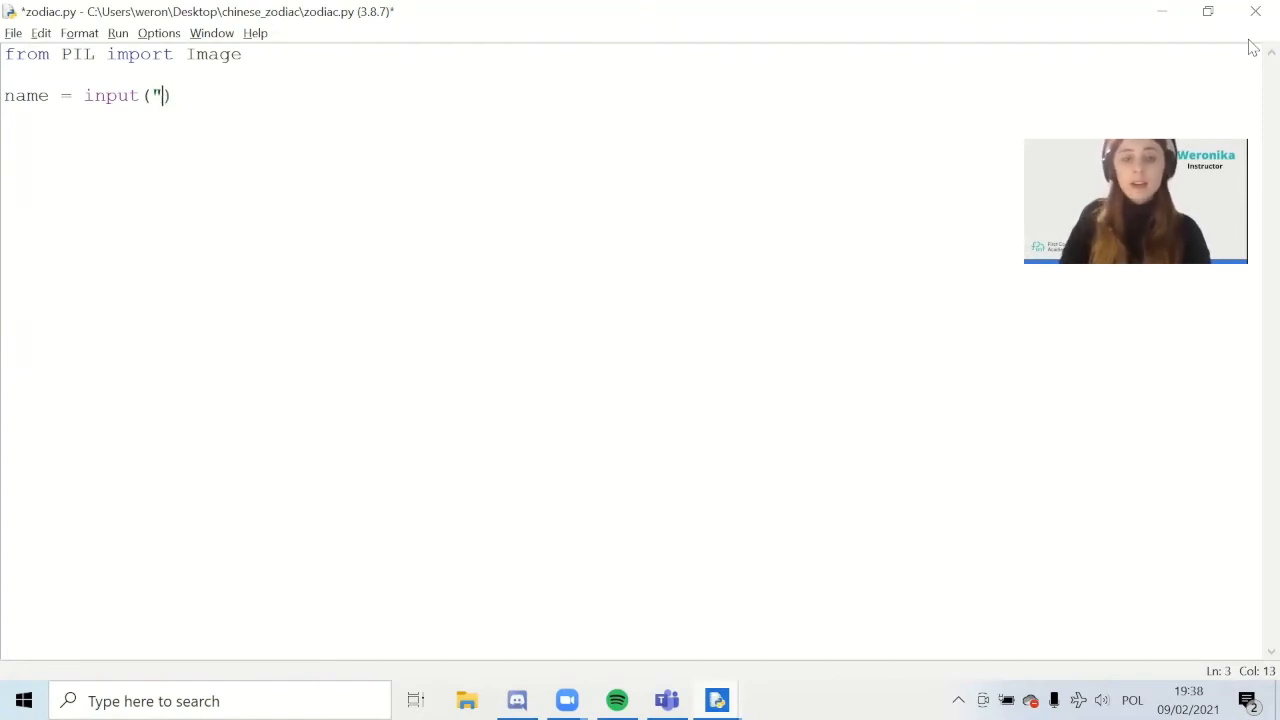
{"action": "type", "text": "\""}
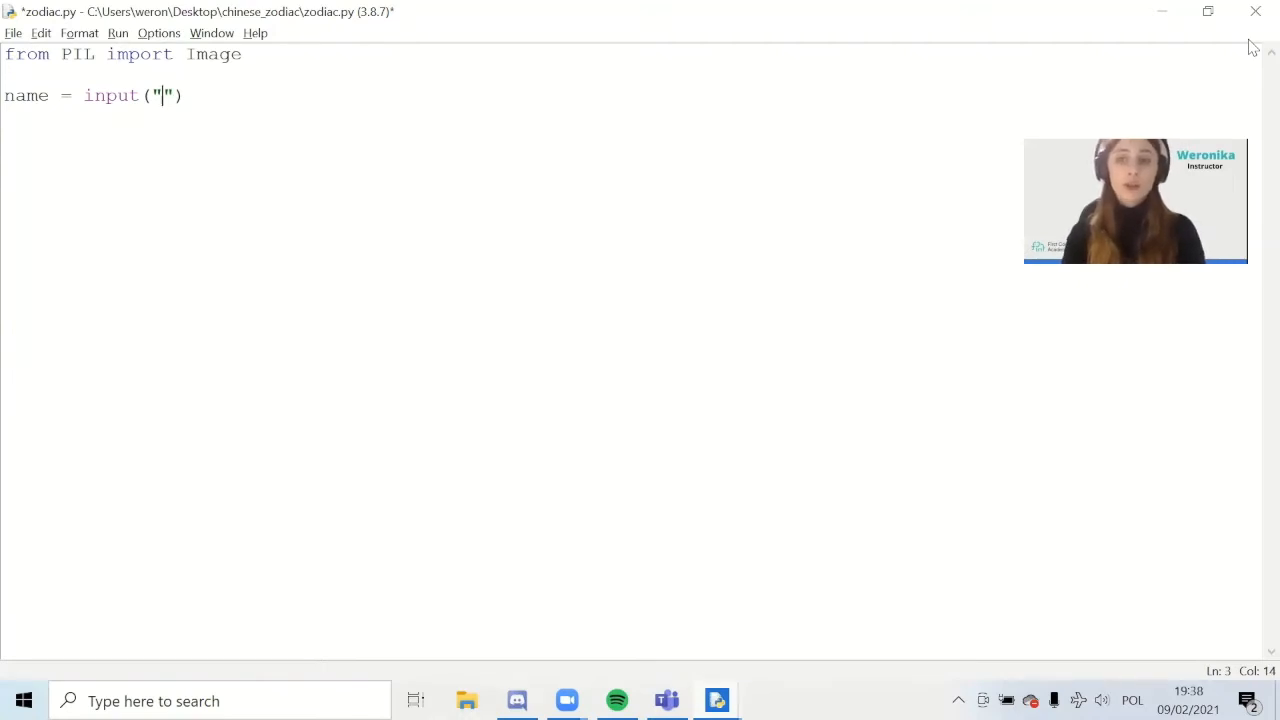
{"action": "type", "text": "Wha"}
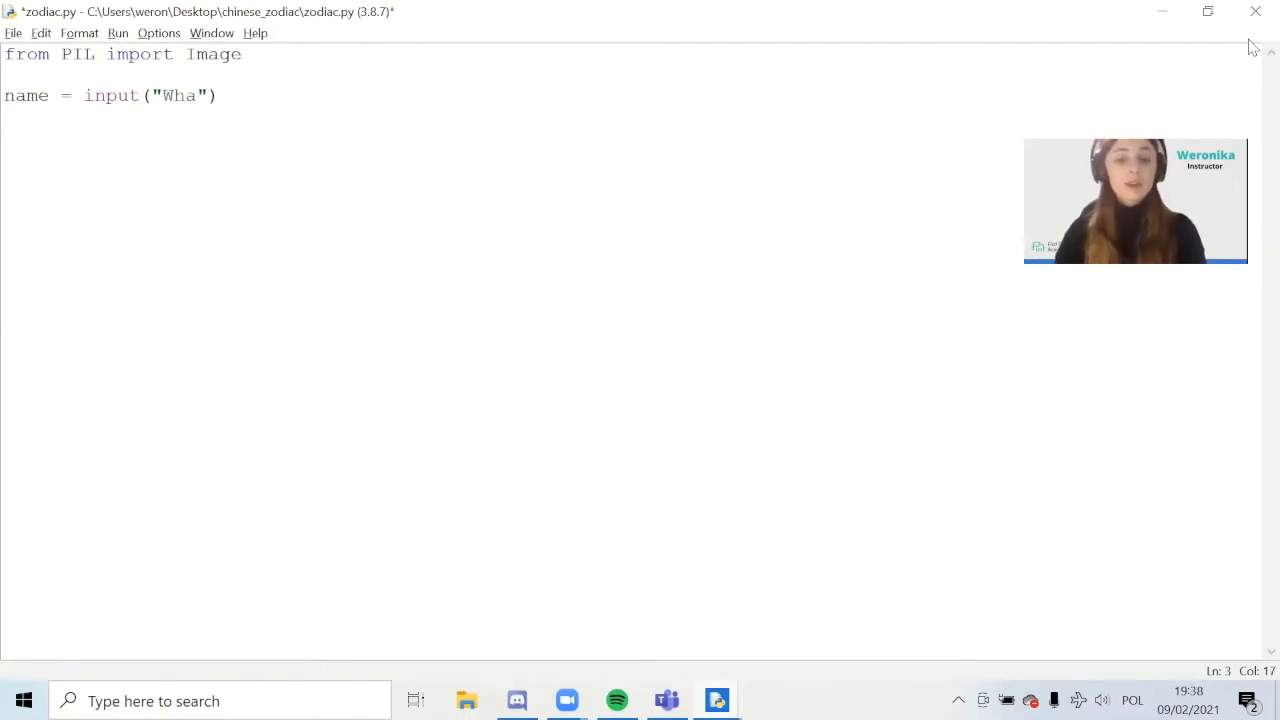
{"action": "type", "text": "t is"}
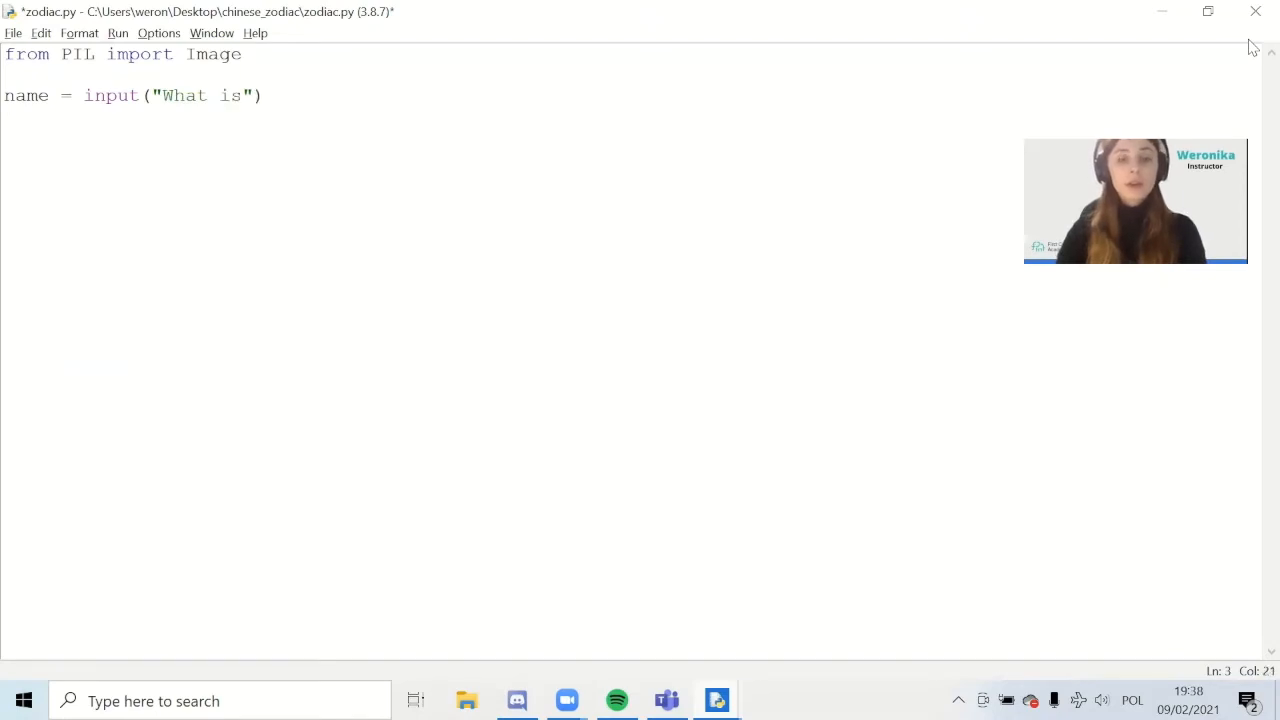
{"action": "type", "text": "your"}
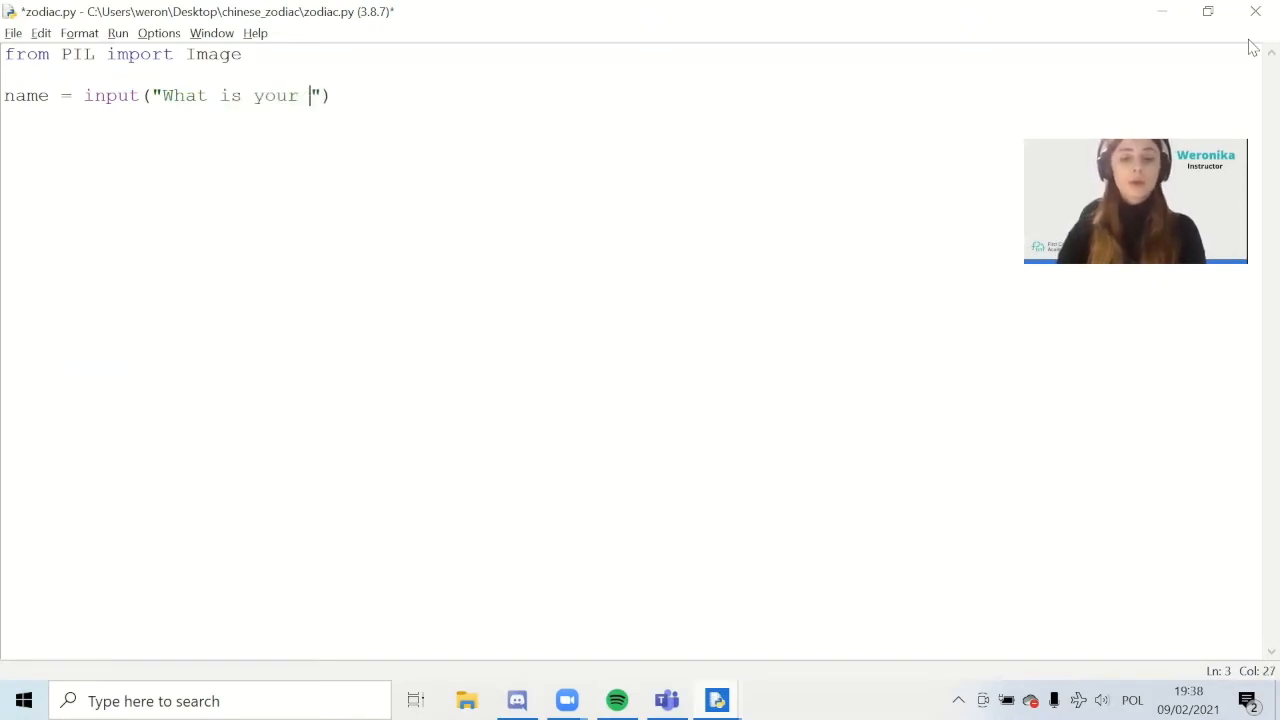
{"action": "type", "text": "name?"}
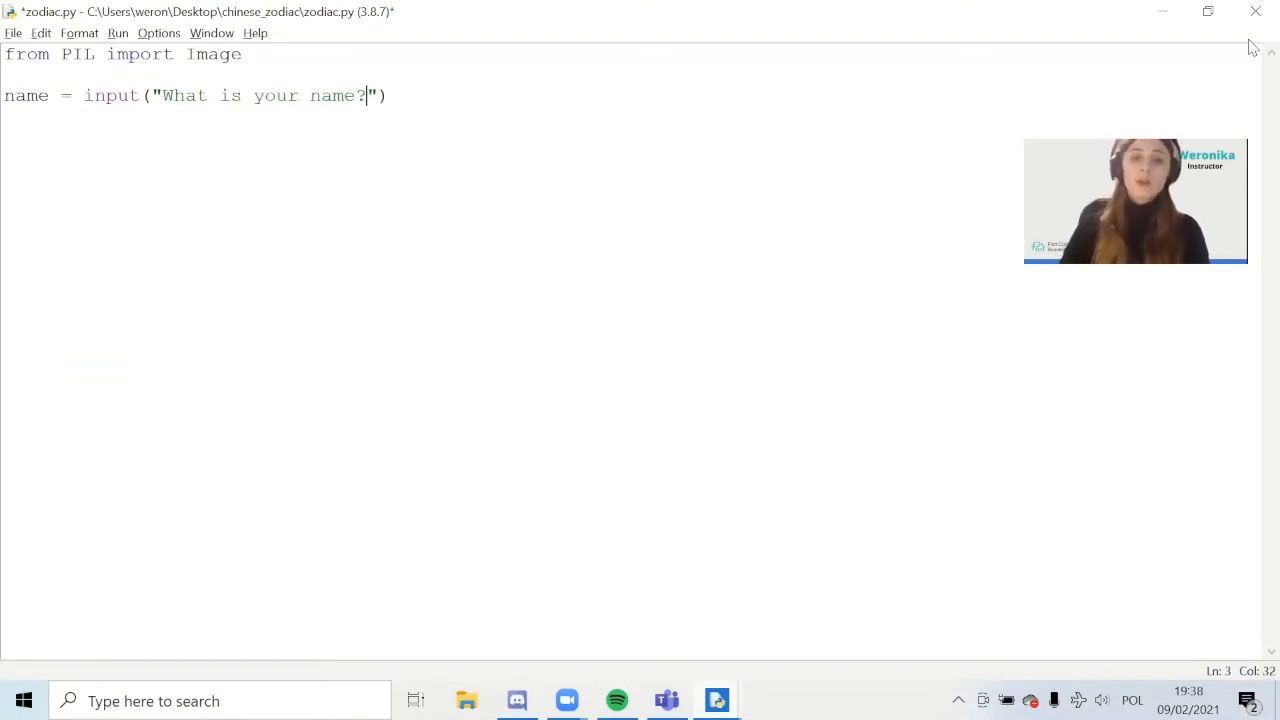
{"action": "key", "text": "Home"}
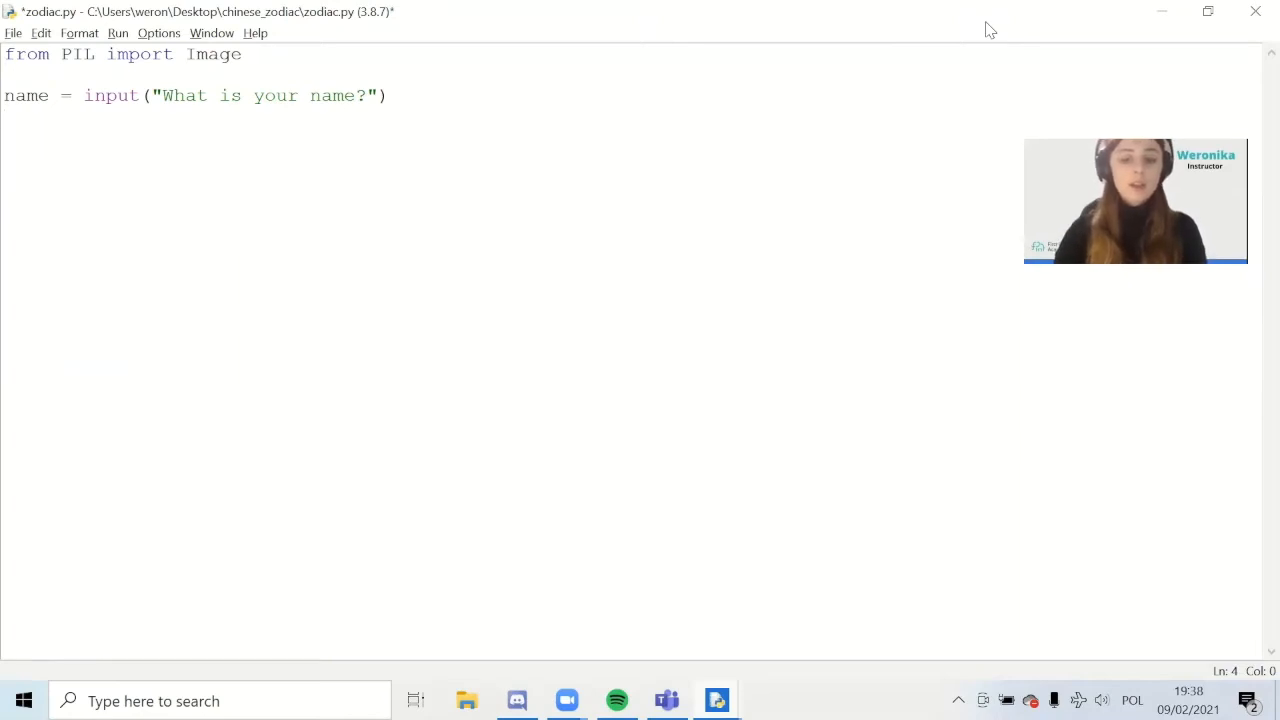
Step: Store the answer to input("What is your birth year?") in year
{"action": "type", "text": "year"}
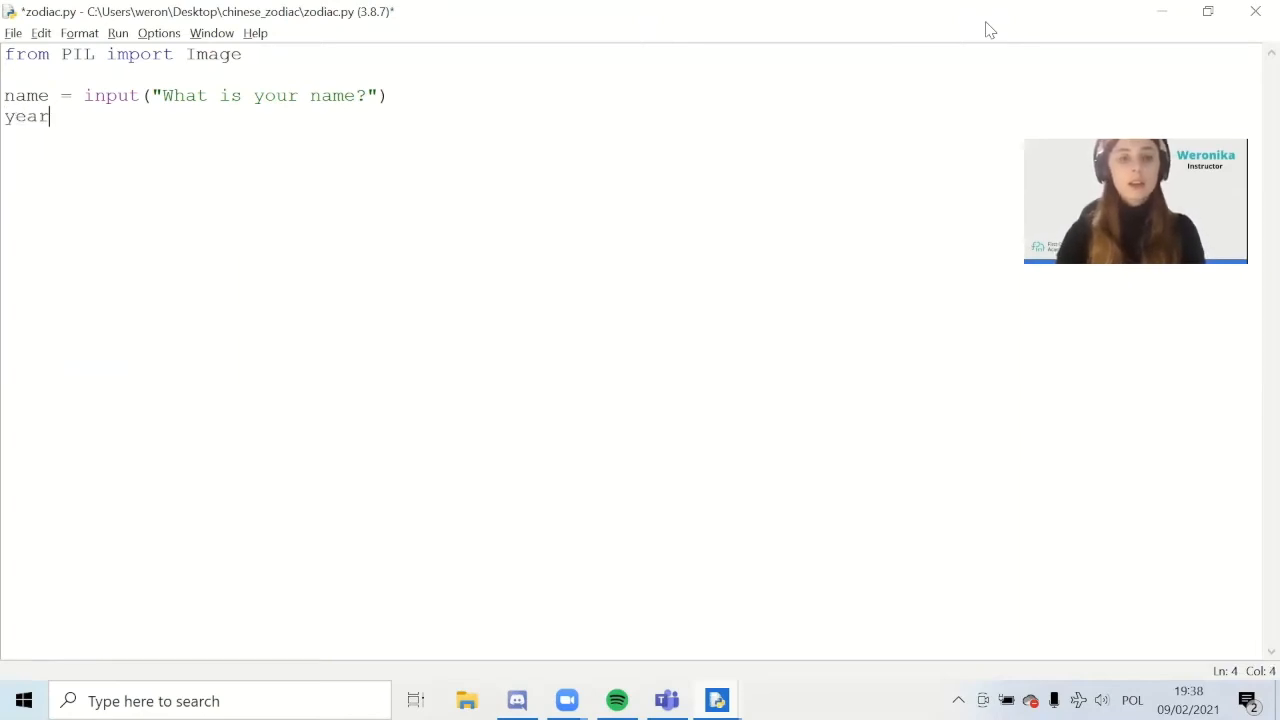
{"action": "type", "text": "= inpu"}
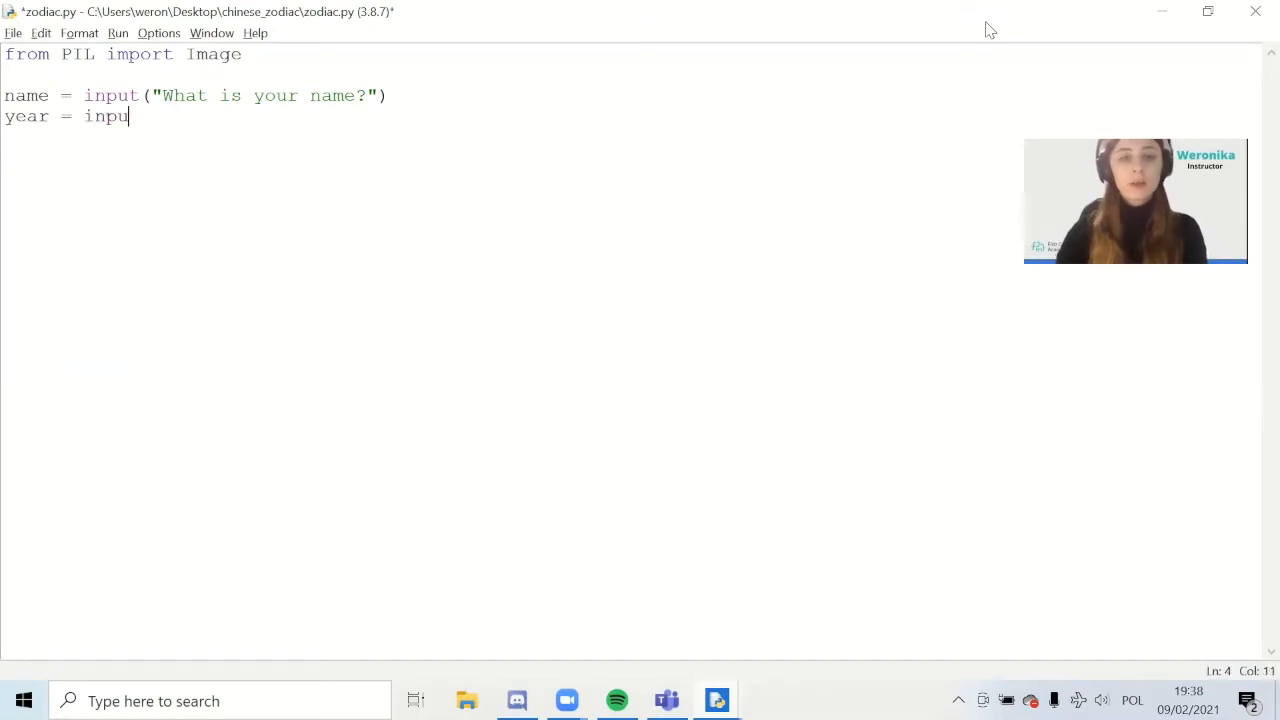
{"action": "type", "text": "t(\""}
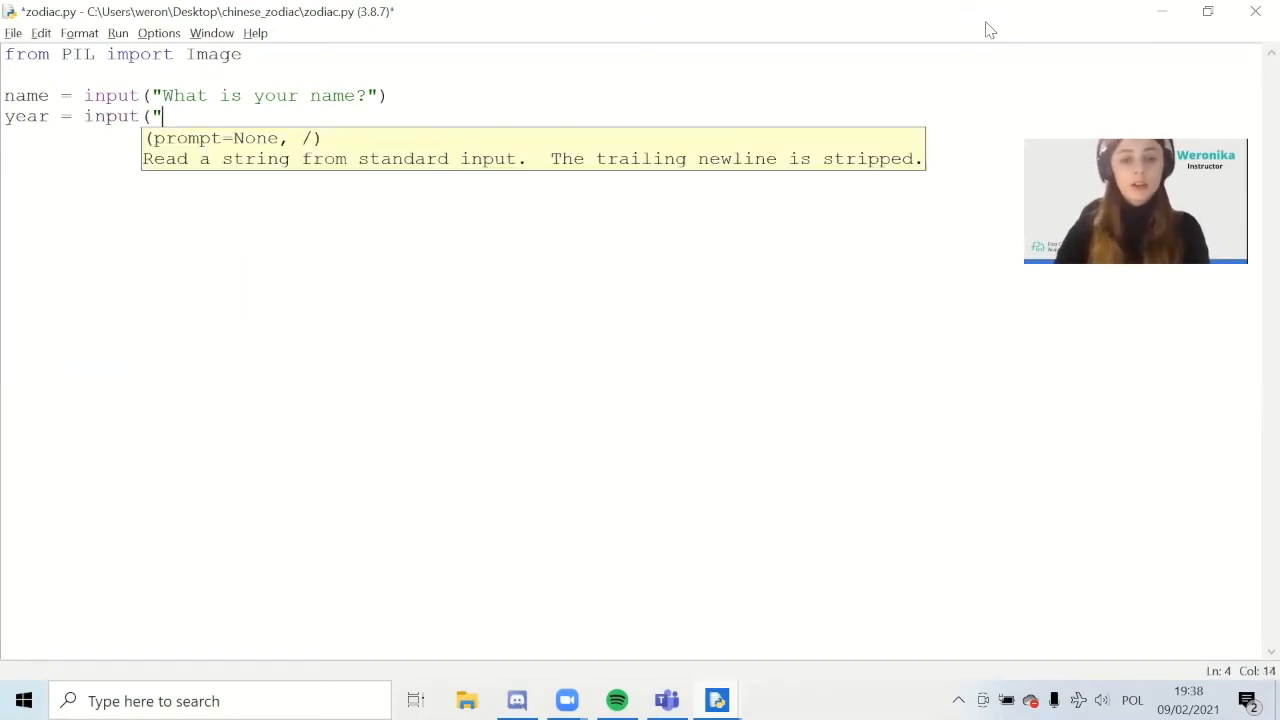
{"action": "type", "text": "What is y"}
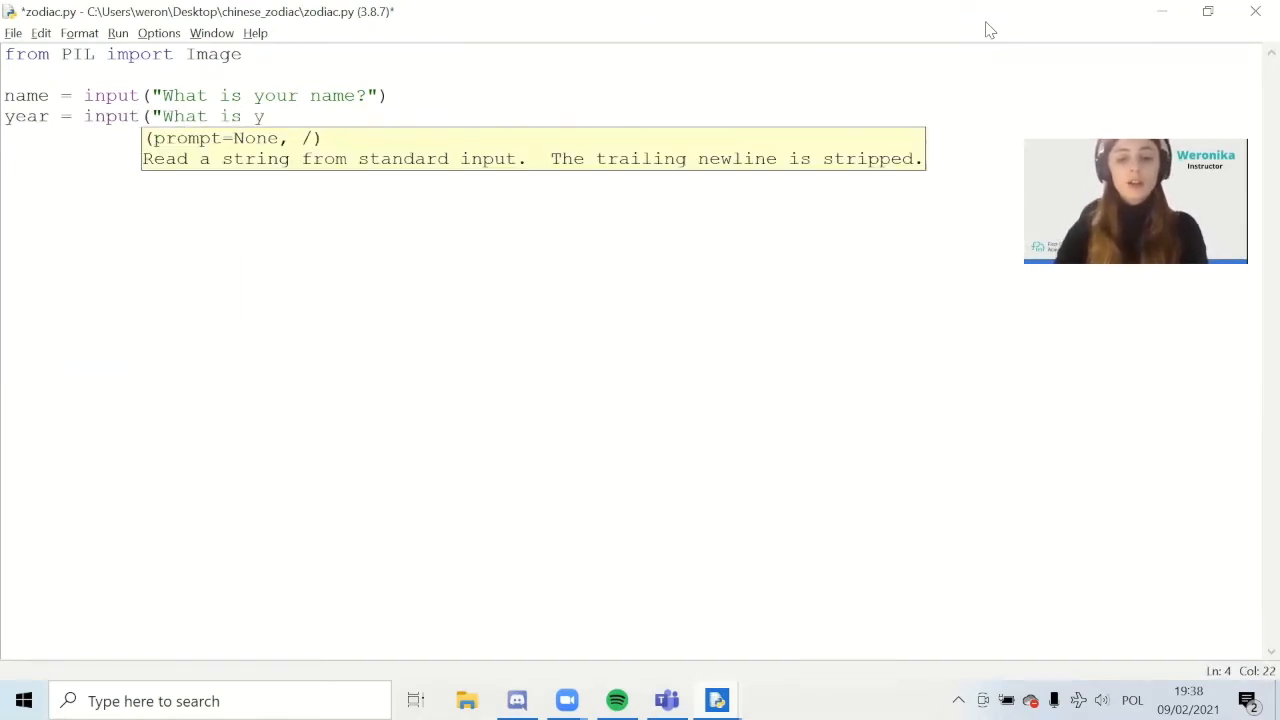
{"action": "type", "text": "our birth"}
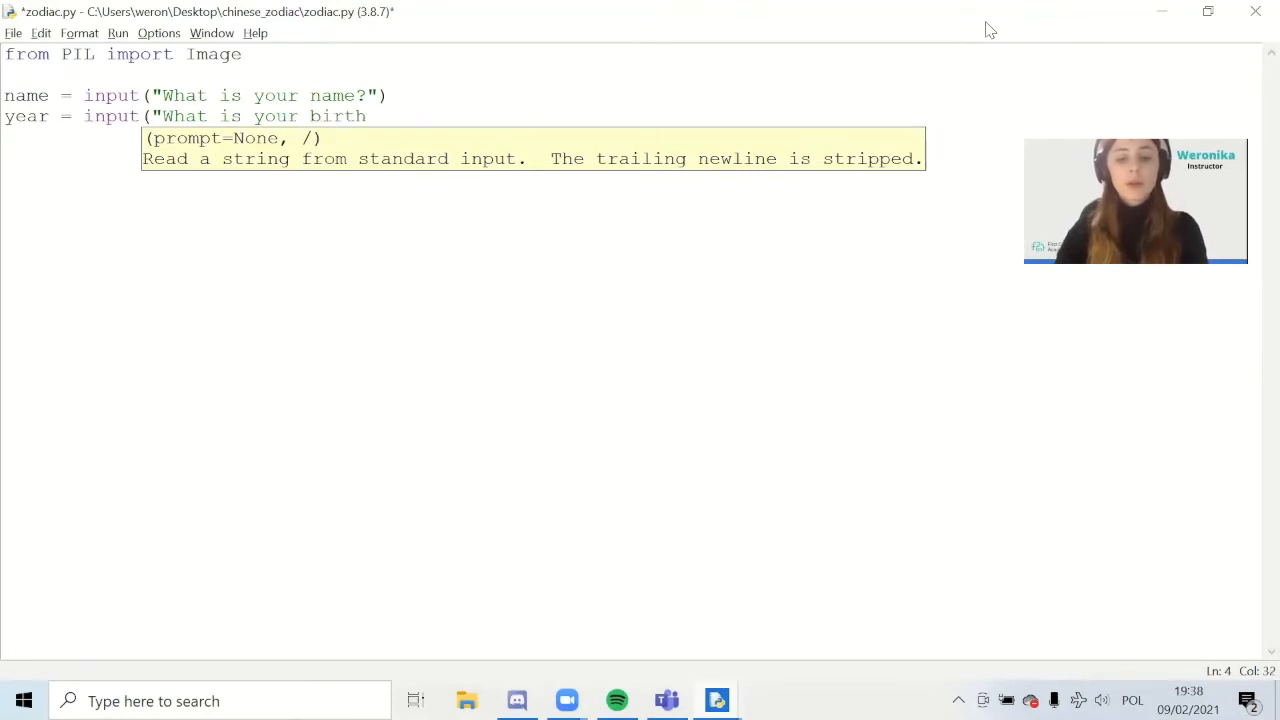
{"action": "type", "text": "year?"}
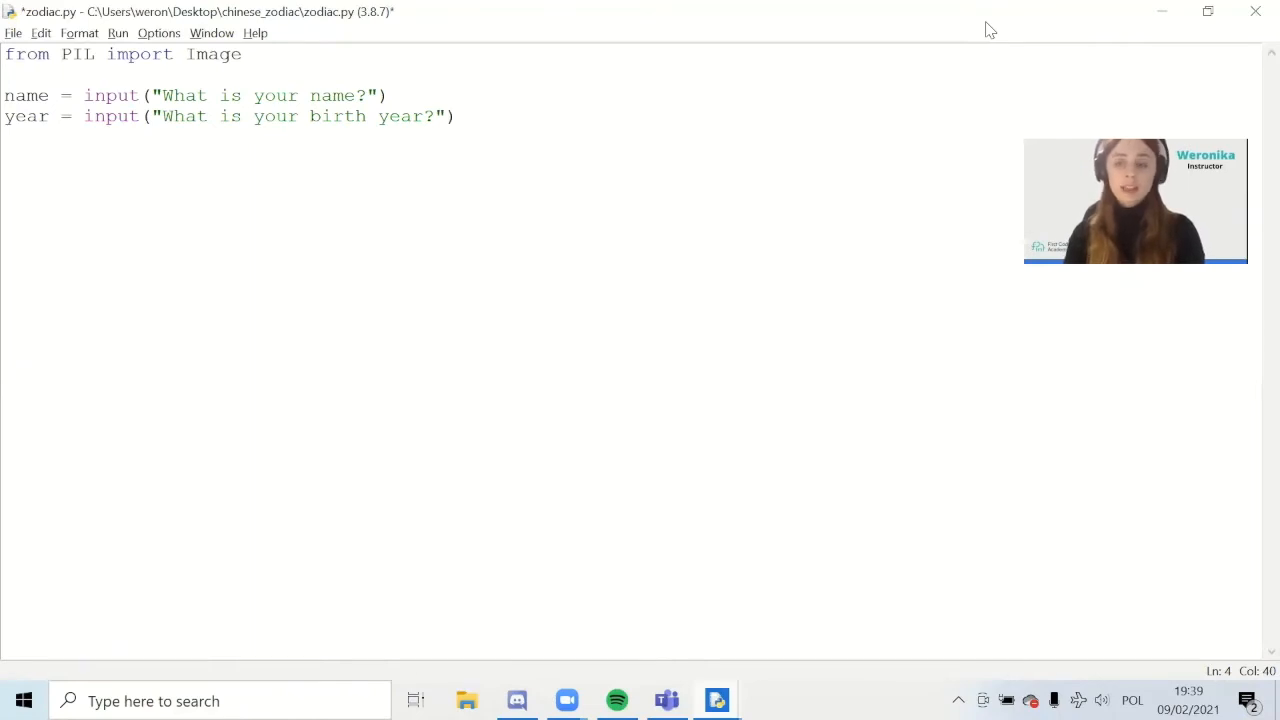
Step: Wrap the year input in int() and begin an if line below
{"action": "left_click", "coordinate": [456, 116]}
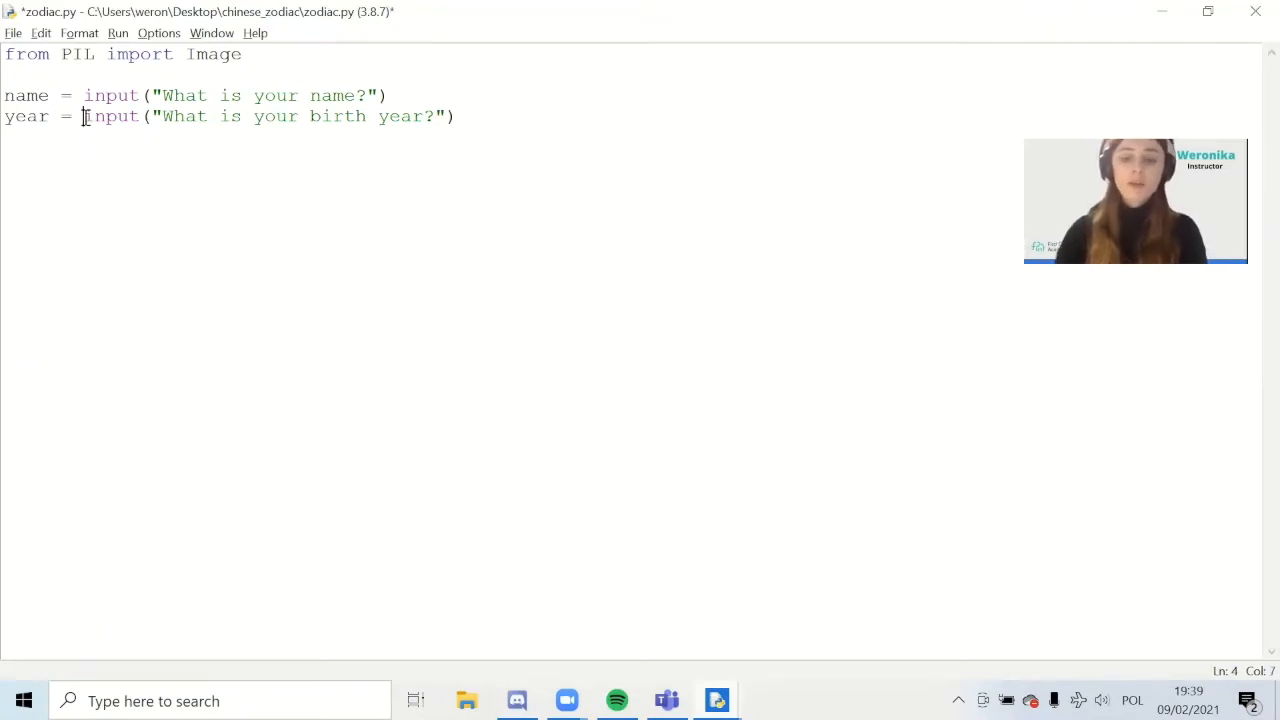
{"action": "type", "text": "int("}
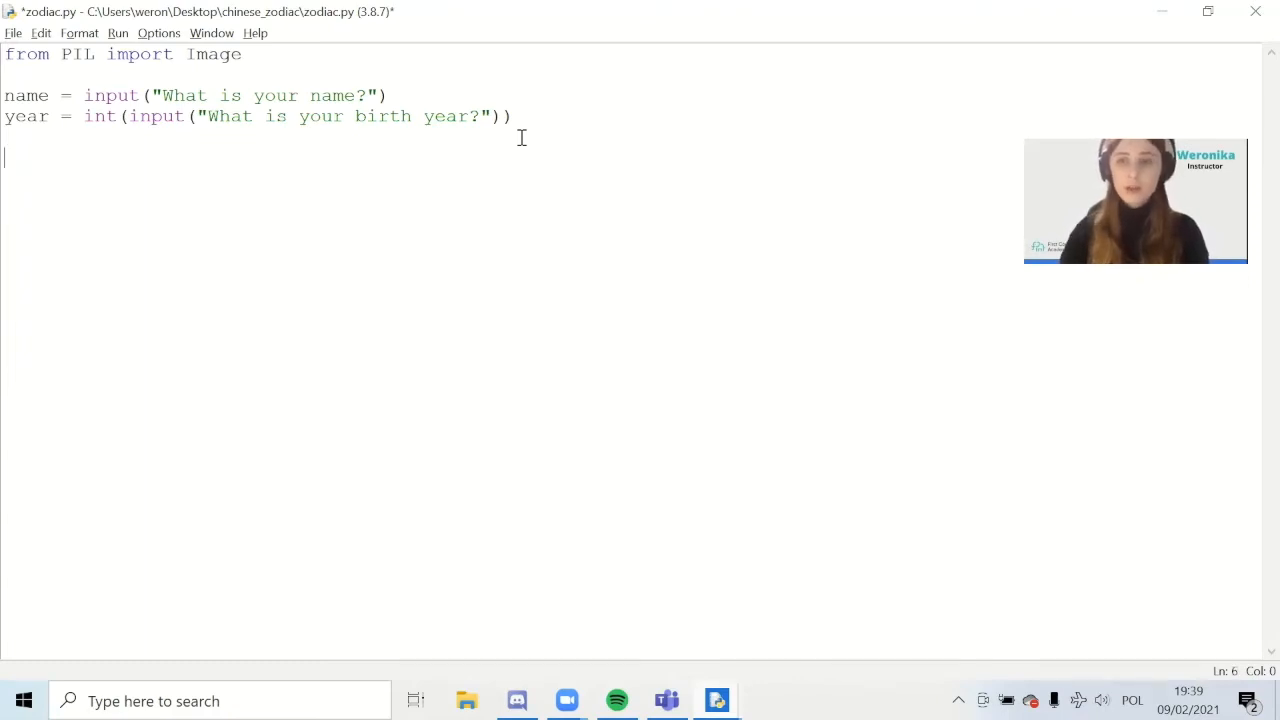
{"action": "type", "text": "if"}
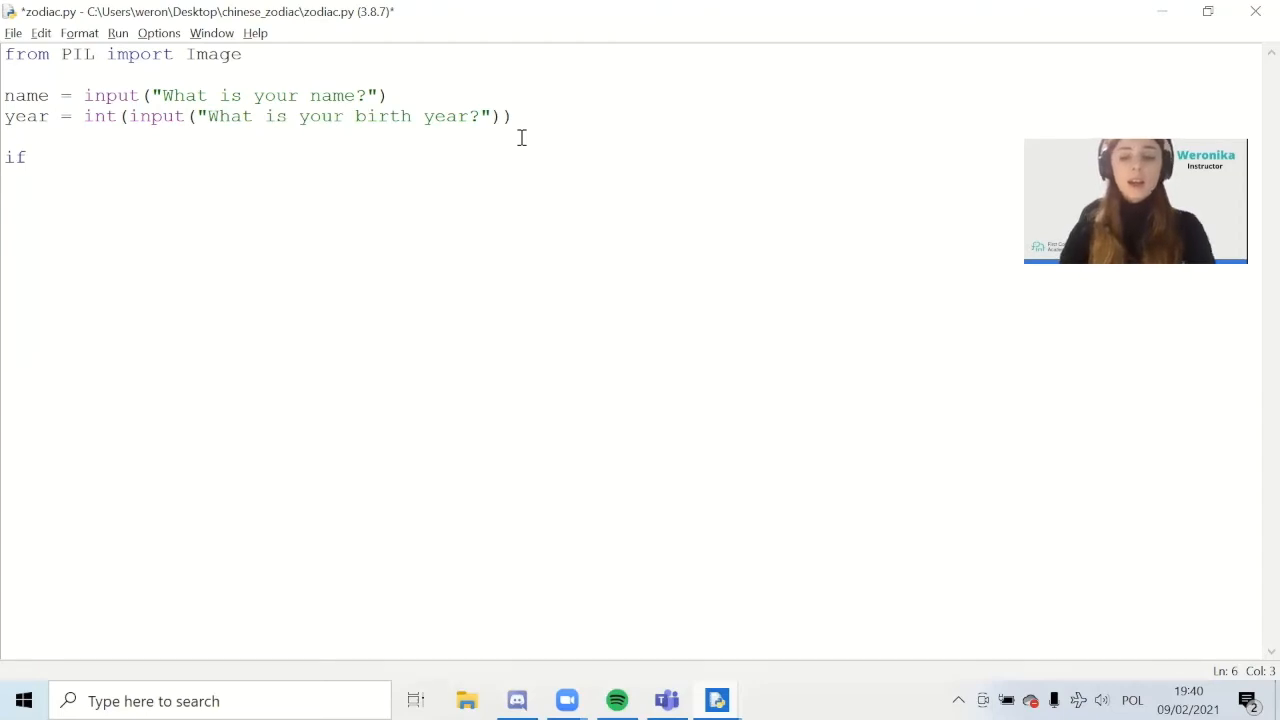
Step: Write the branch setting sign = "Dragon" when (year - 2000) % 12 == 0
{"action": "type", "text": "(y"}
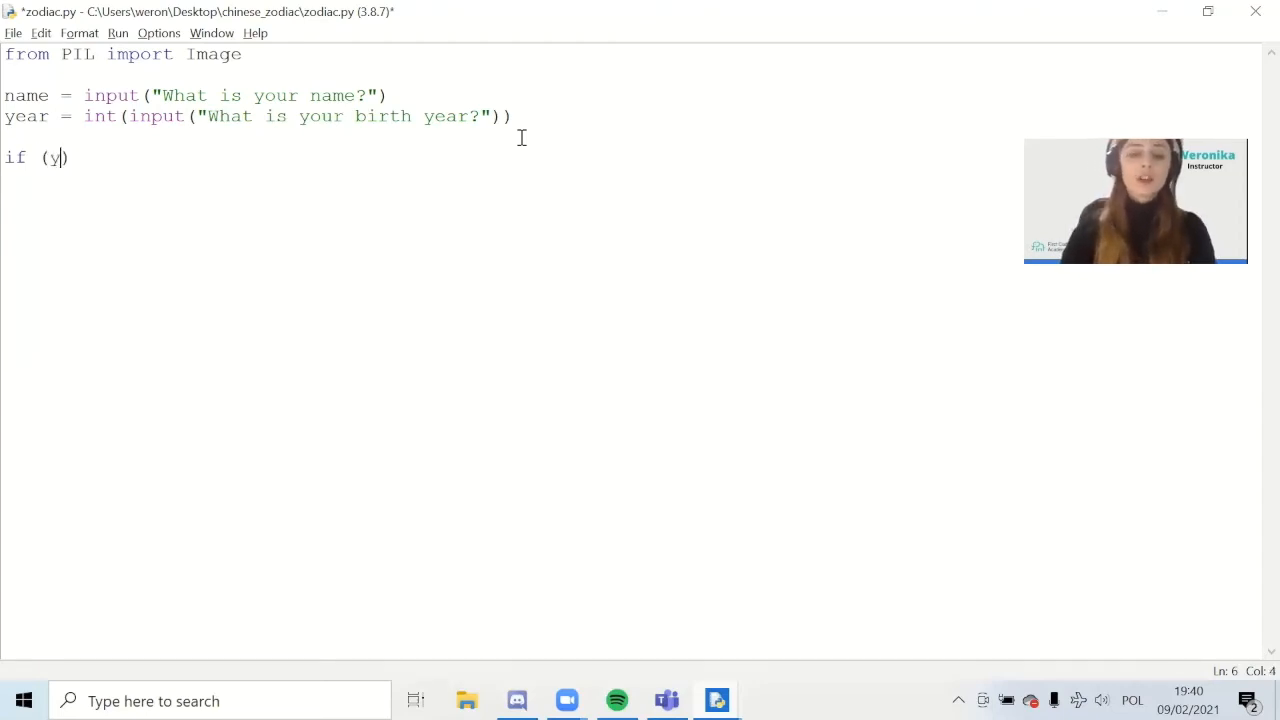
{"action": "type", "text": "ear"}
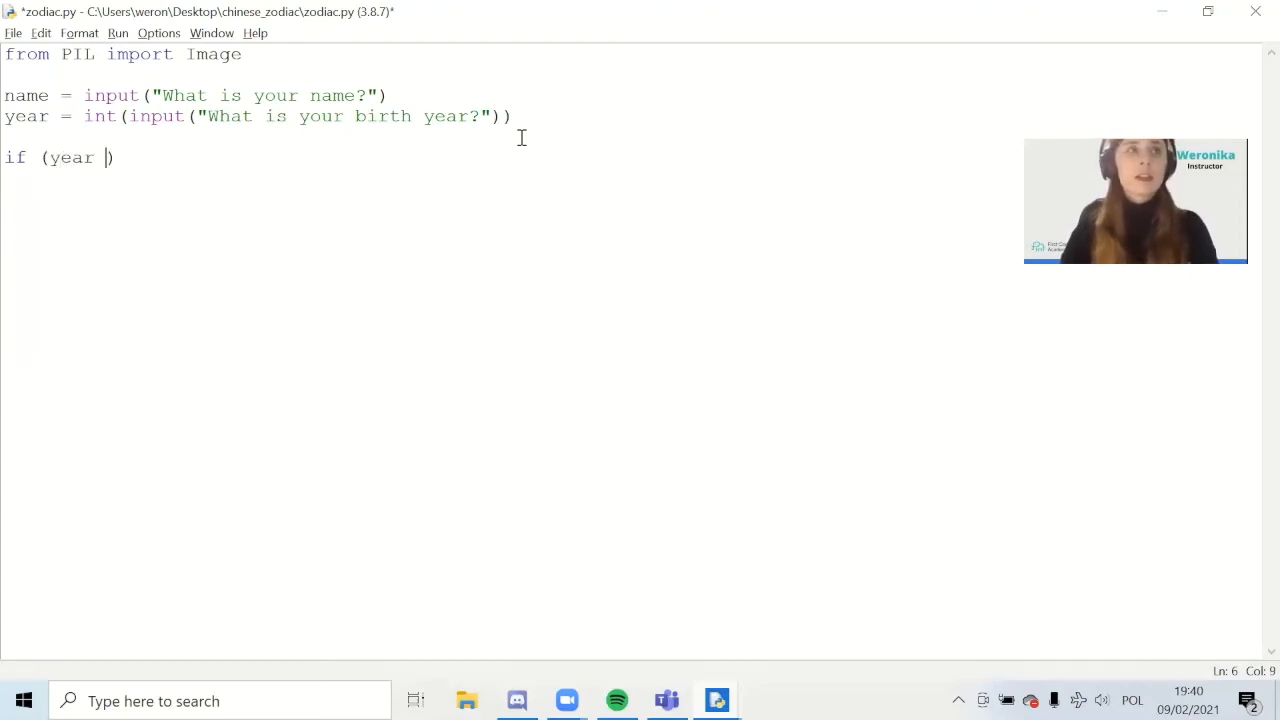
{"action": "type", "text": "- 2000"}
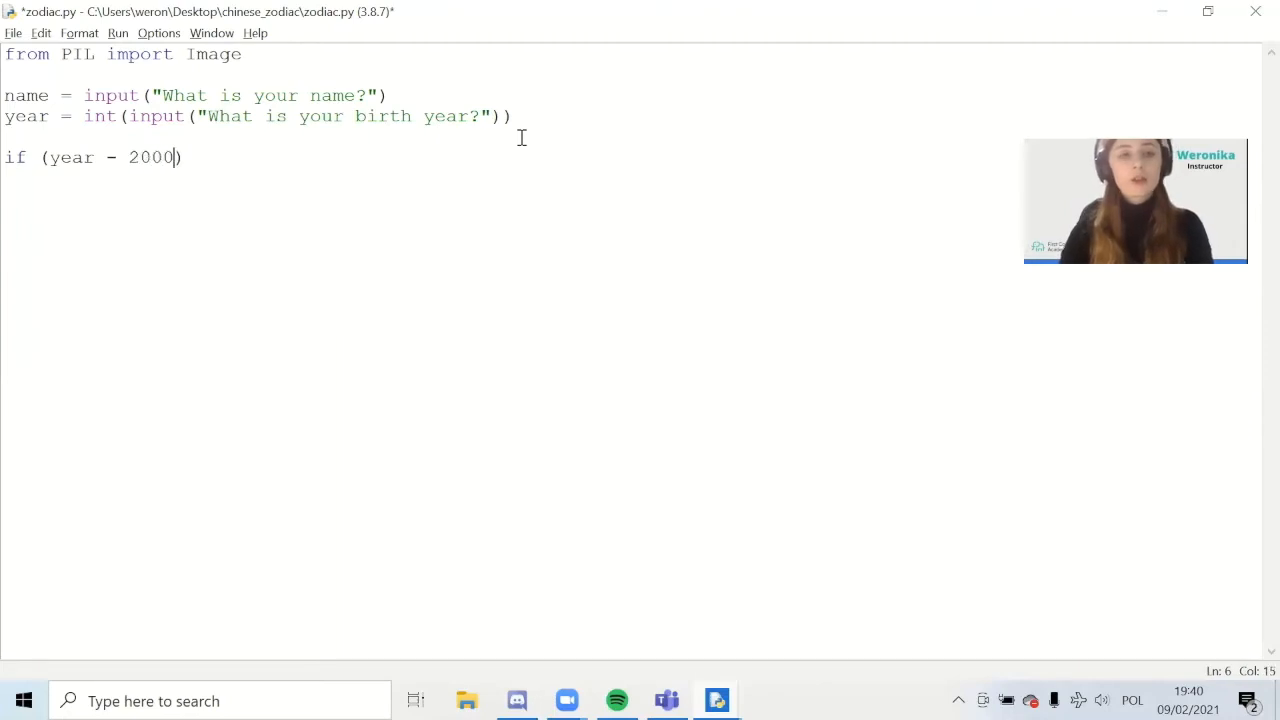
{"action": "type", "text": "%"}
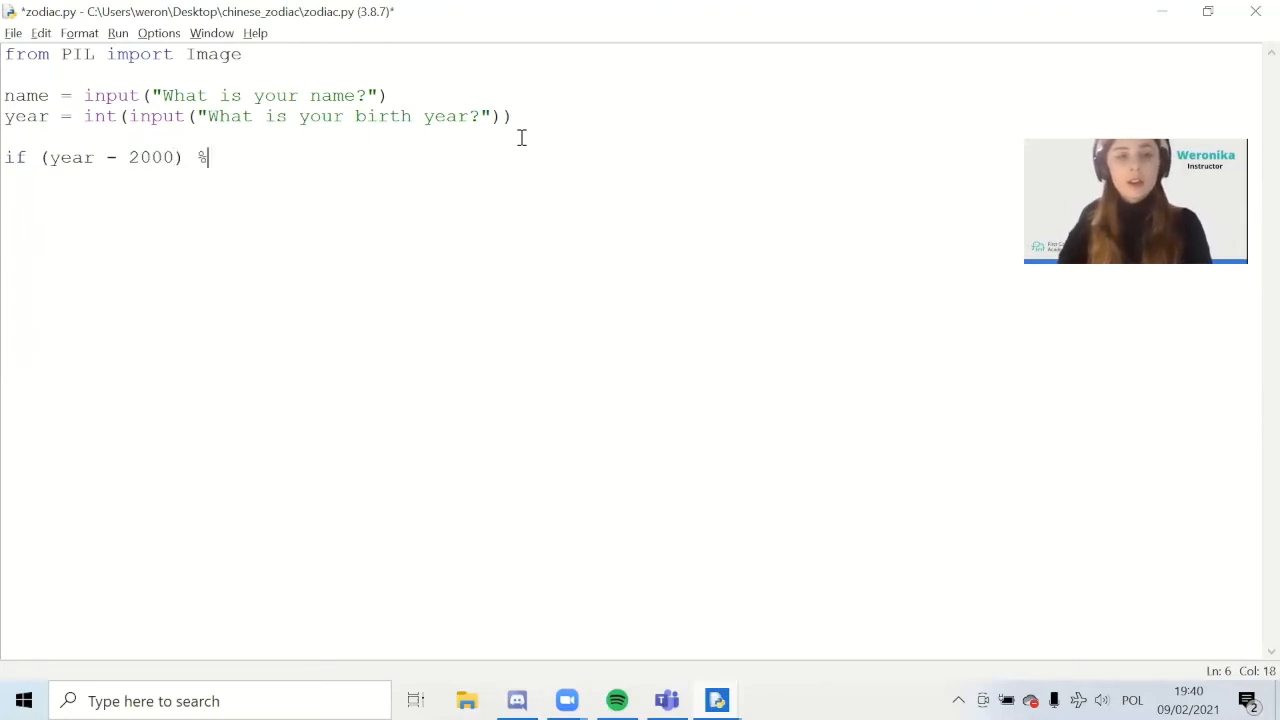
{"action": "type", "text": "12"}
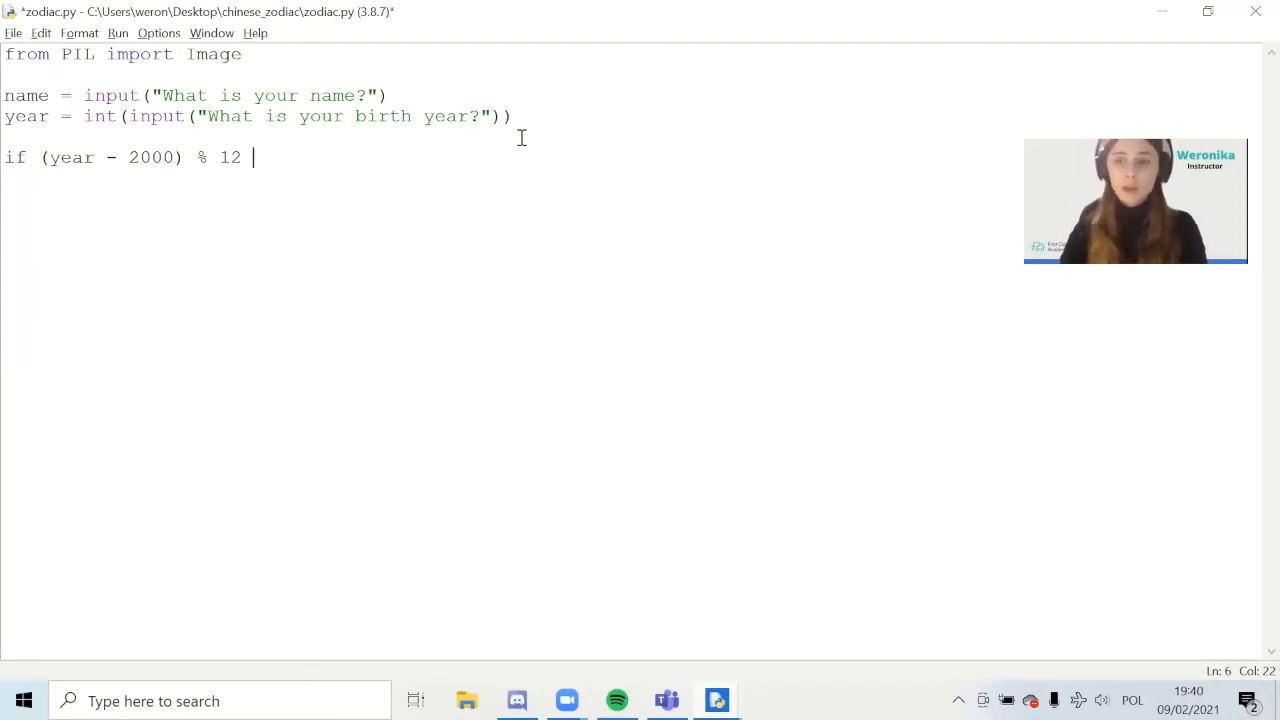
{"action": "type", "text": "== 0:"}
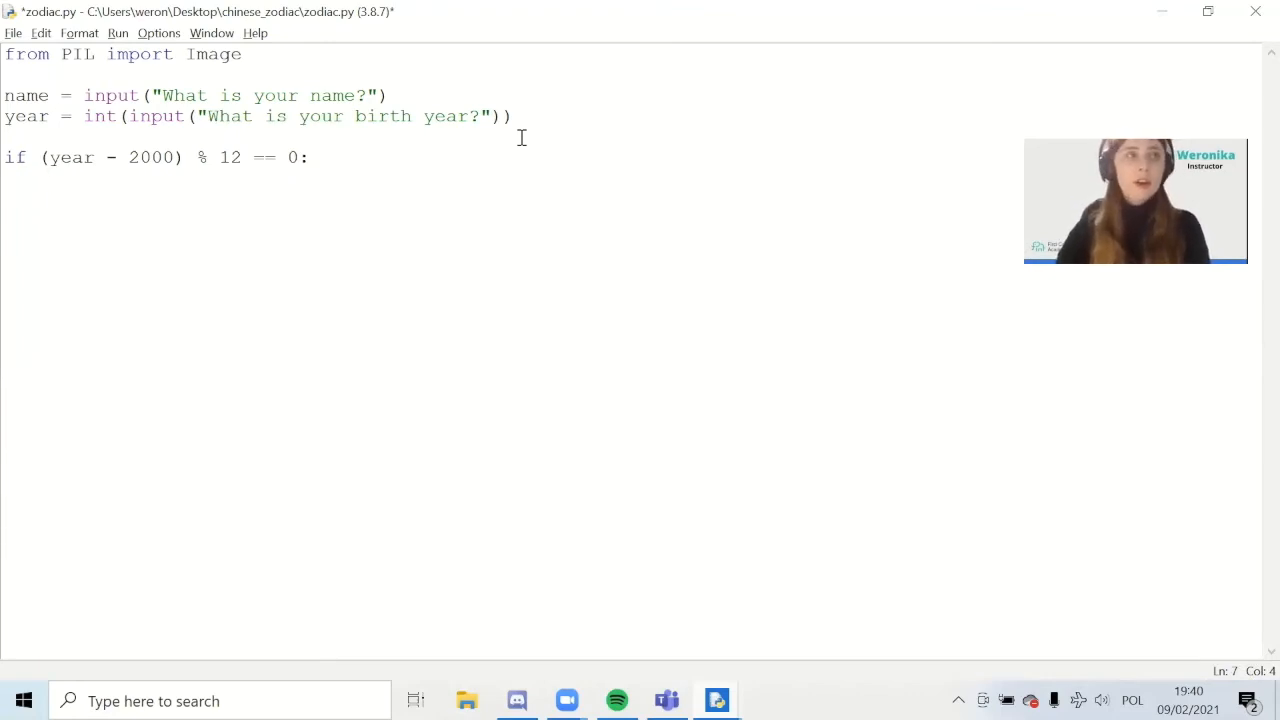
{"action": "type", "text": "sign ="}
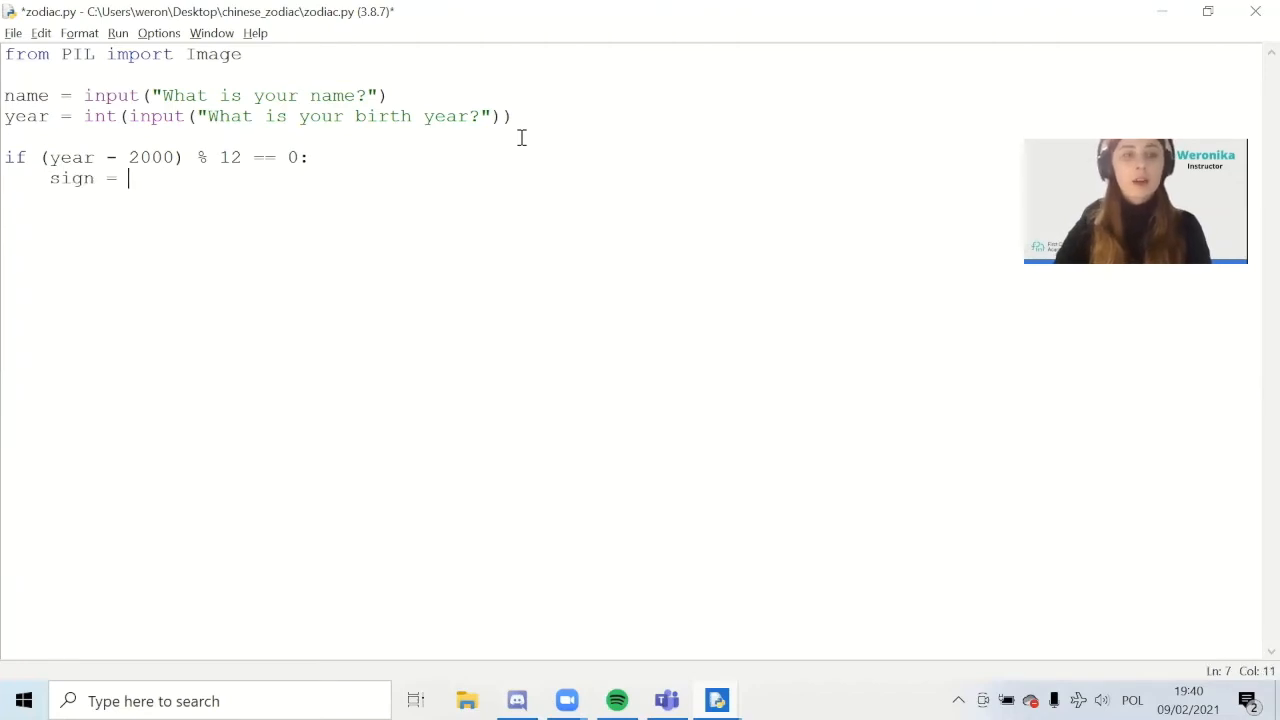
{"action": "type", "text": "\"Dra"}
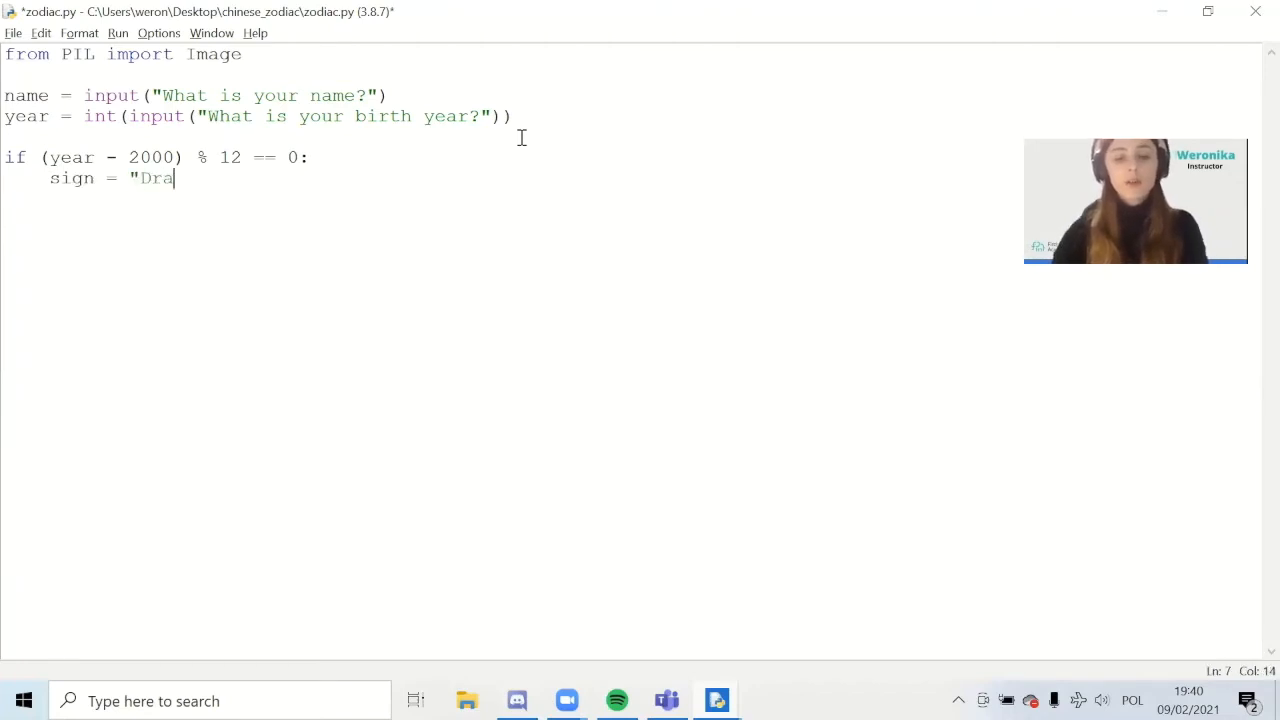
{"action": "type", "text": "gon\""}
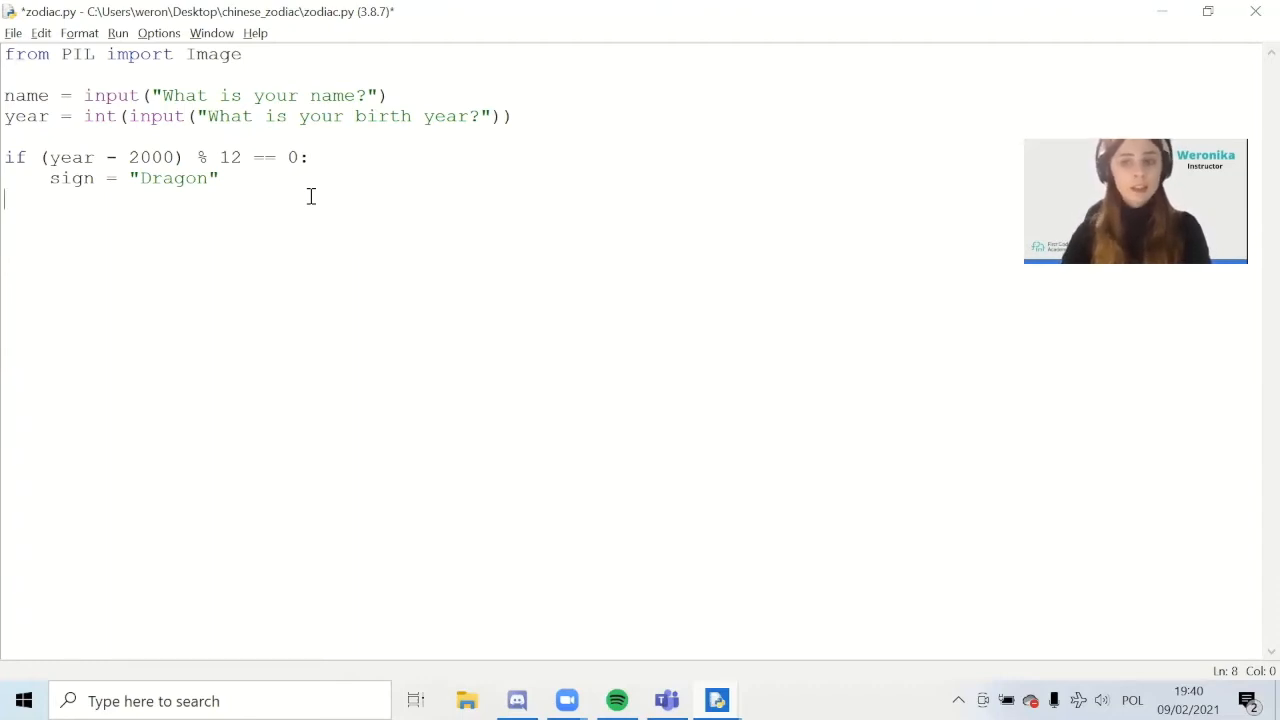
Step: Add an elif setting sign = "Snake" when the remainder equals 1
{"action": "type", "text": "else"}
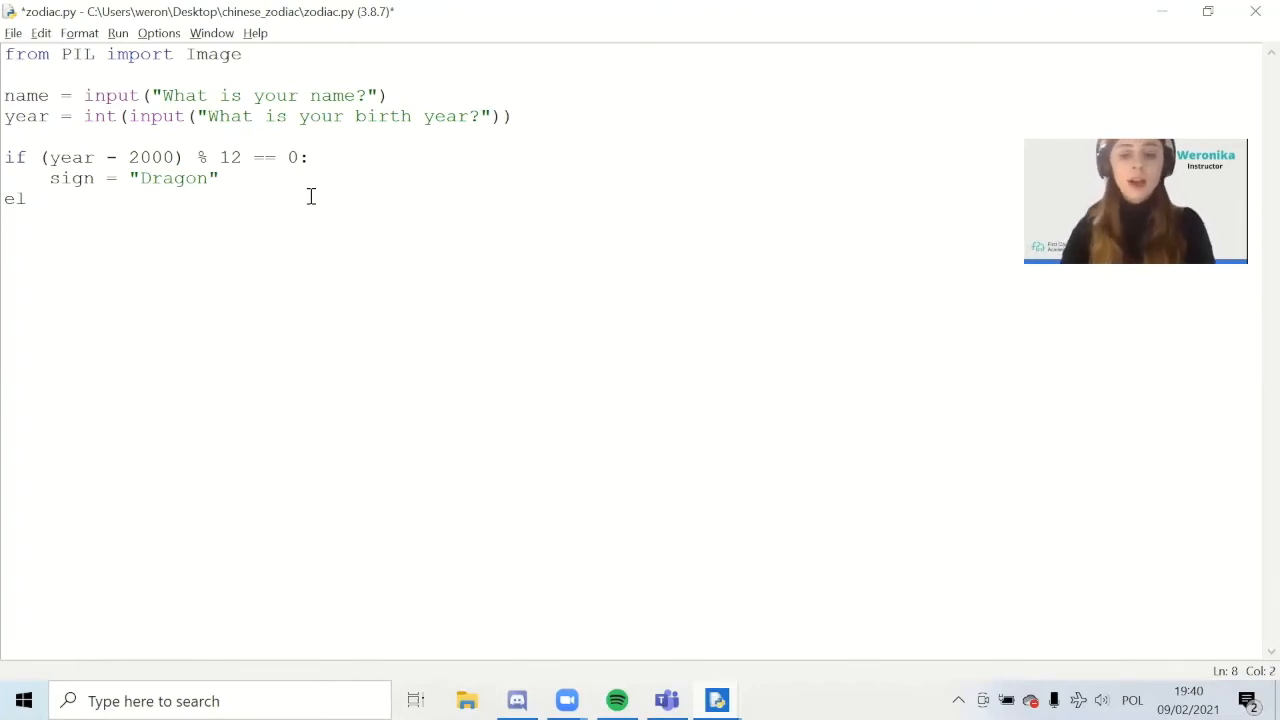
{"action": "type", "text": "if"}
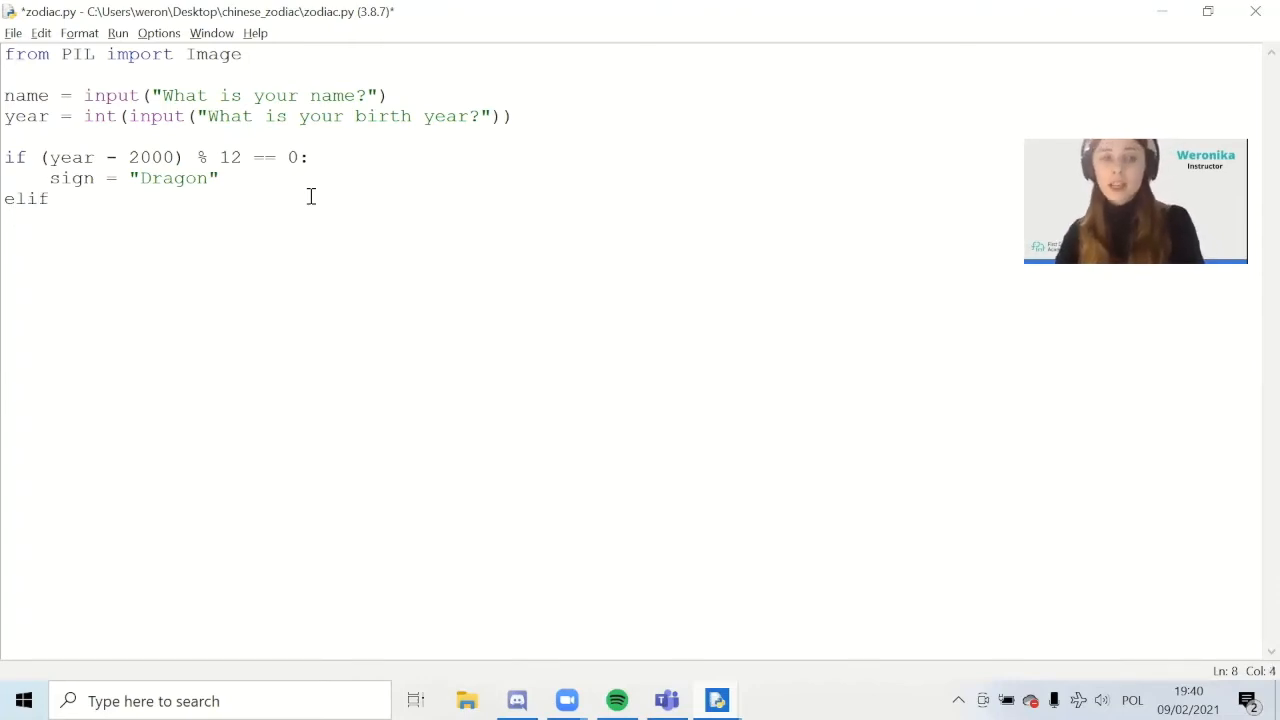
{"action": "type", "text": "(ye"}
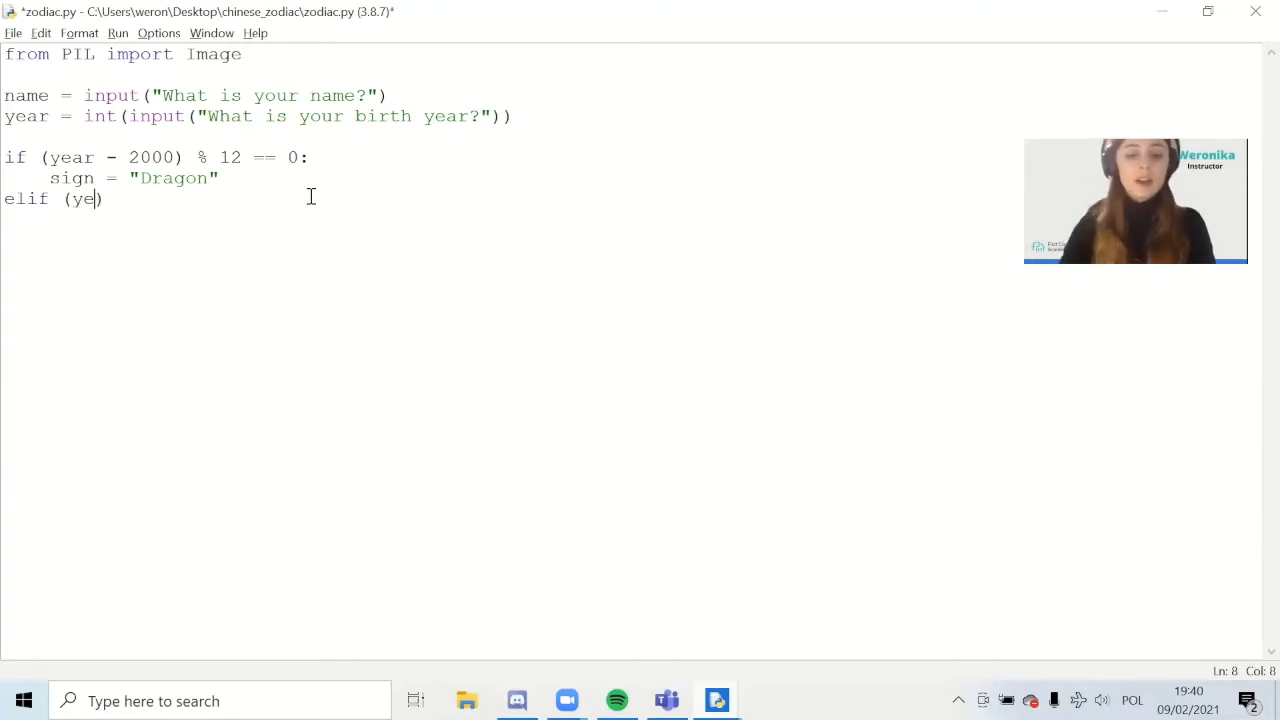
{"action": "type", "text": "ar-200"}
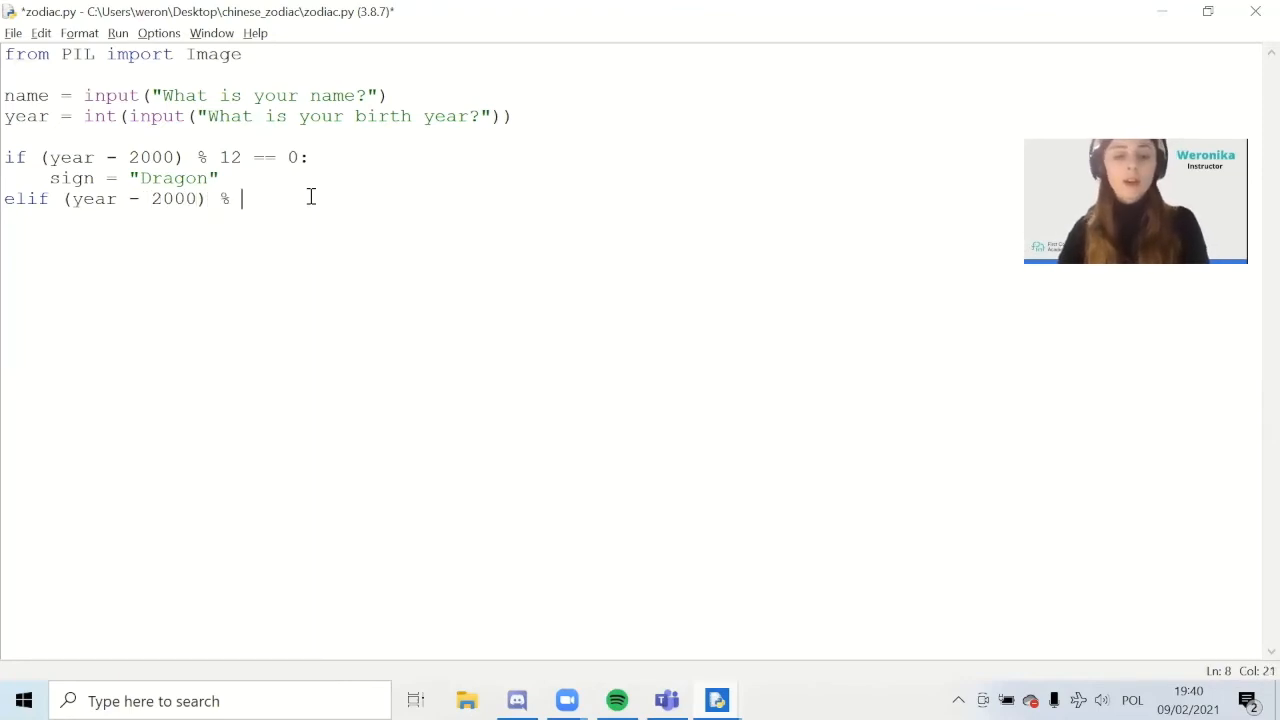
{"action": "type", "text": "12 =="}
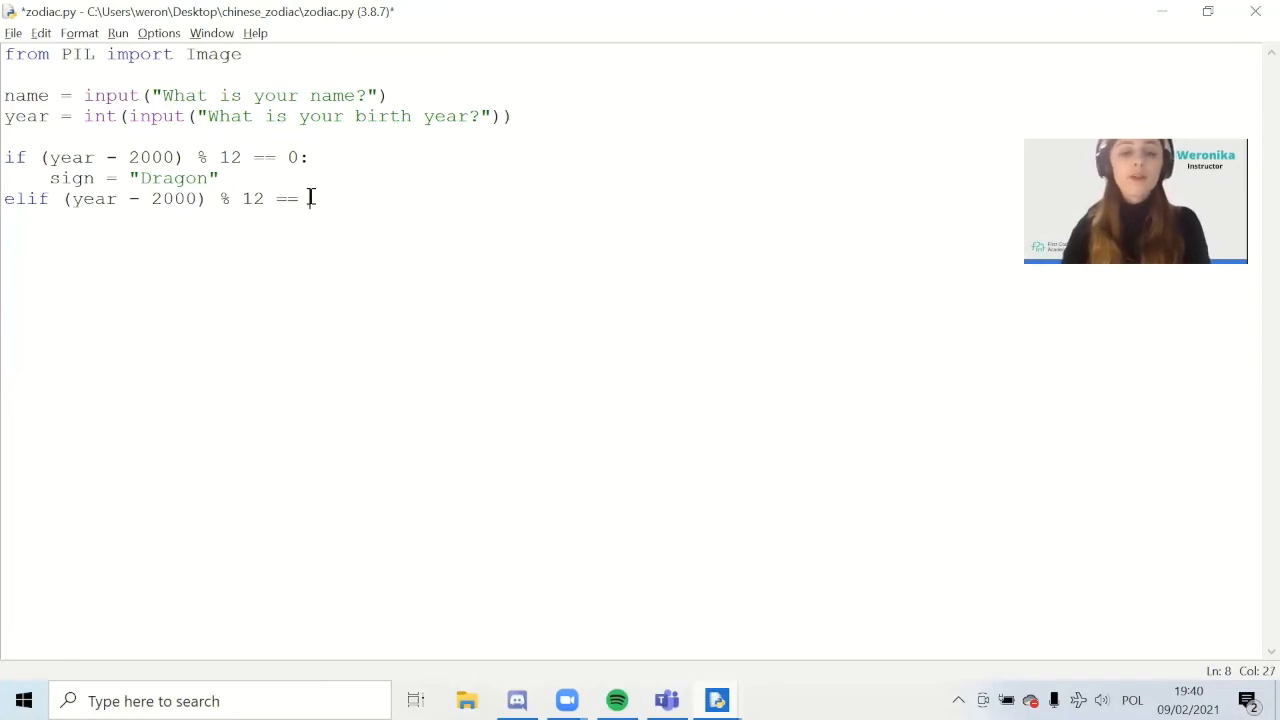
{"action": "type", "text": "1:"}
{"action": "left_click", "coordinate": [510, 219]}
{"action": "type", "text": "\""}
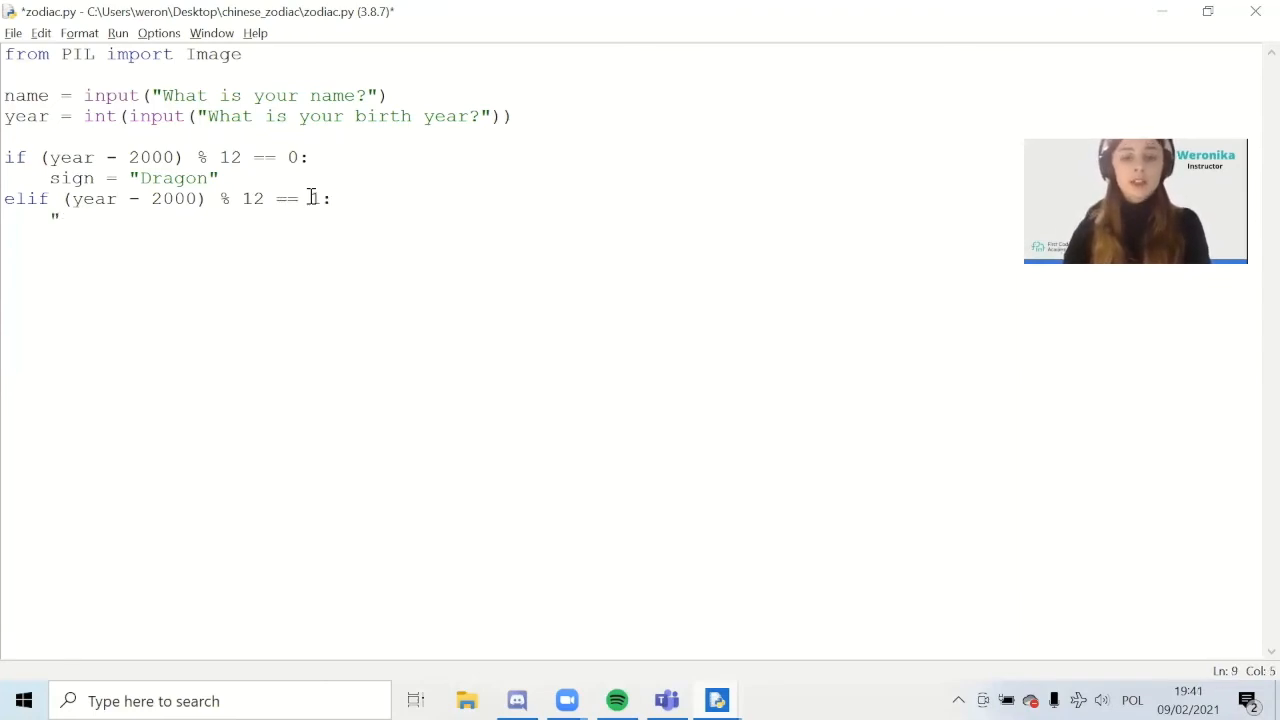
{"action": "type", "text": "si"}
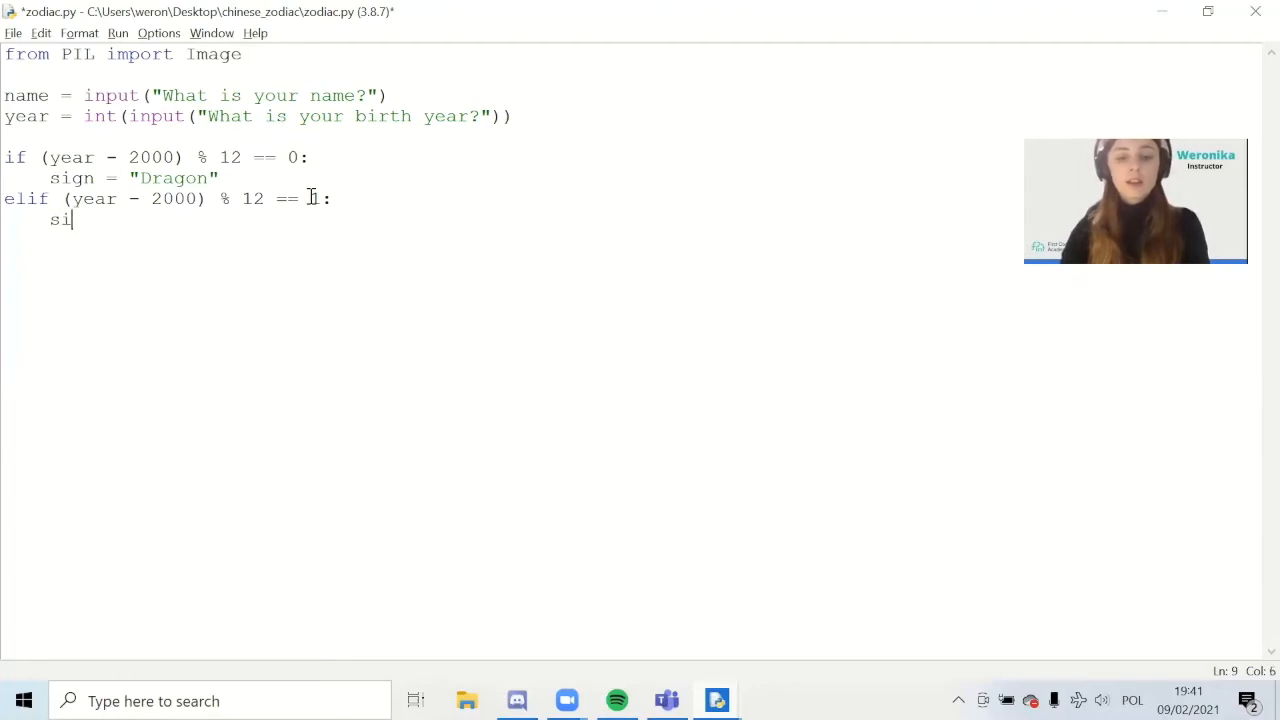
{"action": "type", "text": "gn"}
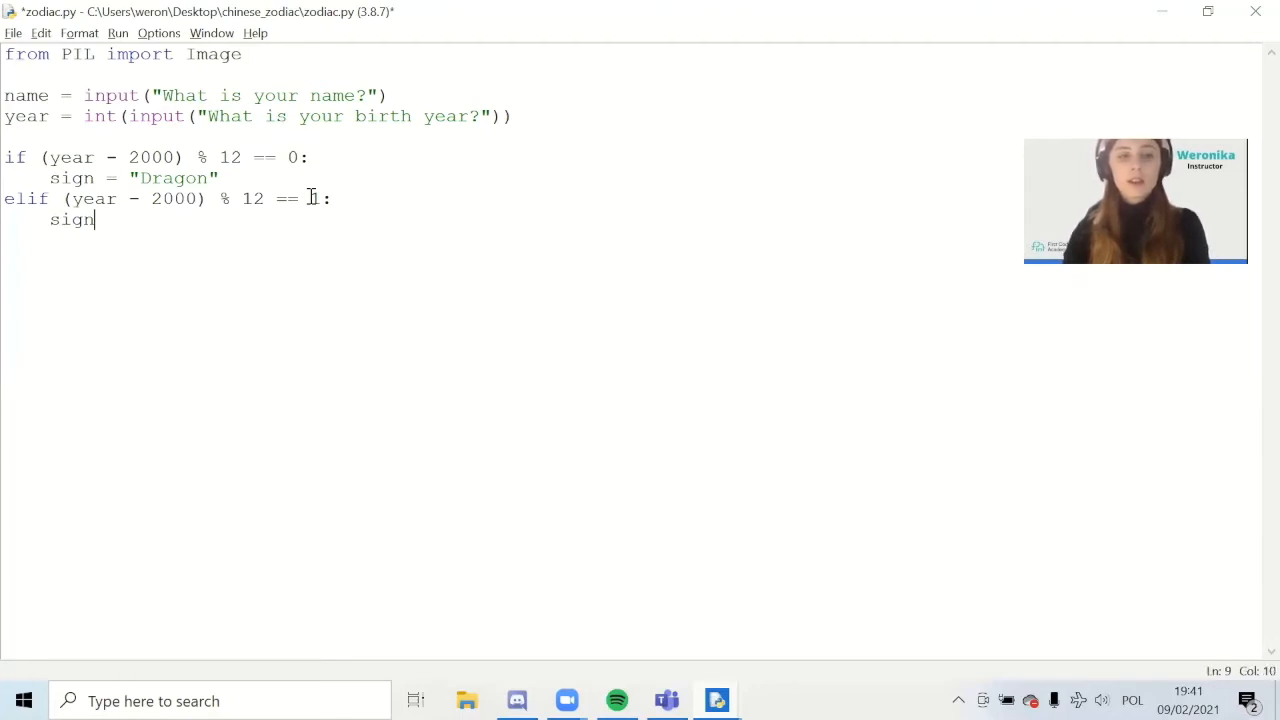
{"action": "type", "text": "="}
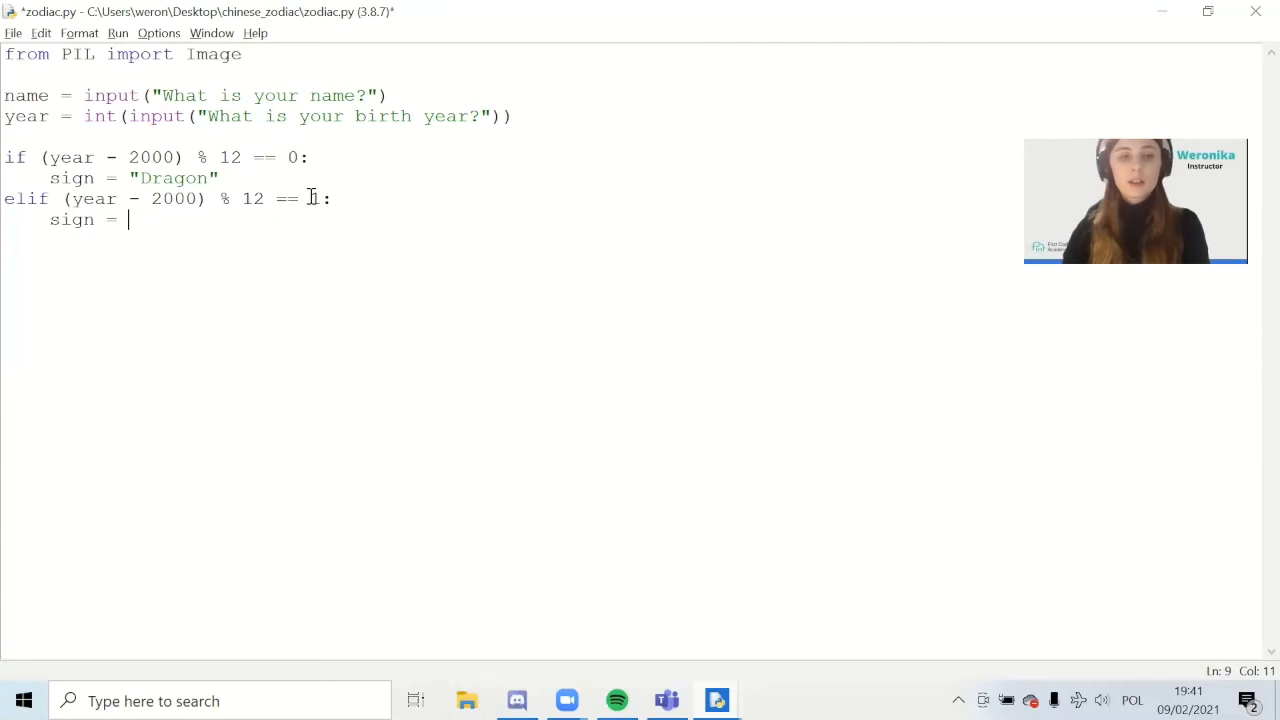
{"action": "type", "text": "\"Snake"}
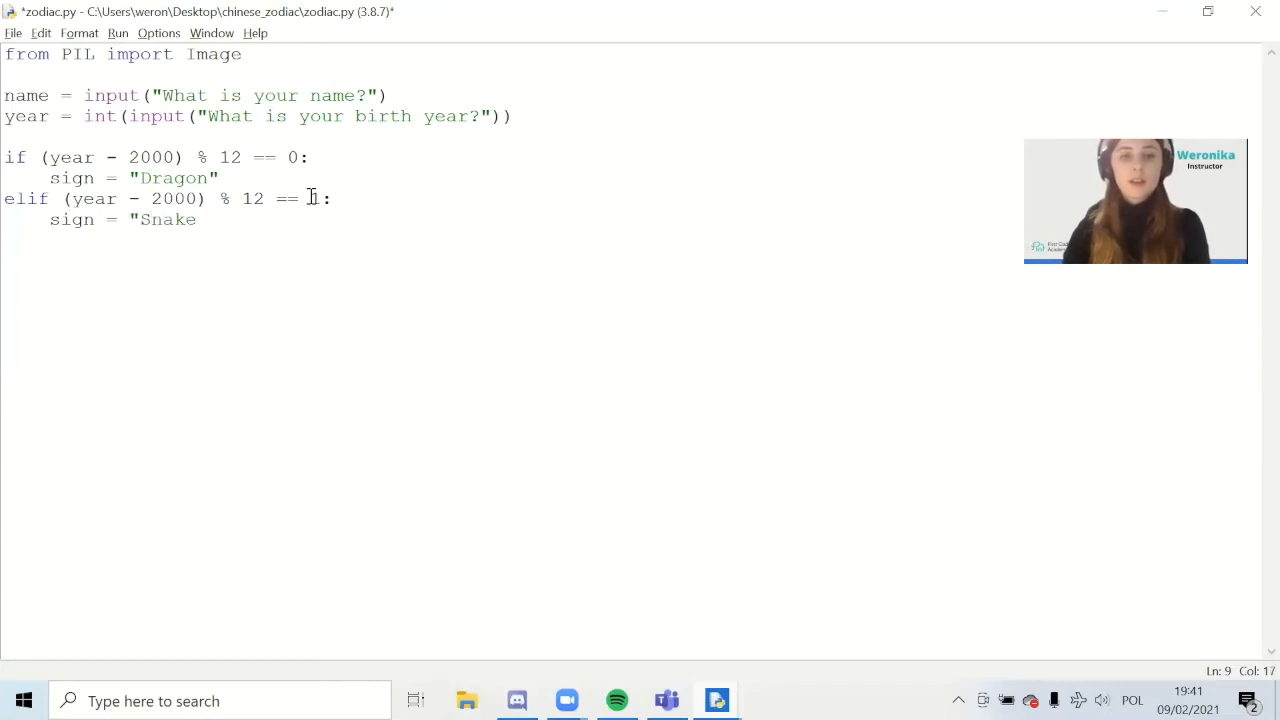
{"action": "type", "text": "\""}
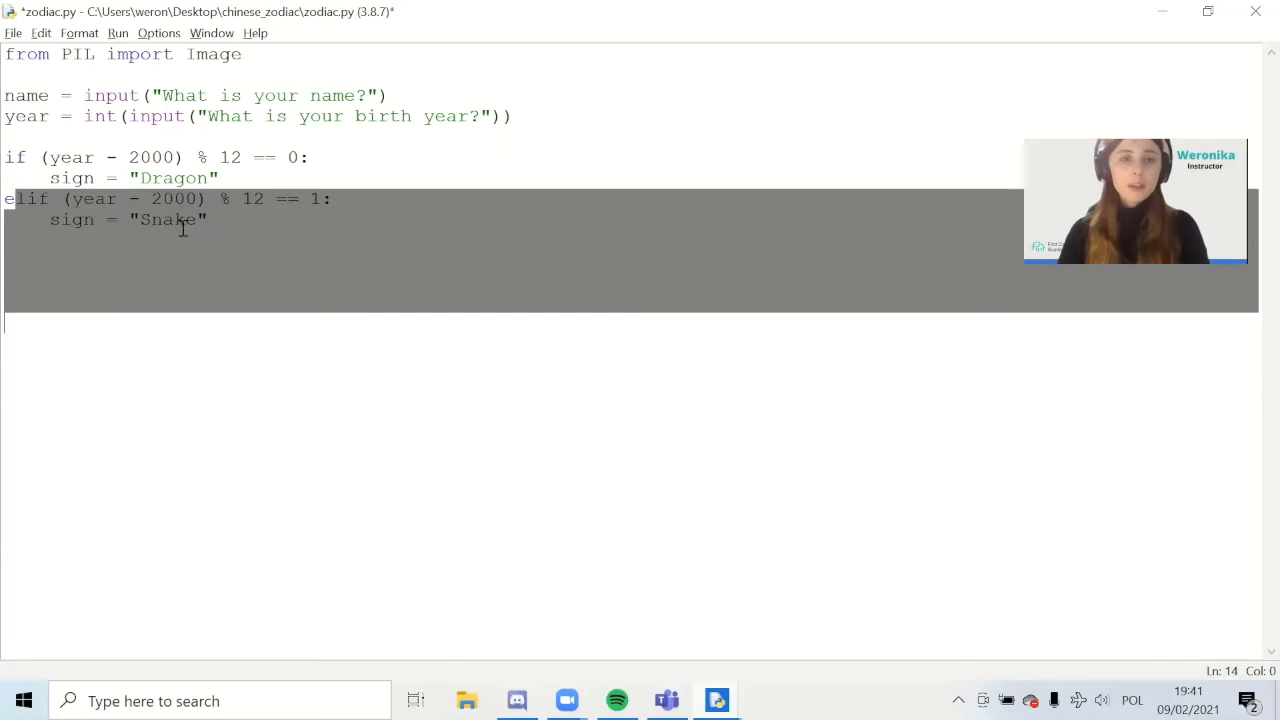
Step: Select the elif Snake branch and set the paste position for its duplicates
{"action": "left_click", "coordinate": [245, 262]}
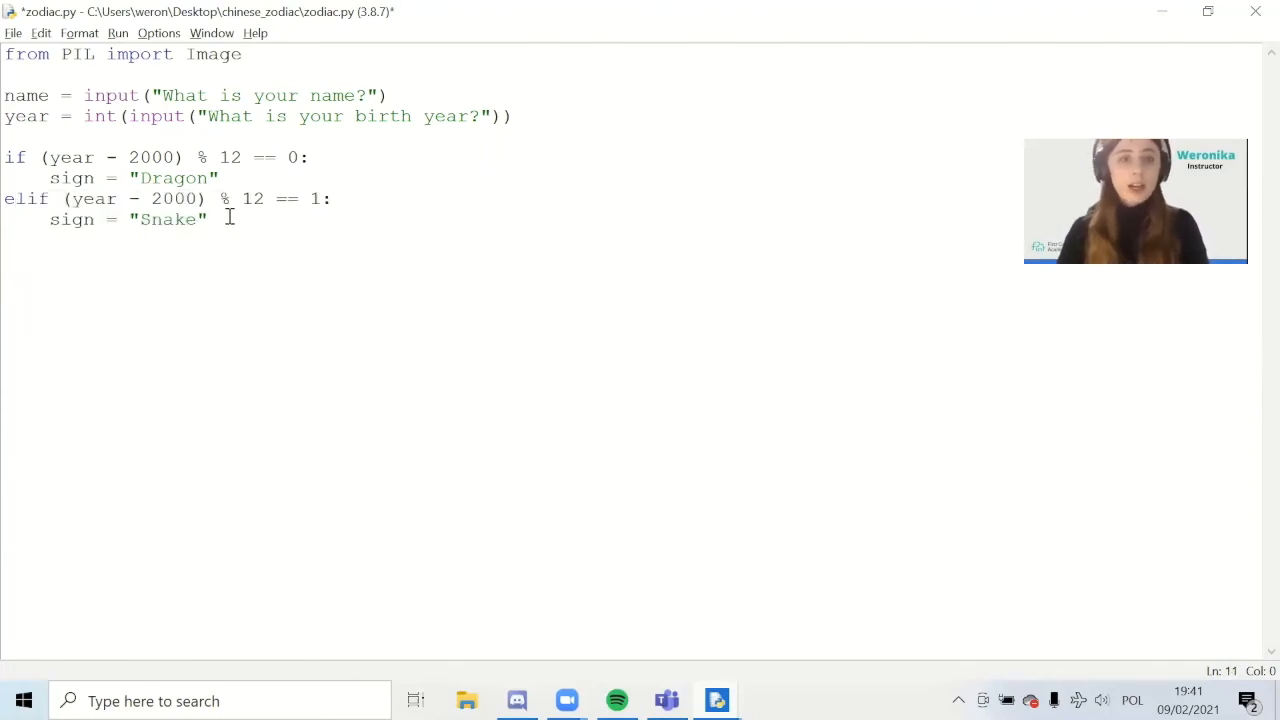
{"action": "left_click_drag", "start_coordinate": [4, 198], "coordinate": [207, 219]}
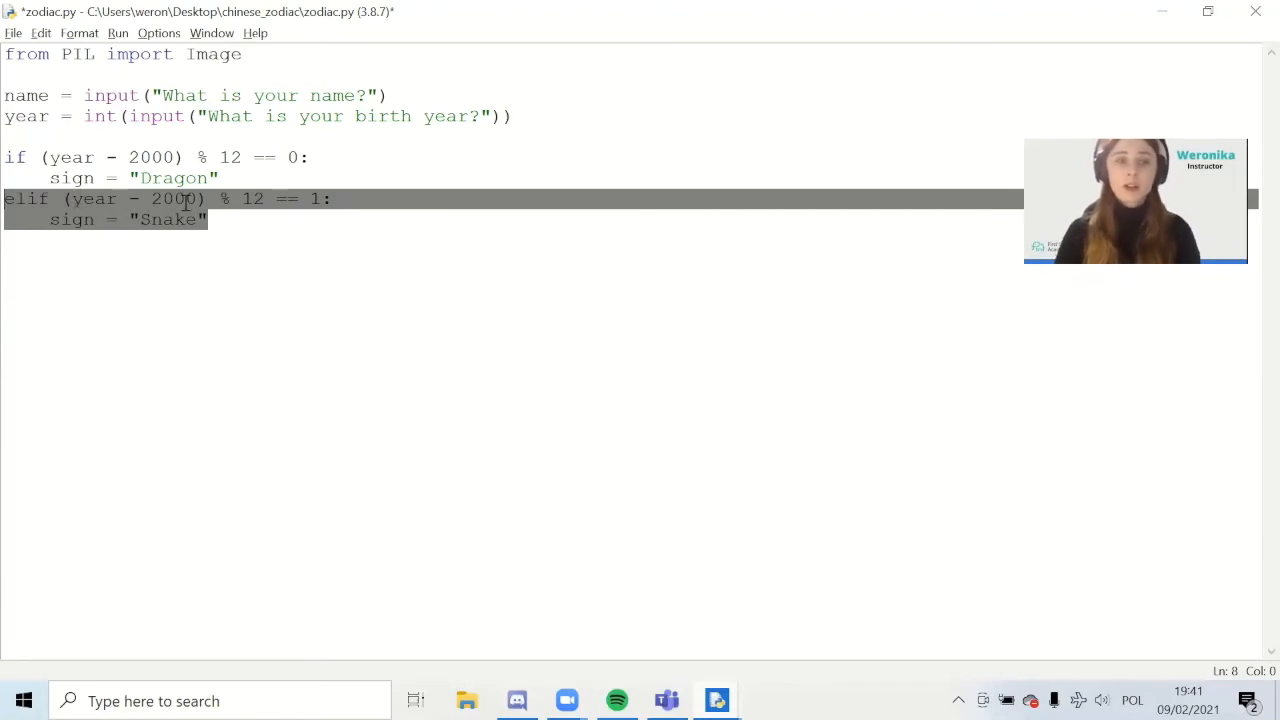
{"action": "left_click", "coordinate": [210, 219]}
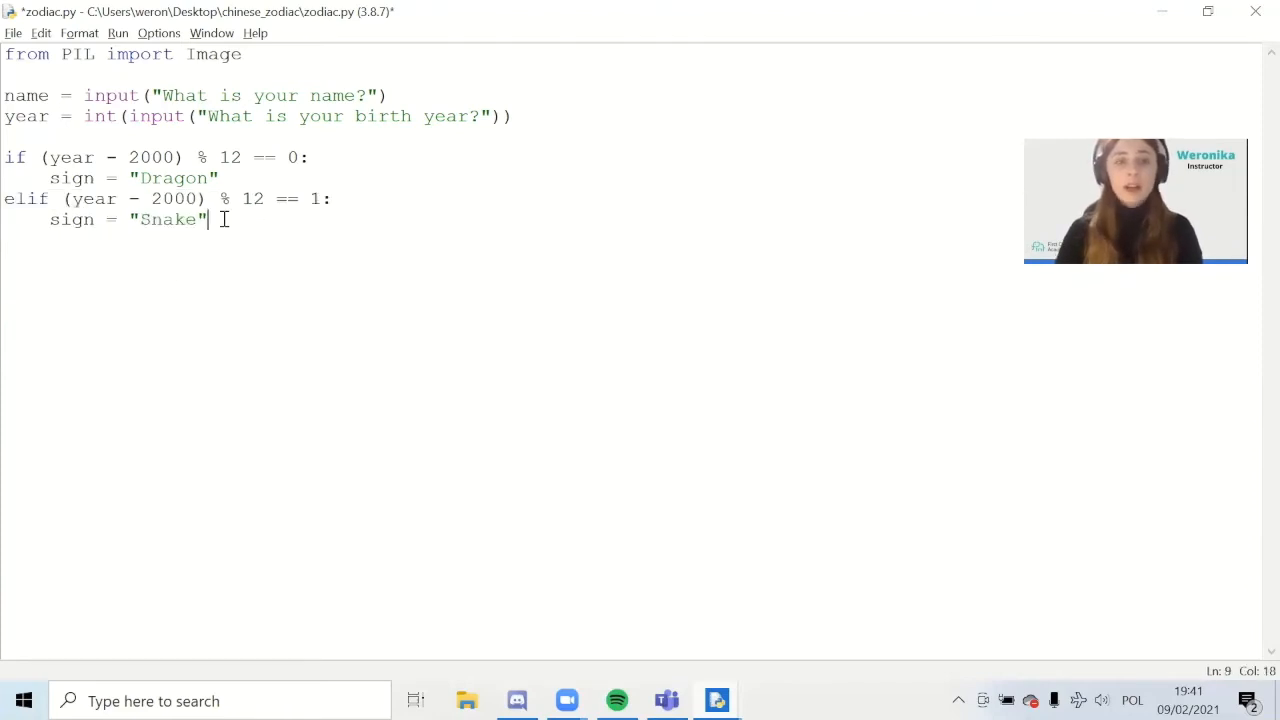
{"action": "left_click", "coordinate": [7, 199]}
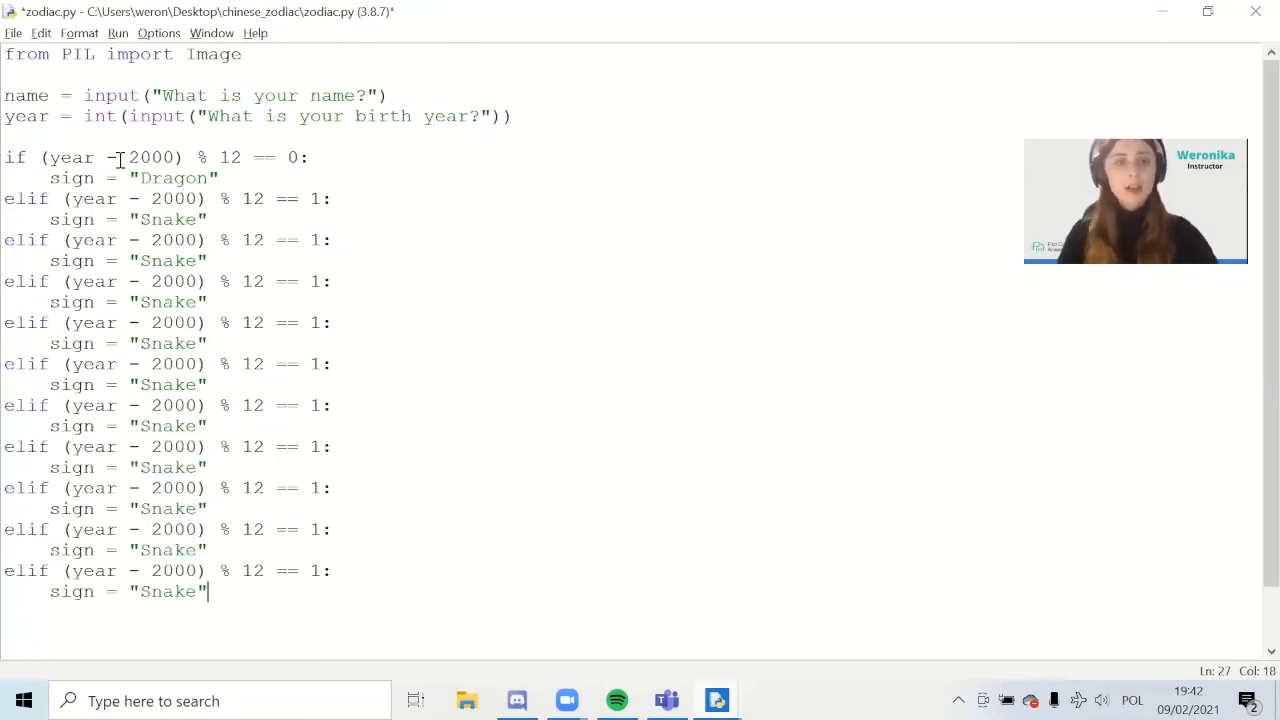
{"action": "mouse_move", "coordinate": [322, 244]}
{"action": "type", "text": "0"}
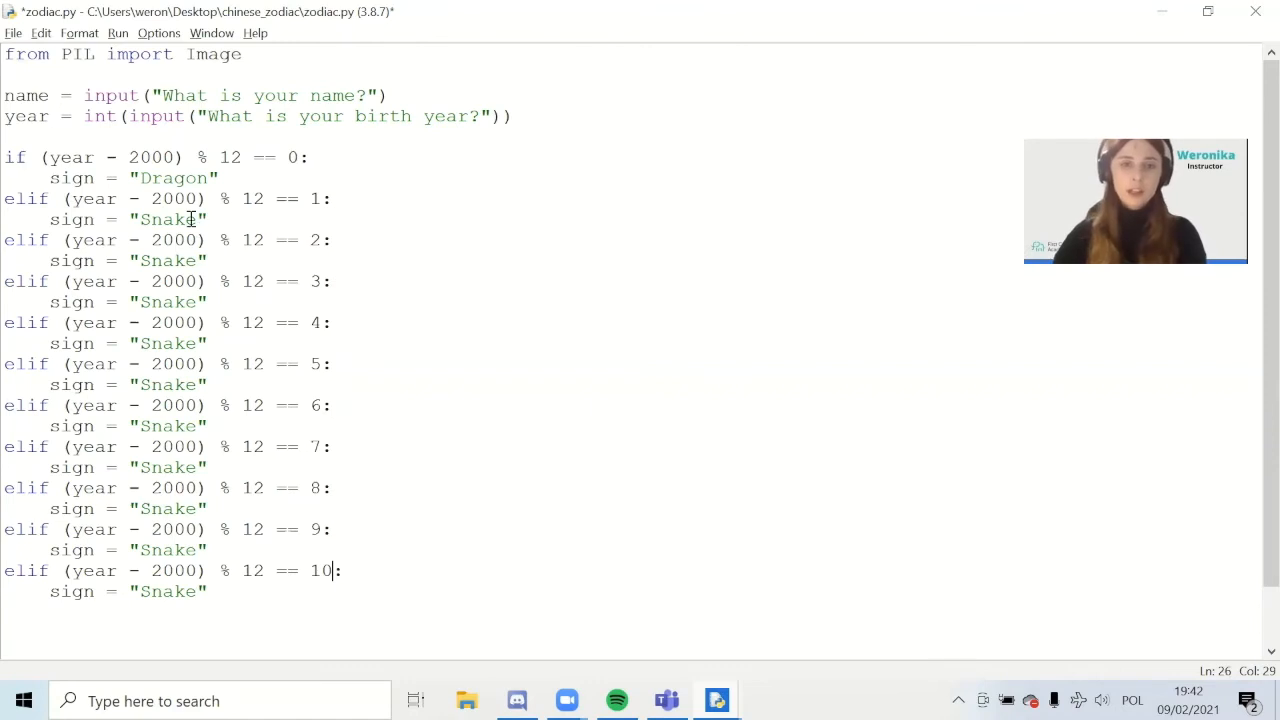
Step: Rename the first three Snake placeholders to Horse, Sheep and Monkey
{"action": "double_click", "coordinate": [167, 260]}
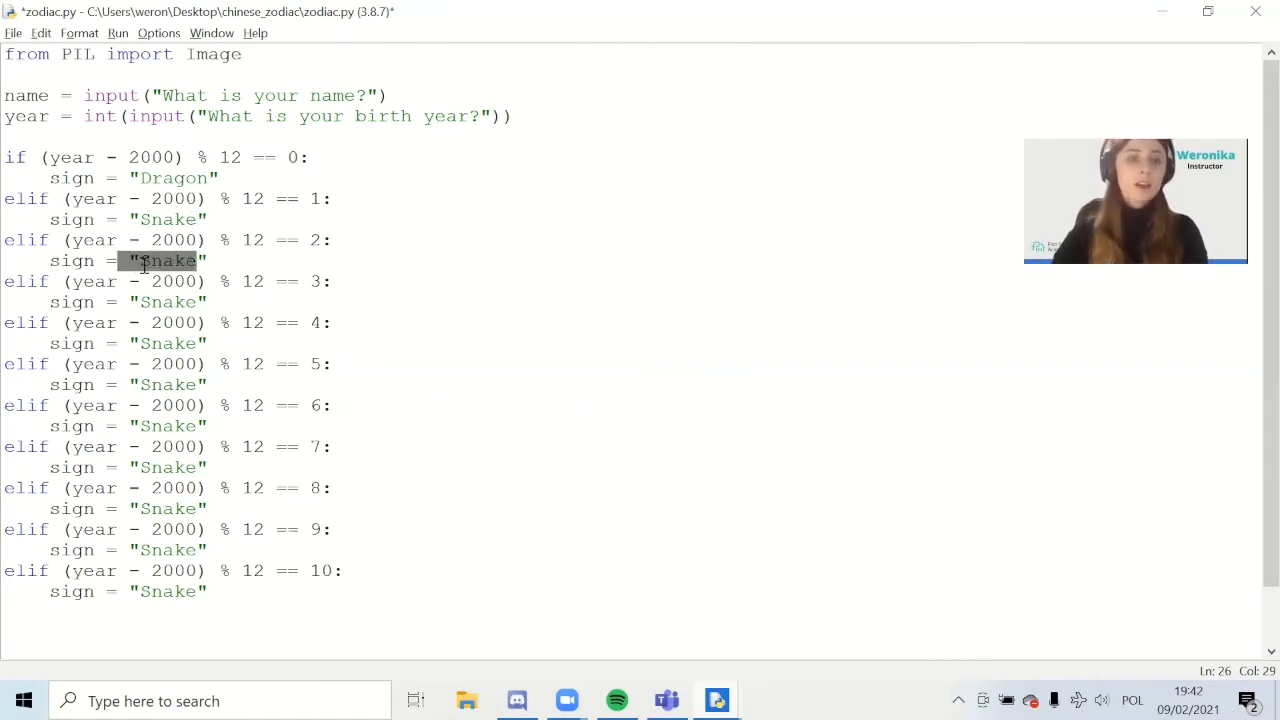
{"action": "left_click", "coordinate": [142, 261]}
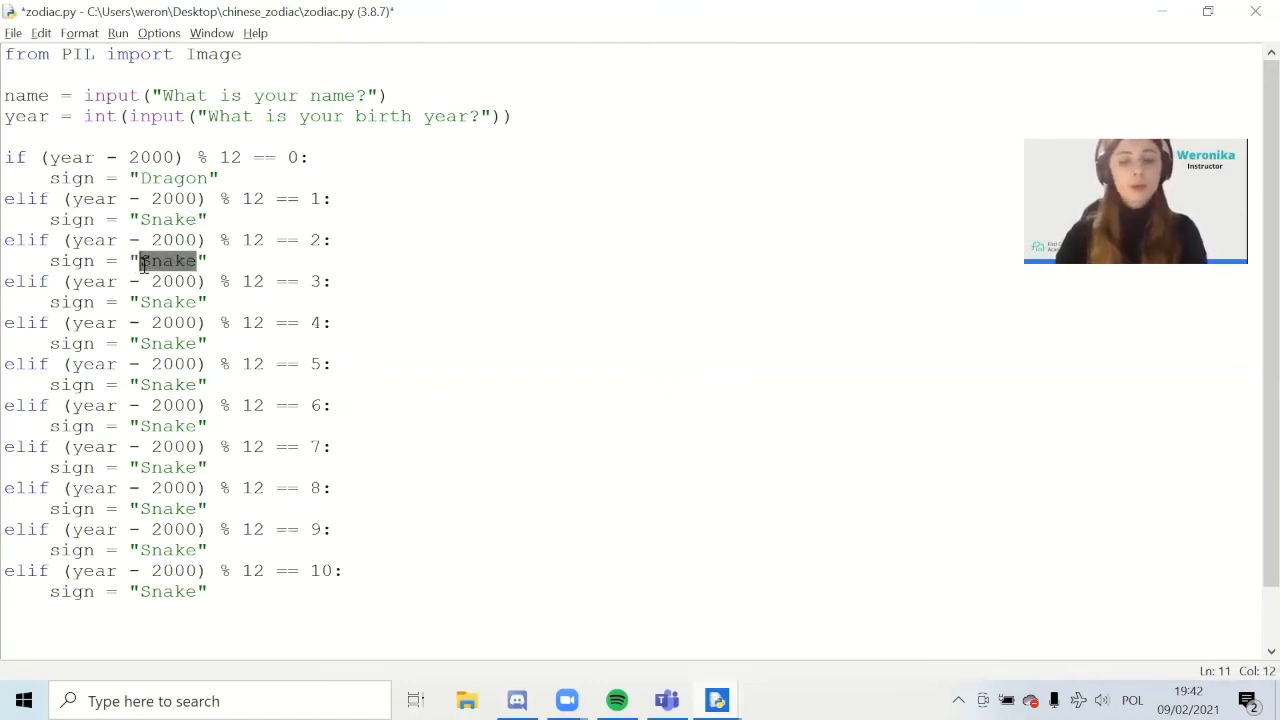
{"action": "type", "text": "Horse"}
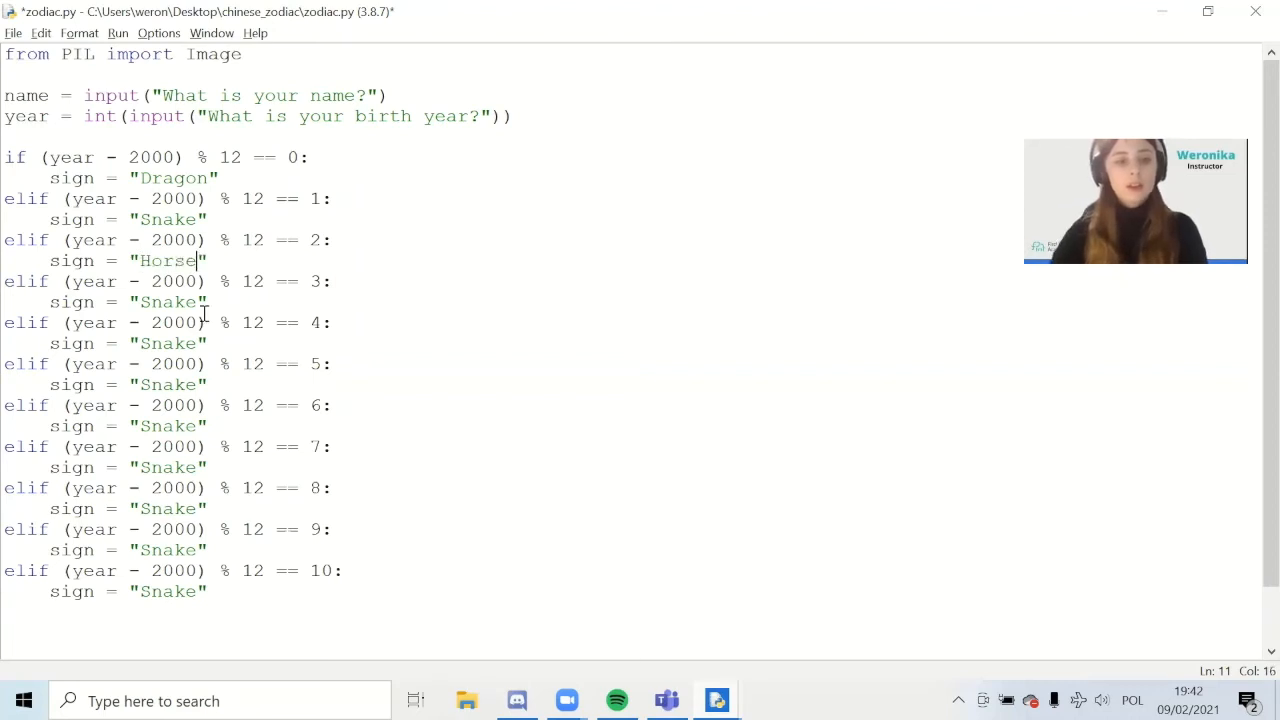
{"action": "double_click", "coordinate": [167, 302]}
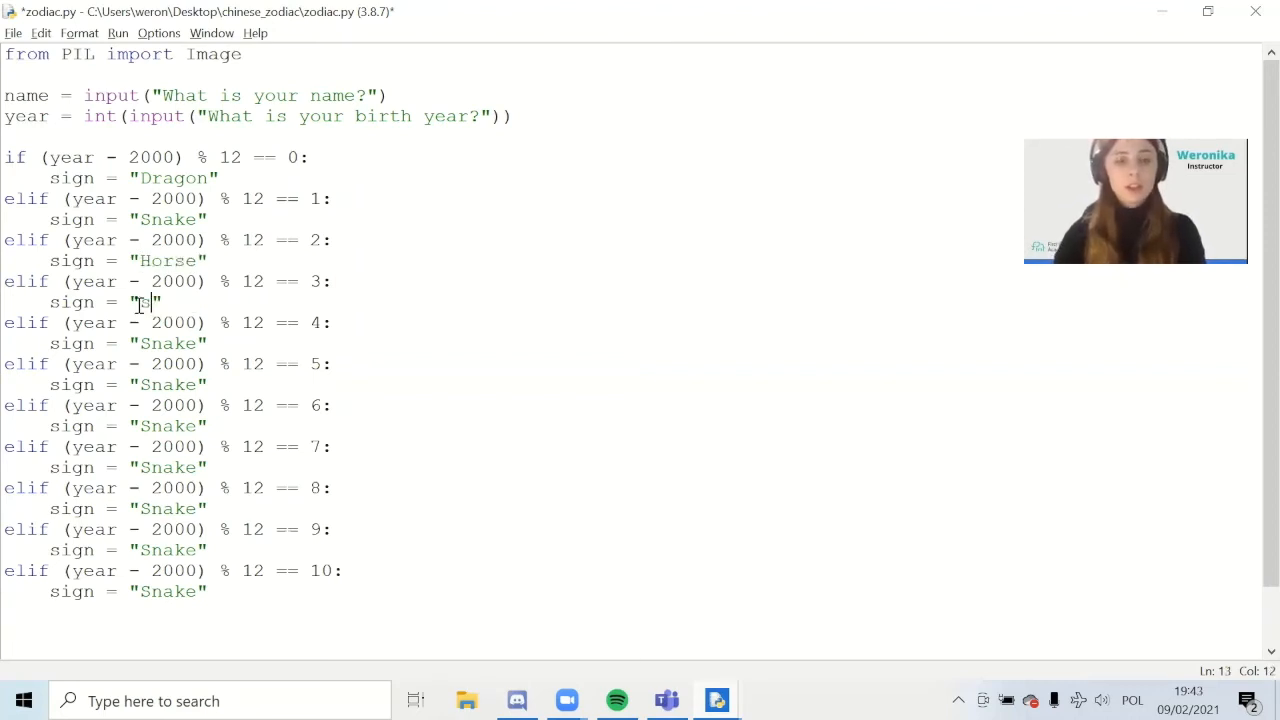
{"action": "type", "text": "heep"}
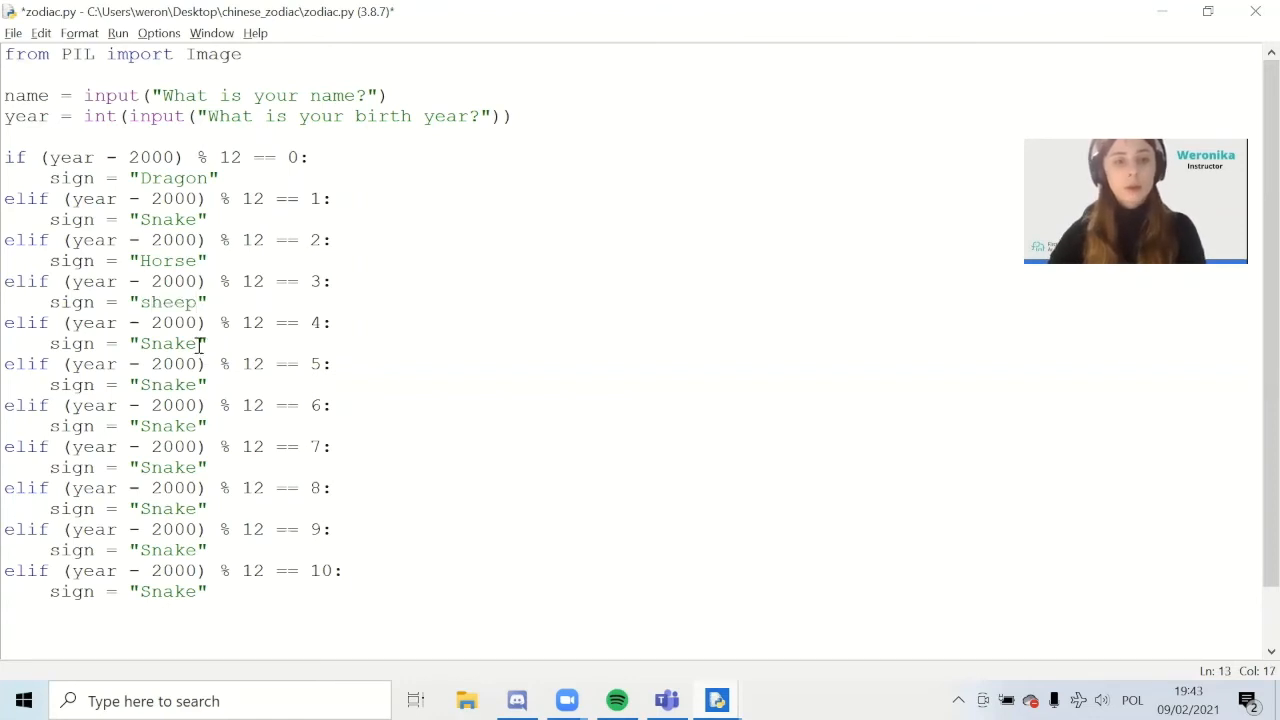
{"action": "double_click", "coordinate": [168, 343]}
{"action": "type", "text": "Mo"}
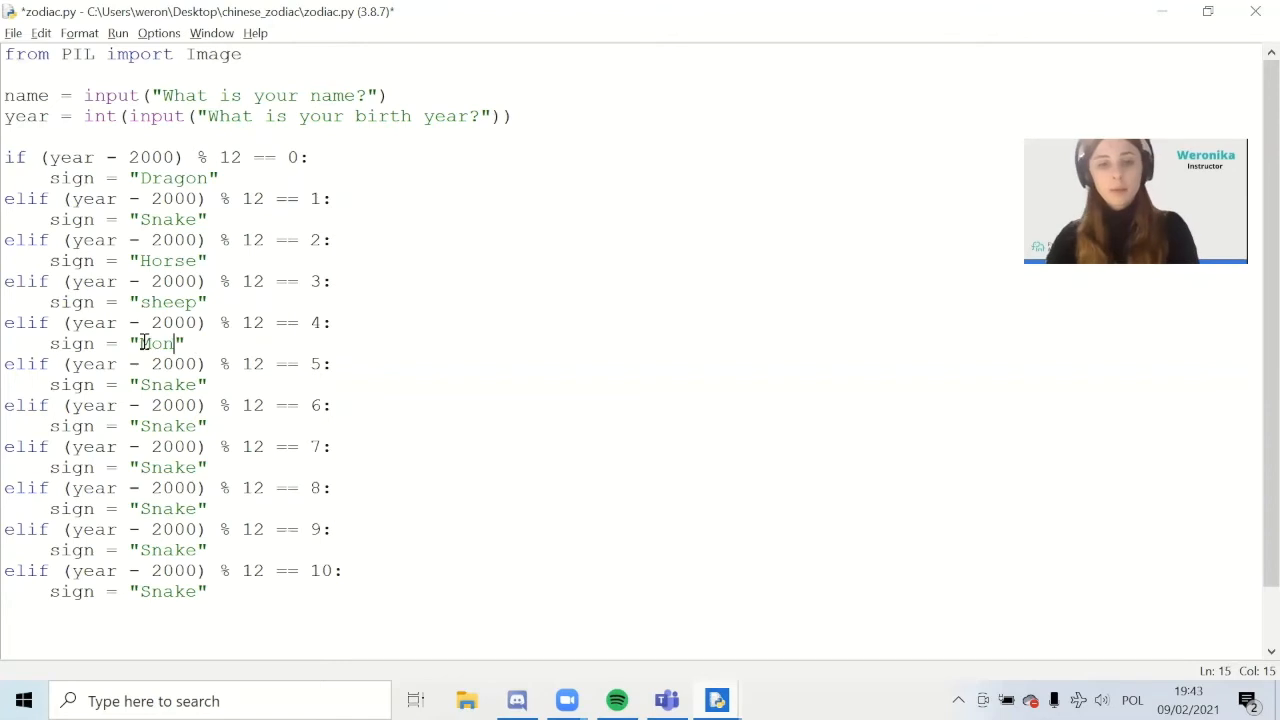
{"action": "type", "text": "key"}
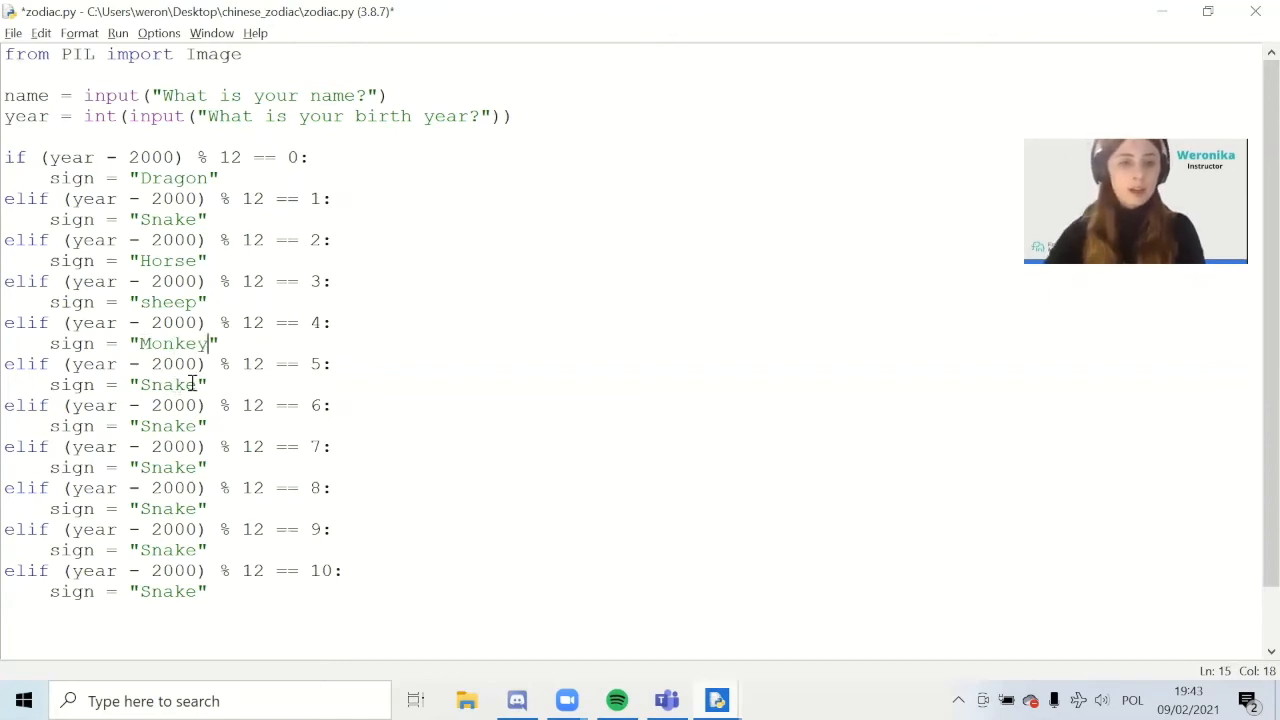
Step: Replace the remaining placeholders with Rooster, Dog, Pig, Rat and Tiger
{"action": "double_click", "coordinate": [168, 384]}
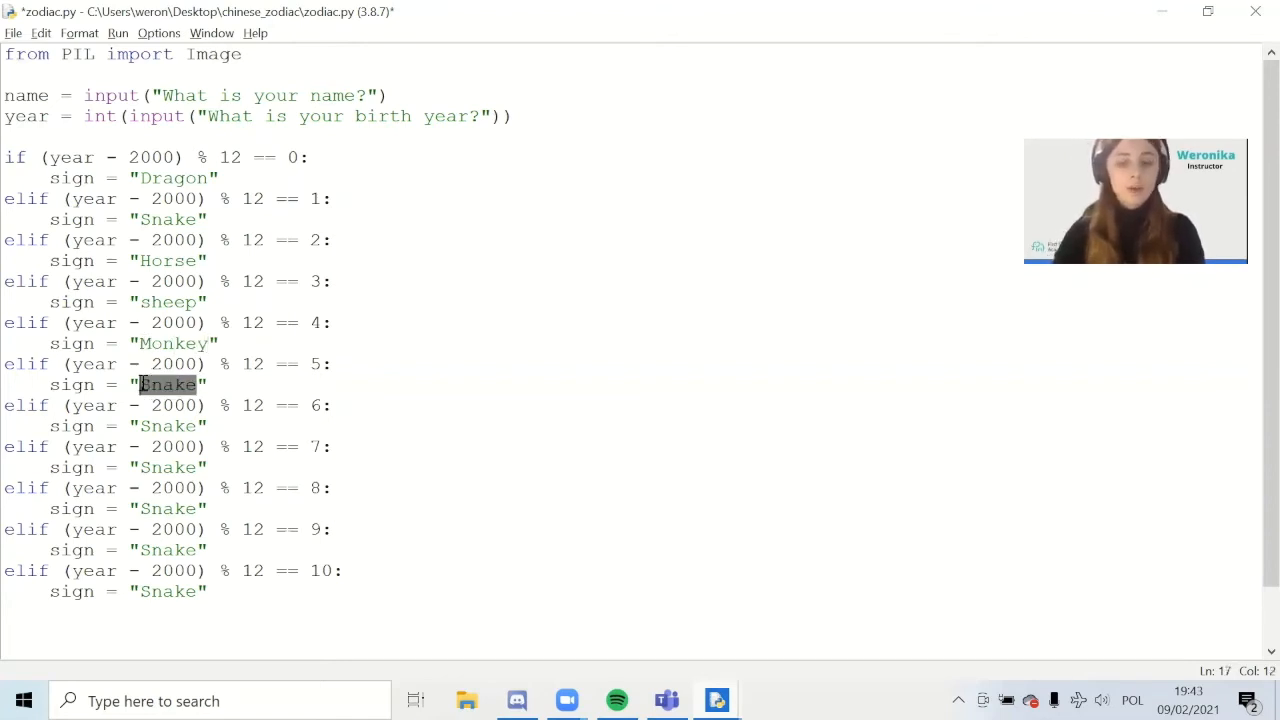
{"action": "type", "text": "Rooster"}
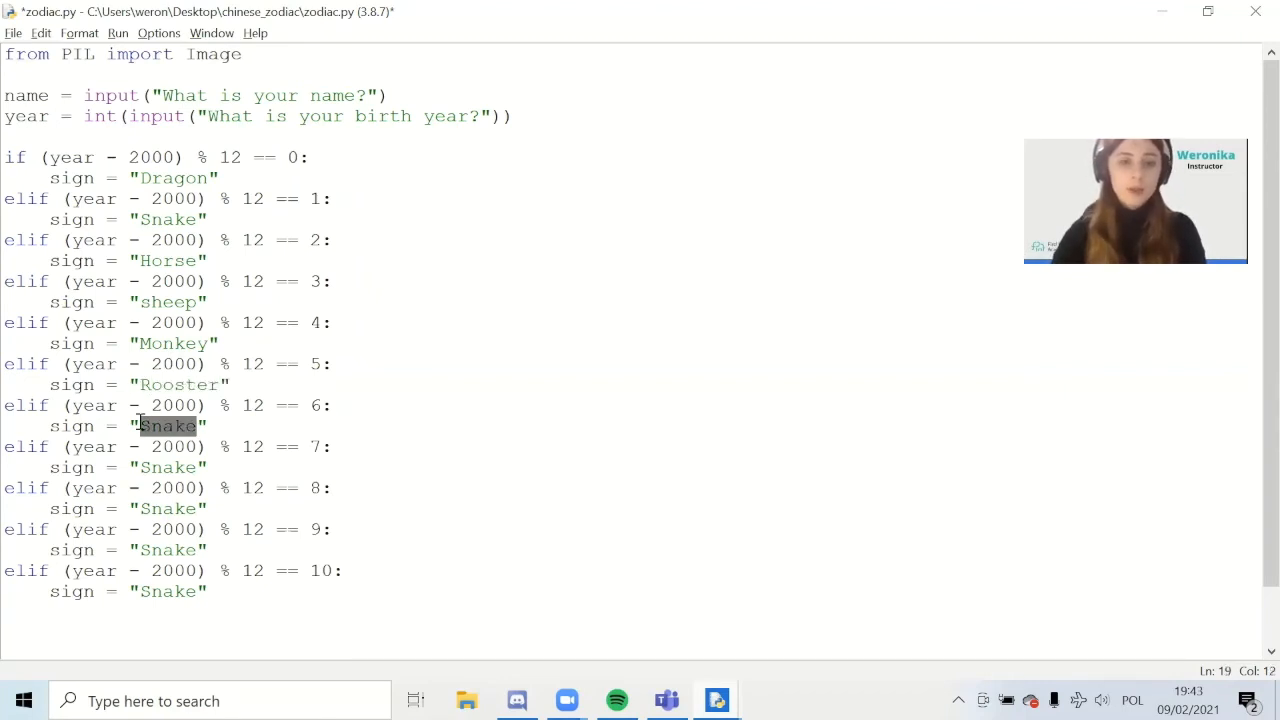
{"action": "type", "text": "Dog"}
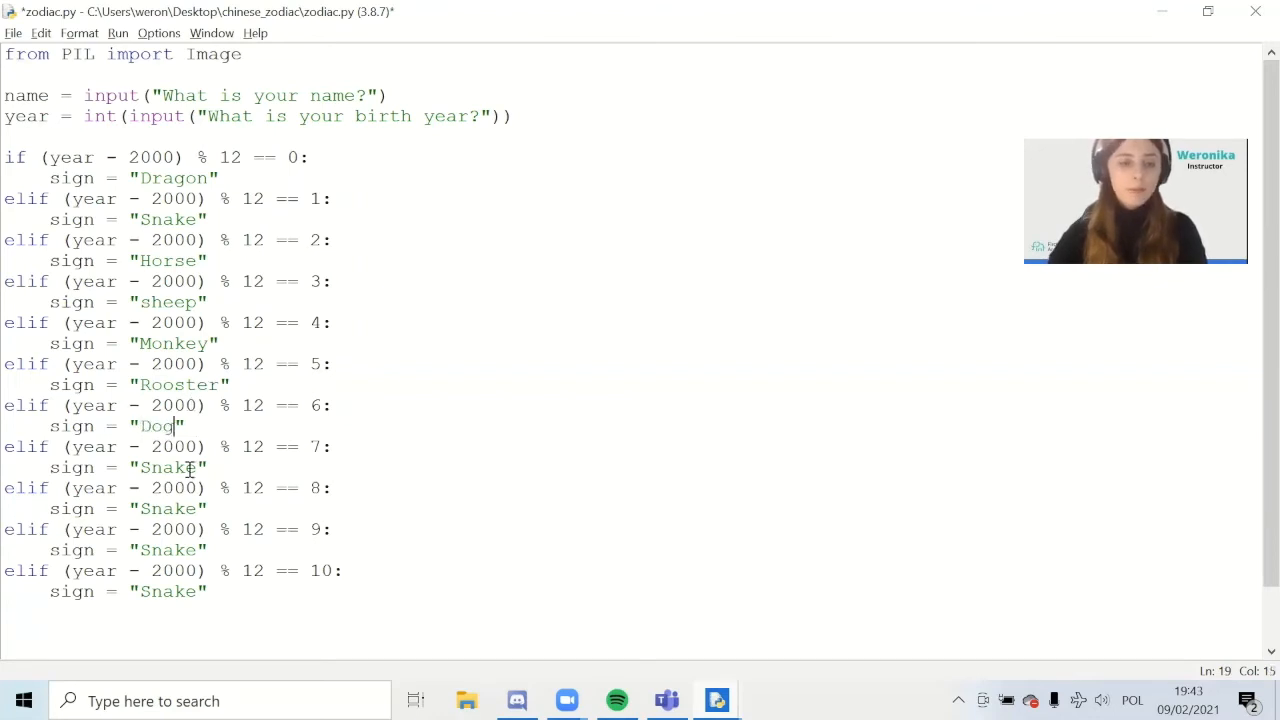
{"action": "double_click", "coordinate": [168, 467]}
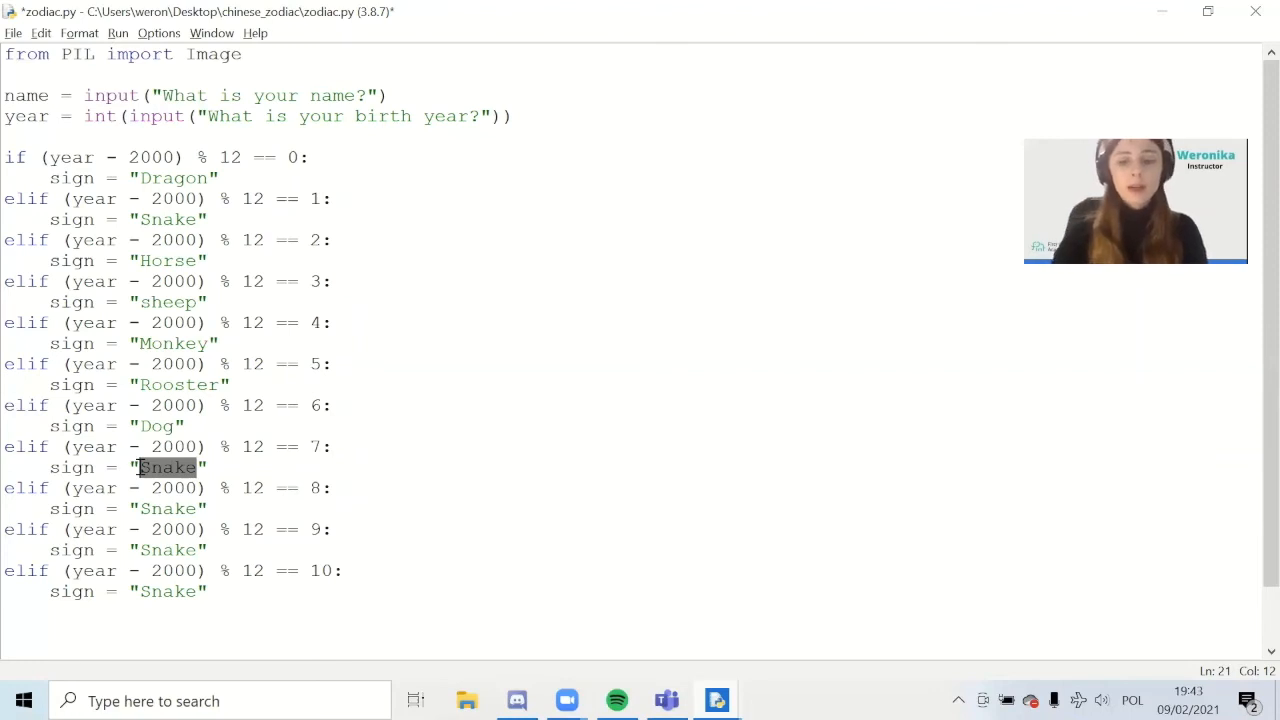
{"action": "type", "text": "Pig"}
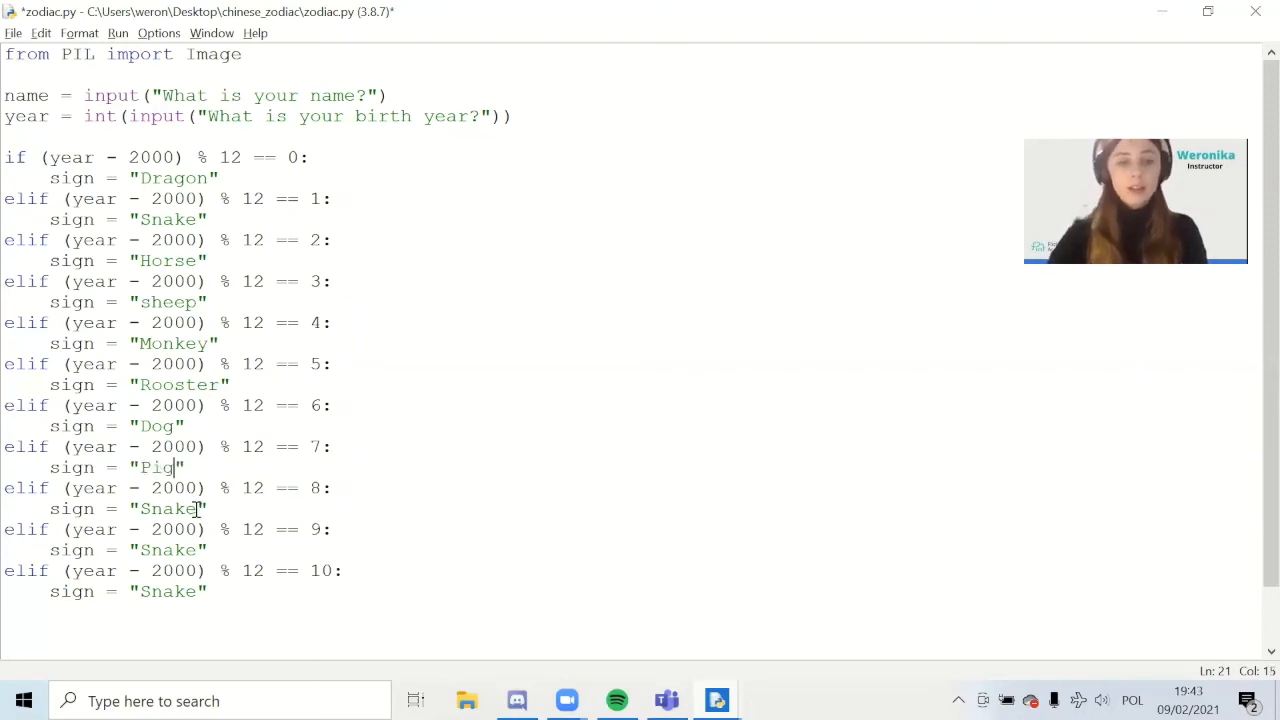
{"action": "double_click", "coordinate": [168, 508]}
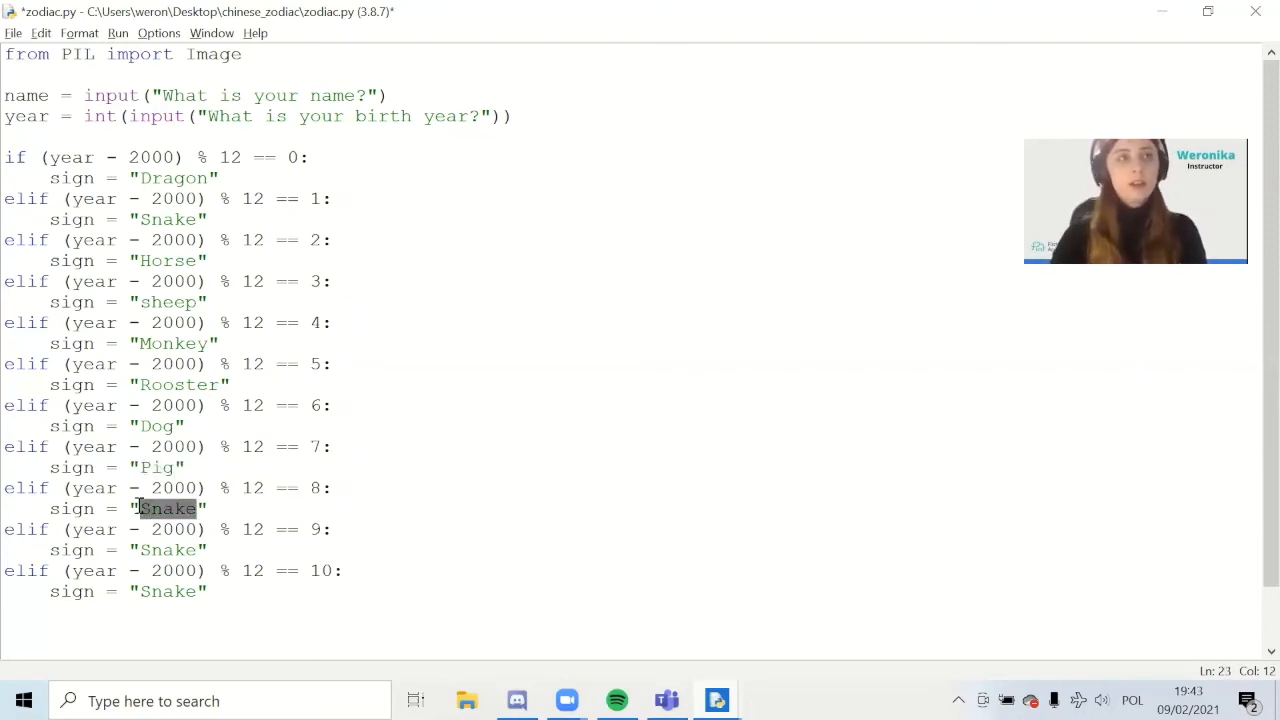
{"action": "type", "text": "Rat"}
{"action": "left_click", "coordinate": [170, 550]}
{"action": "type", "text": "Ox"}
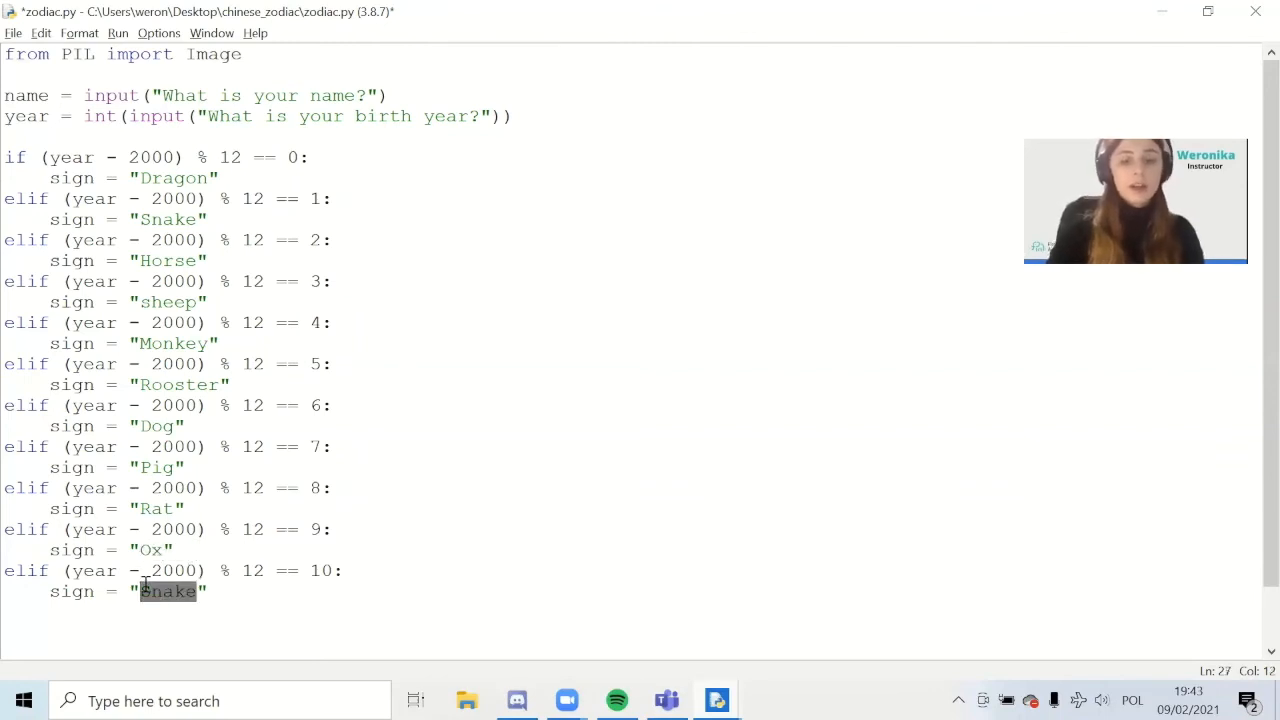
{"action": "type", "text": "Tiger"}
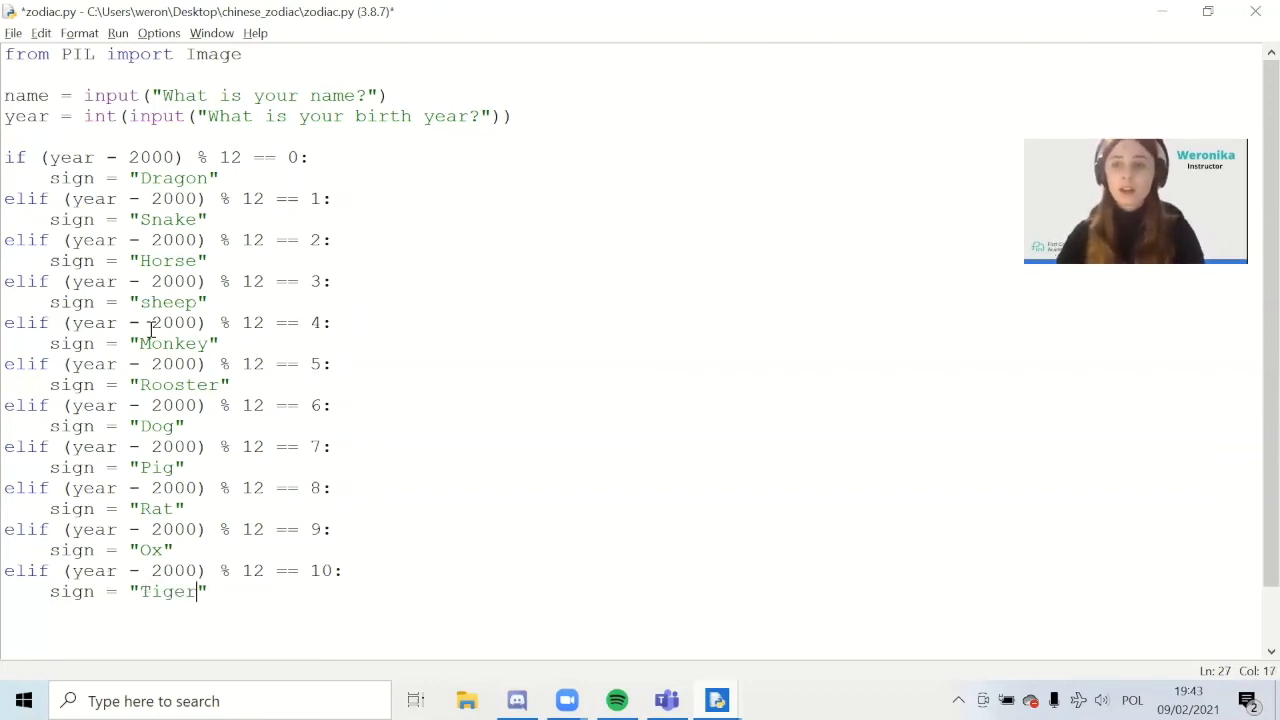
{"action": "mouse_move", "coordinate": [250, 552]}
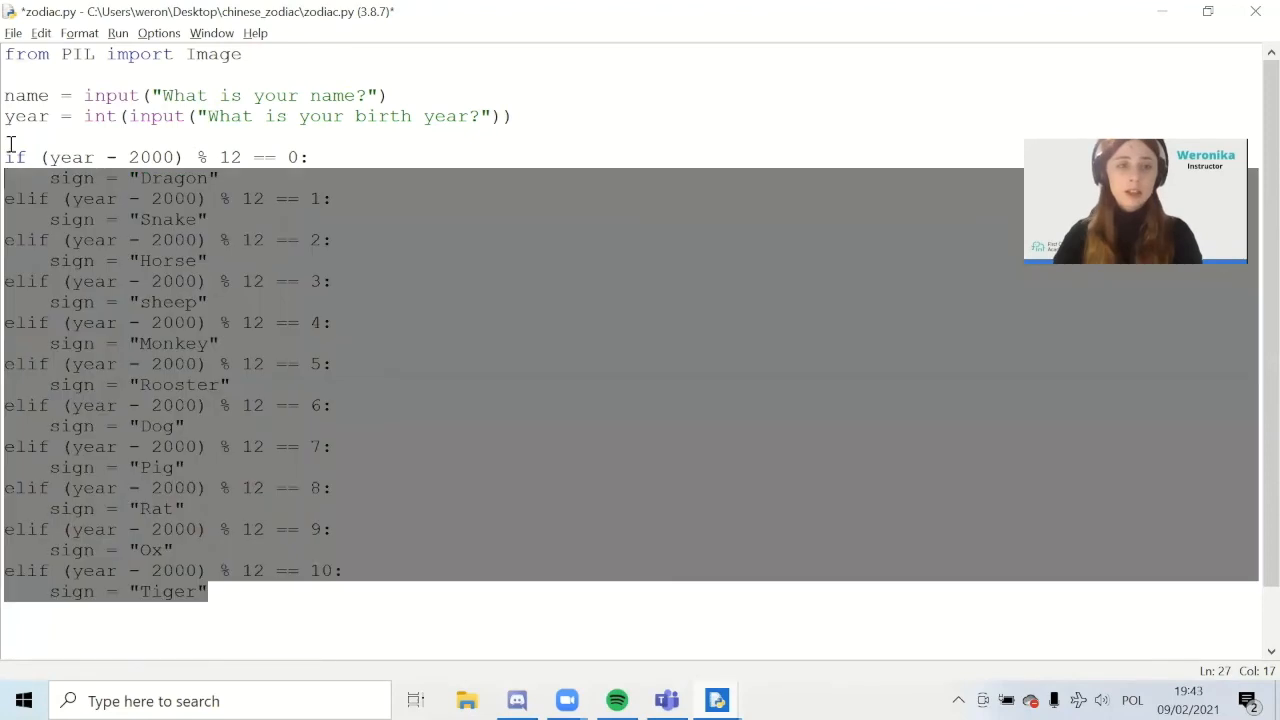
Step: Deselect the code and place the cursor at the end of the Tiger line
{"action": "left_click", "coordinate": [8, 157]}
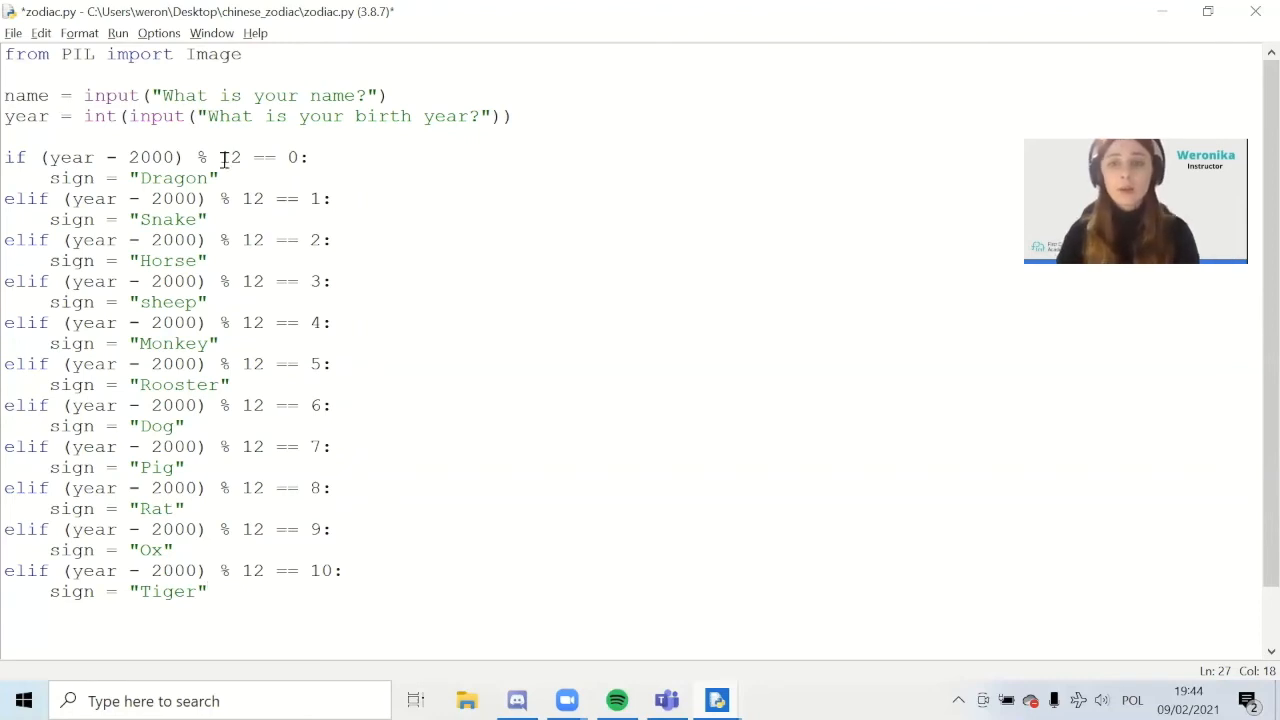
{"action": "left_click", "coordinate": [205, 591]}
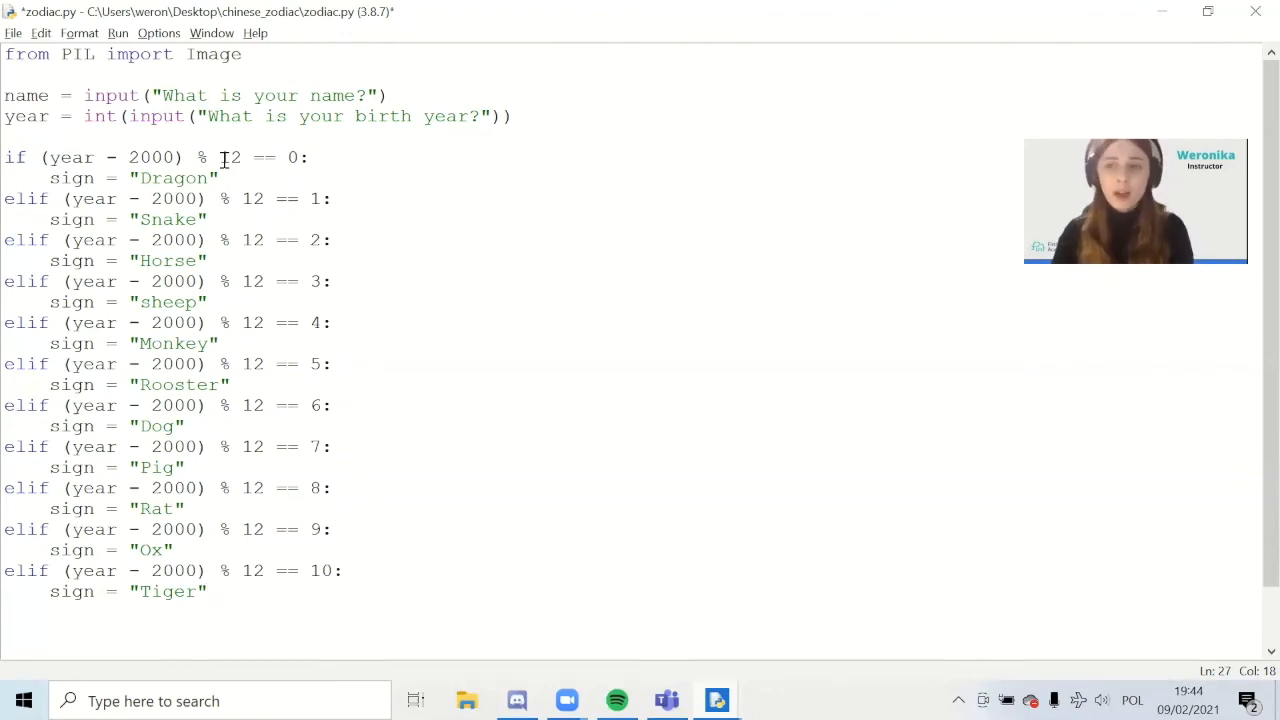
{"action": "mouse_move", "coordinate": [247, 351]}
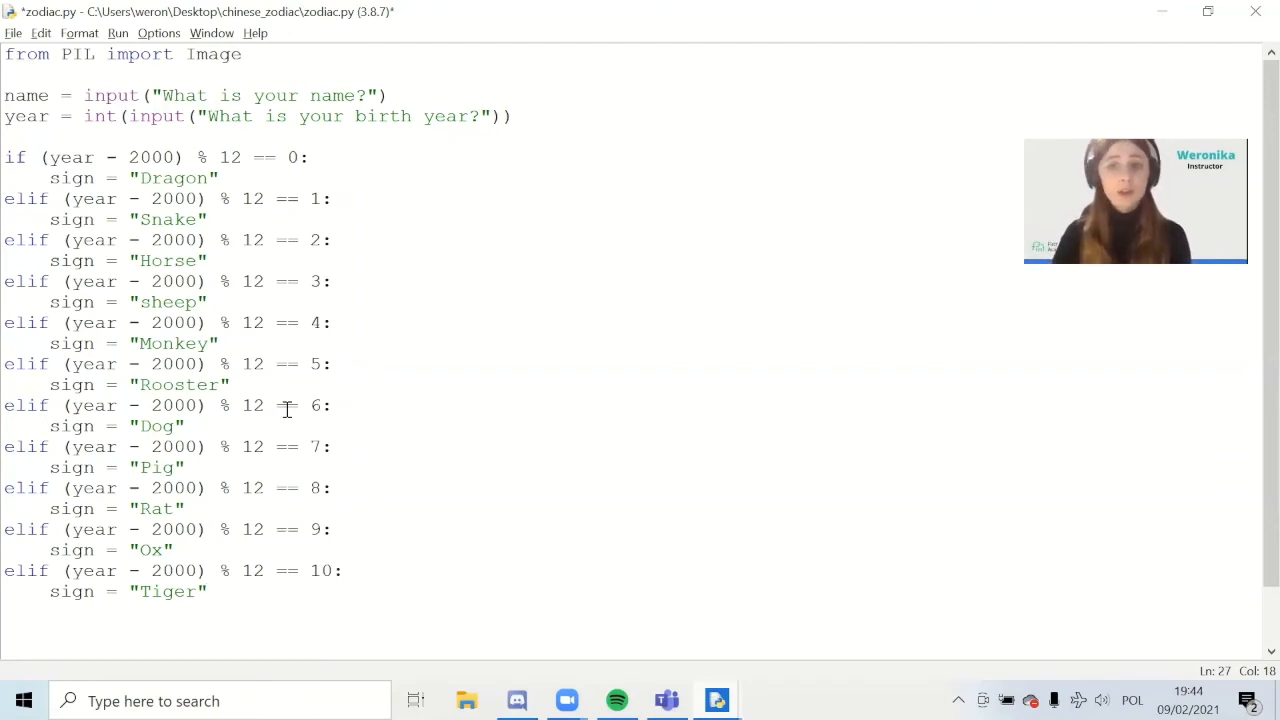
{"action": "left_click", "coordinate": [207, 591]}
{"action": "type", "text": "els"}
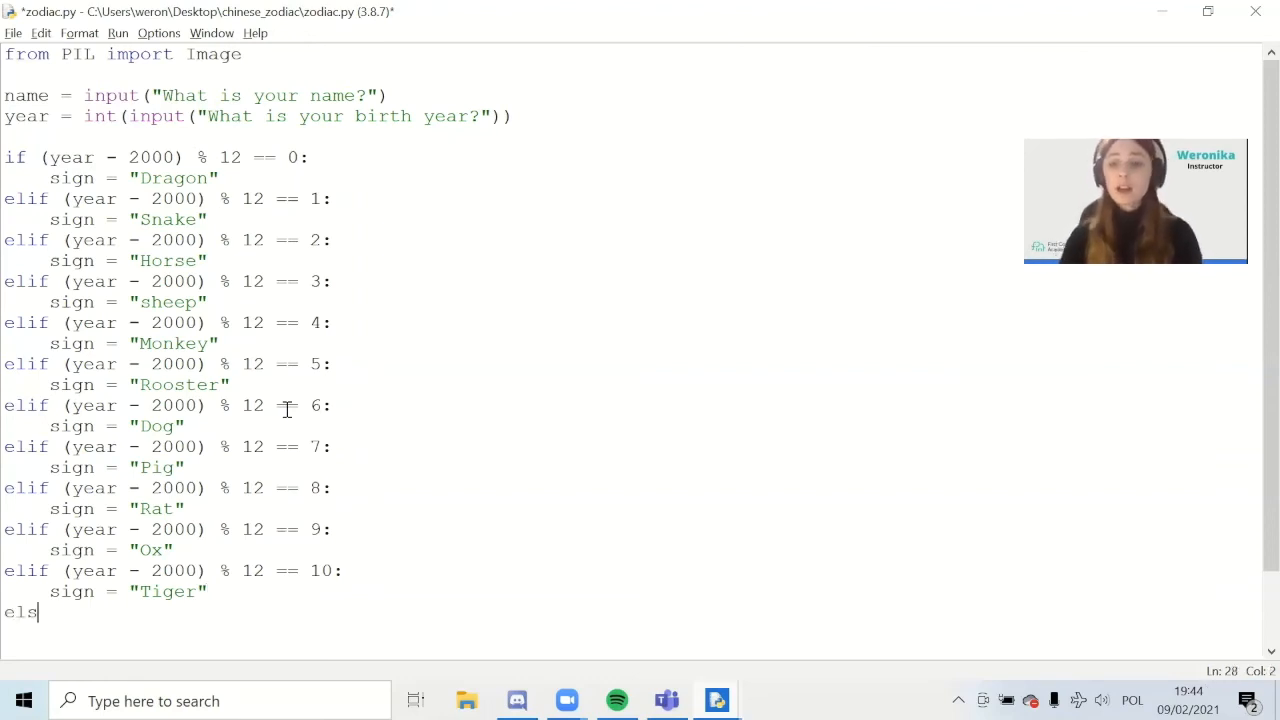
Step: Complete else: with sign = "Hare" on the indented line
{"action": "type", "text": "e:"}
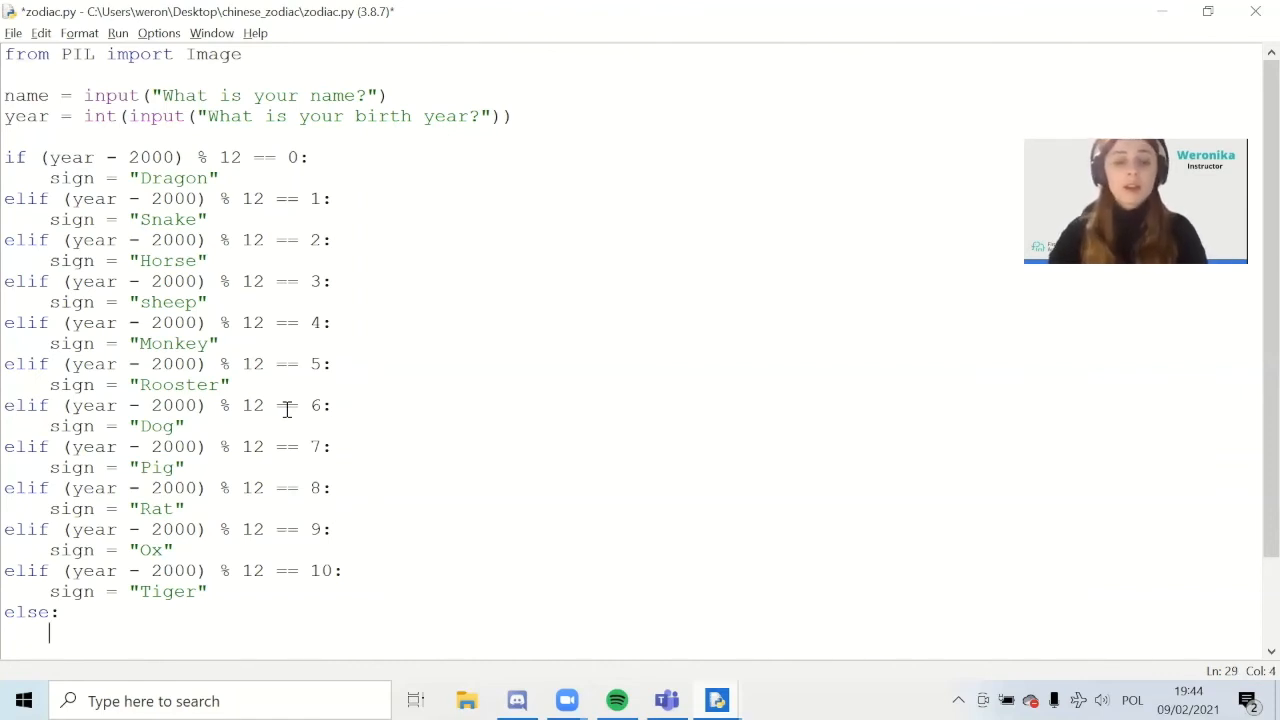
{"action": "type", "text": "sign"}
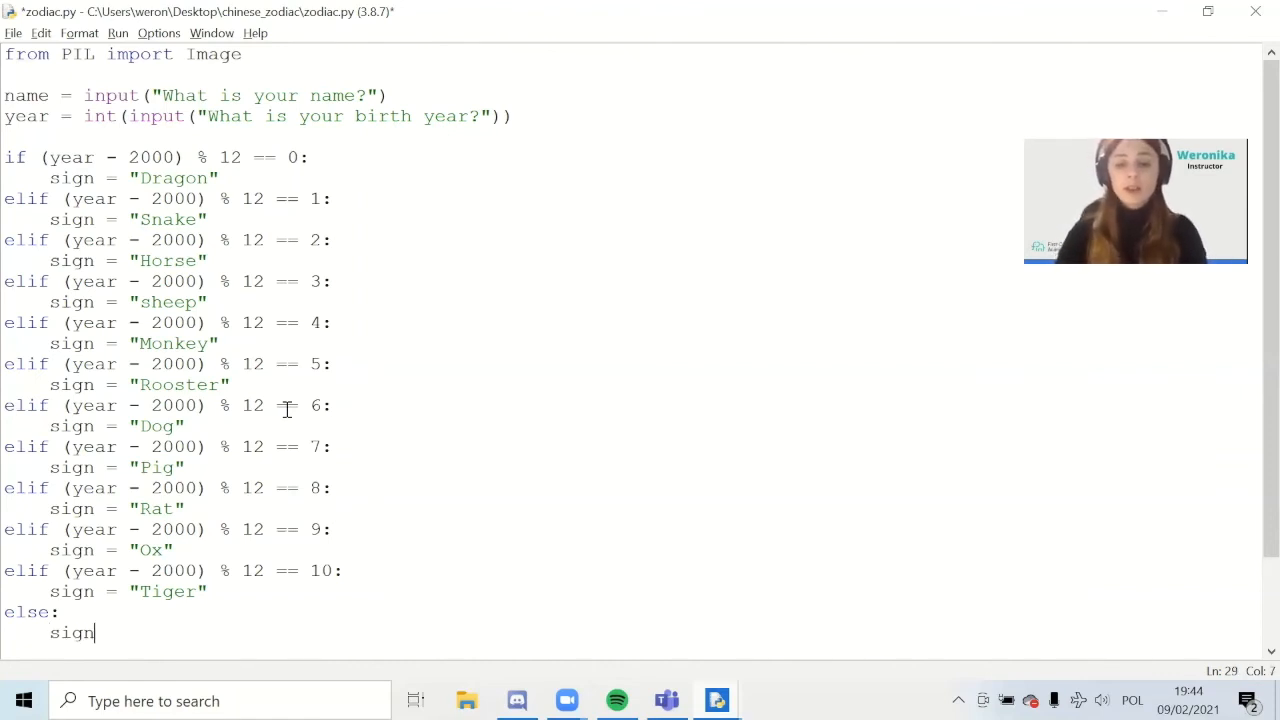
{"action": "type", "text": "= \""}
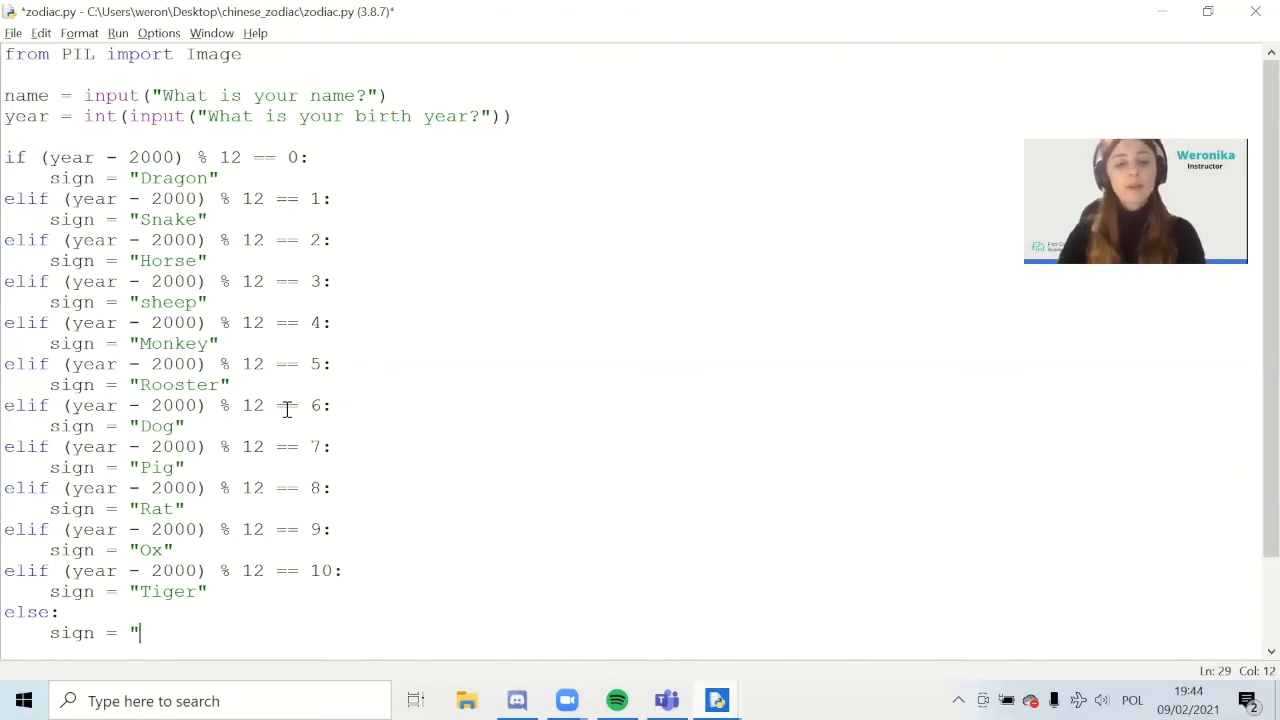
{"action": "type", "text": "hare"}
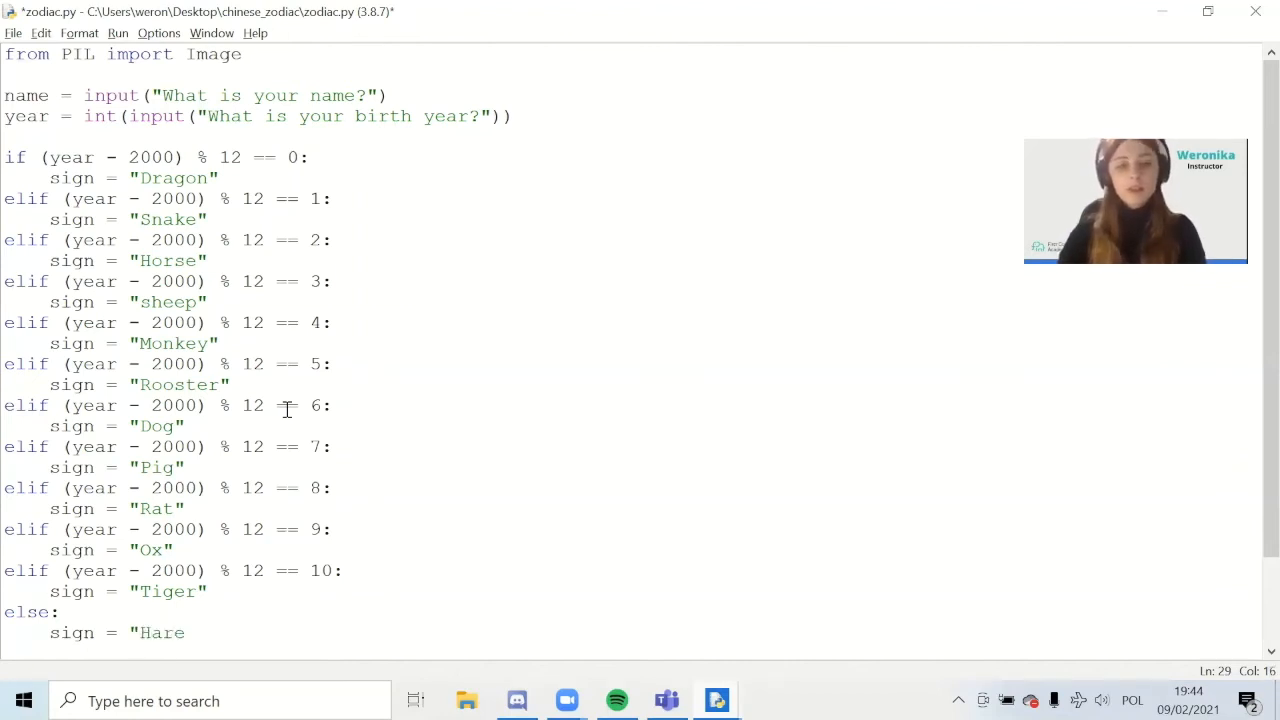
{"action": "type", "text": "\""}
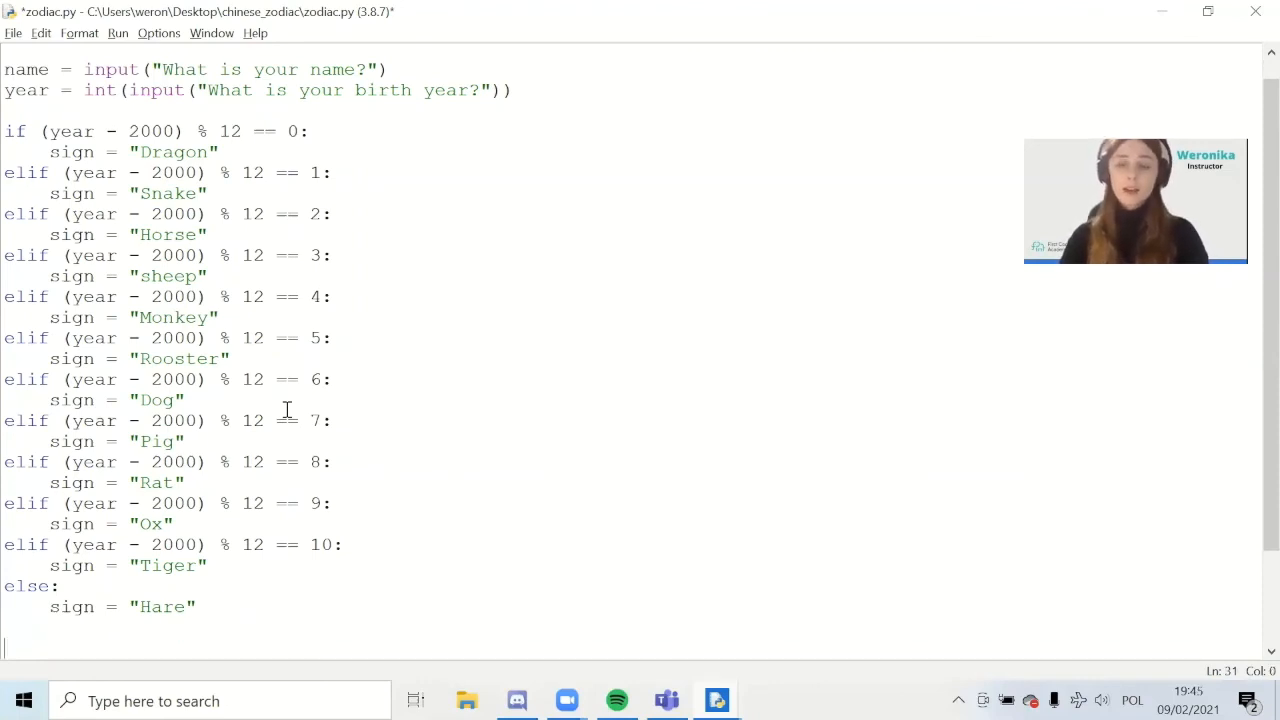
{"action": "mouse_move", "coordinate": [282, 338]}
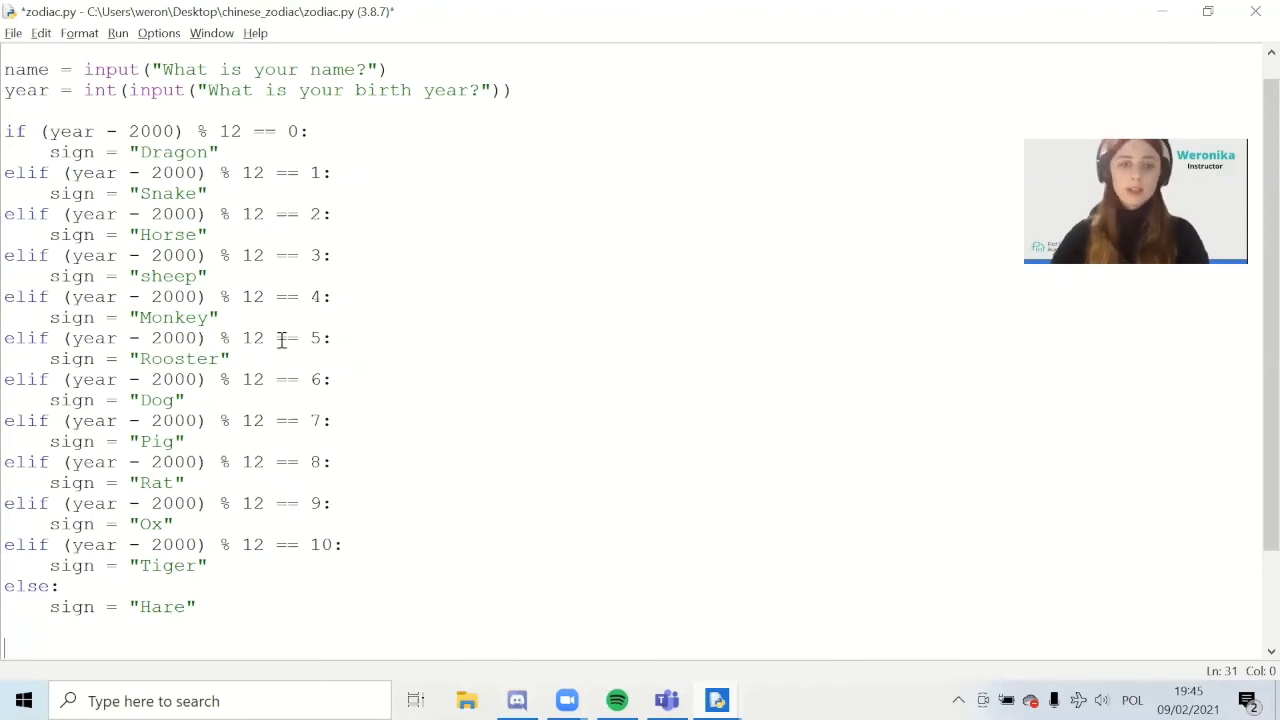
Step: Write print(name, ", your Chinese zodiac is: ", sign), removing the extra comma
{"action": "type", "text": "pr"}
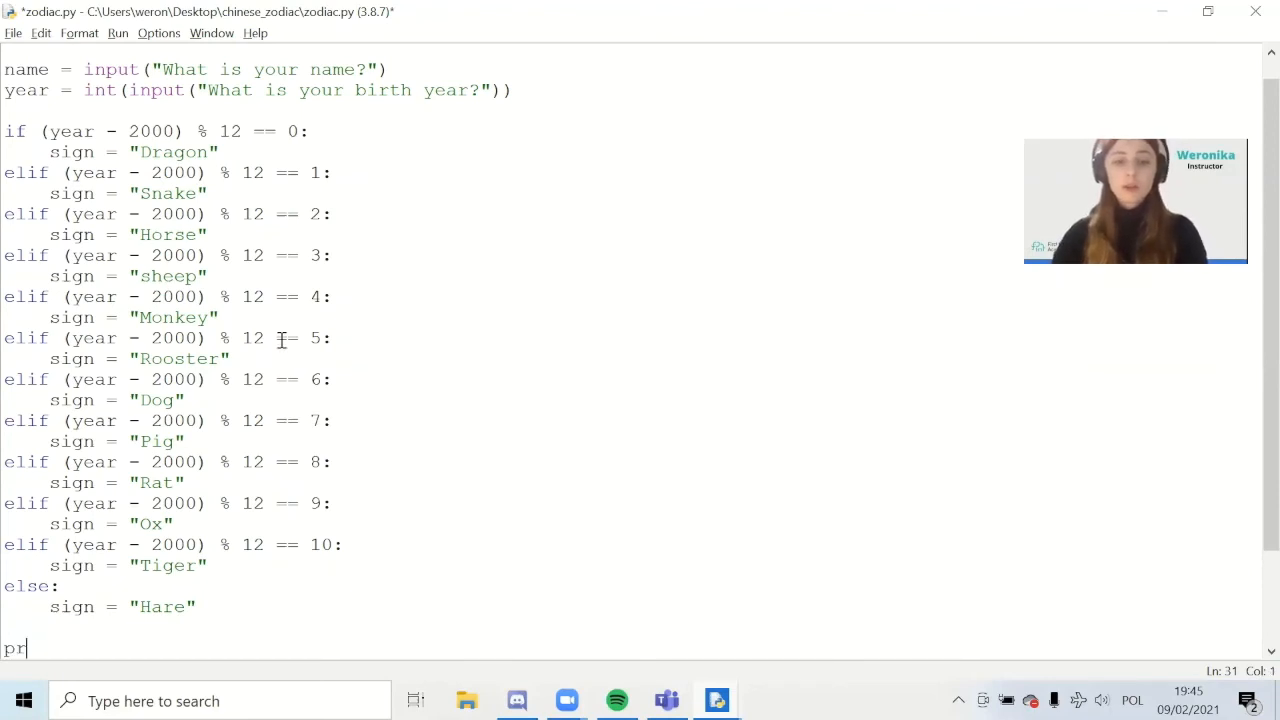
{"action": "type", "text": "int()"}
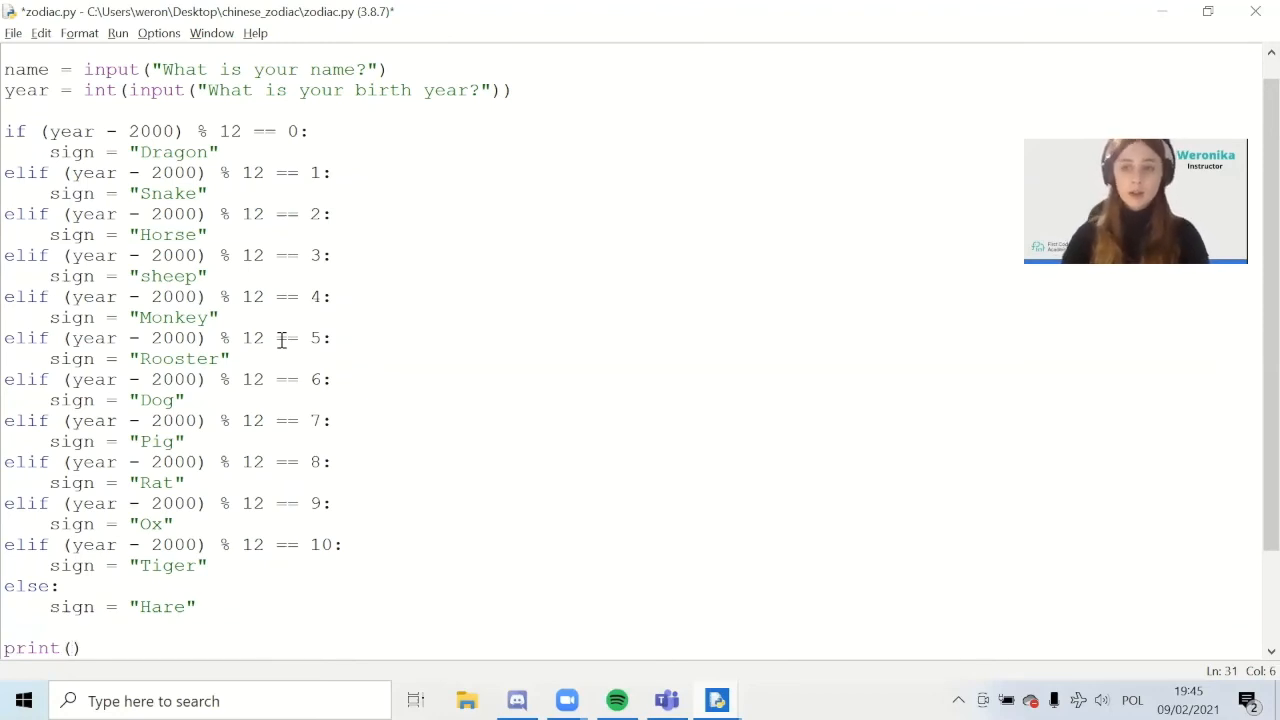
{"action": "type", "text": "name, \",, your Chine"}
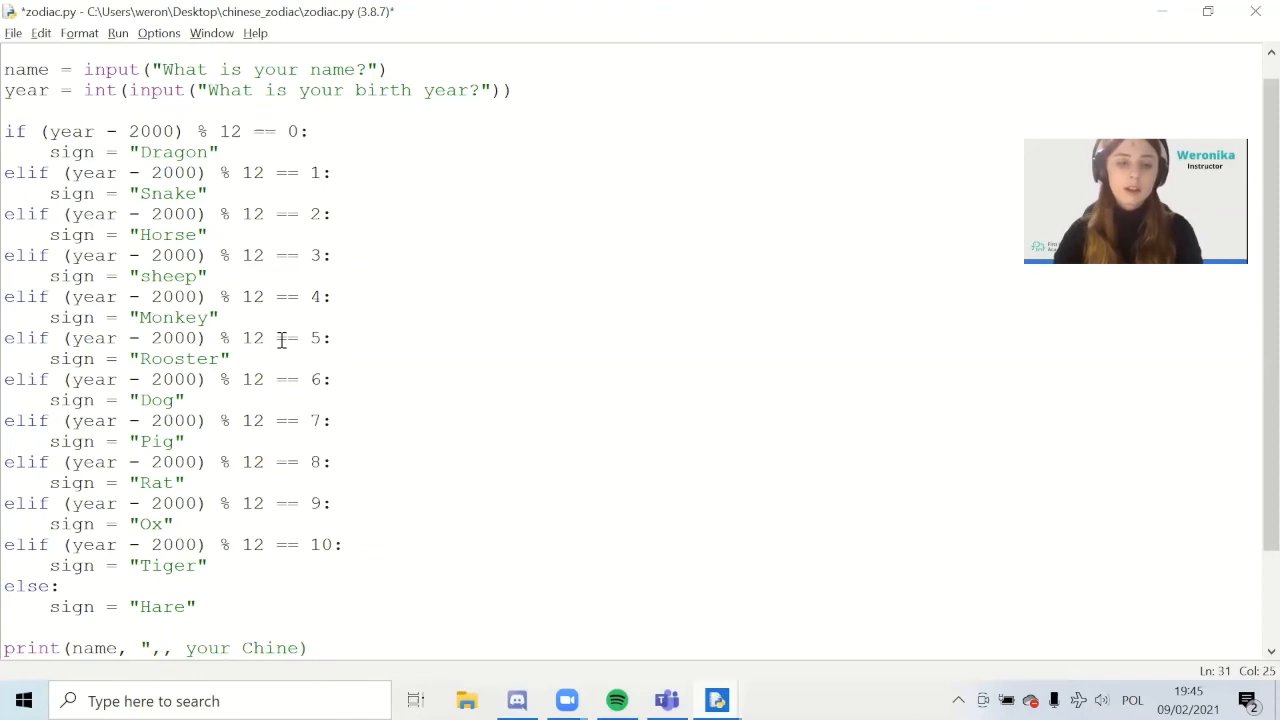
{"action": "type", "text": "ac zodi"}
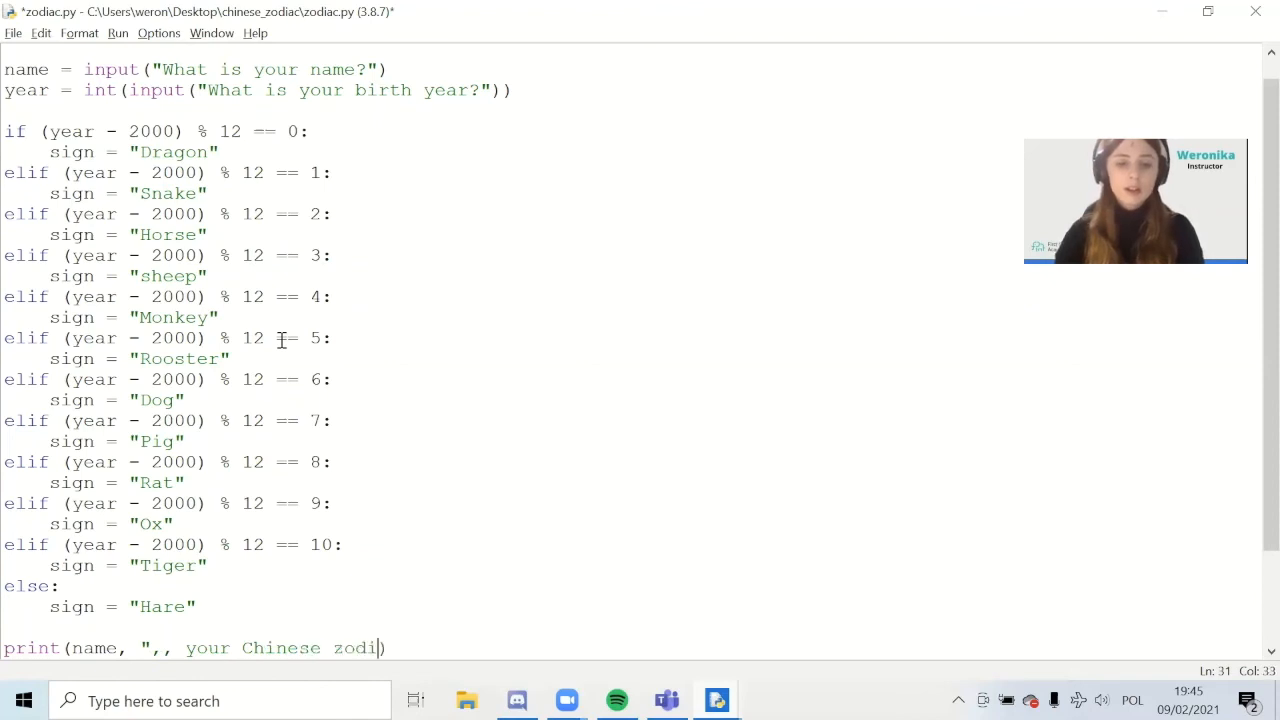
{"action": "type", "text": "is: \""}
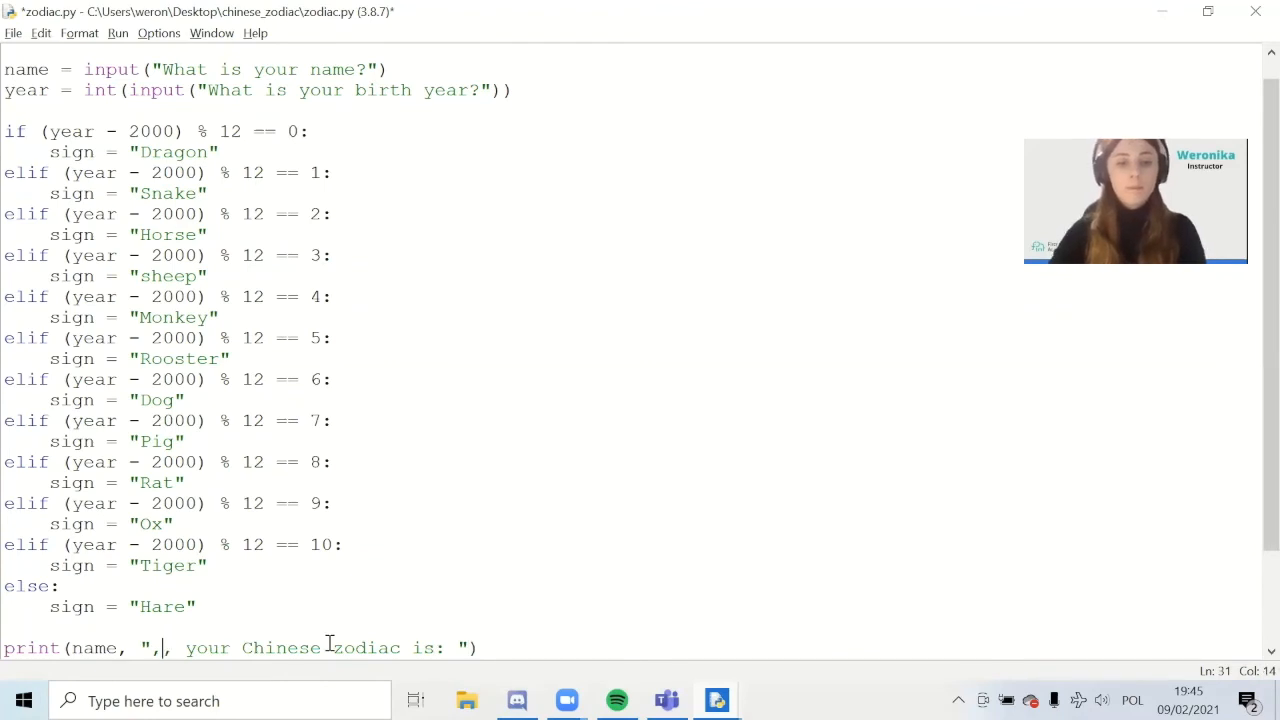
{"action": "key", "text": "Backspace"}
{"action": "type", "text": ", "}
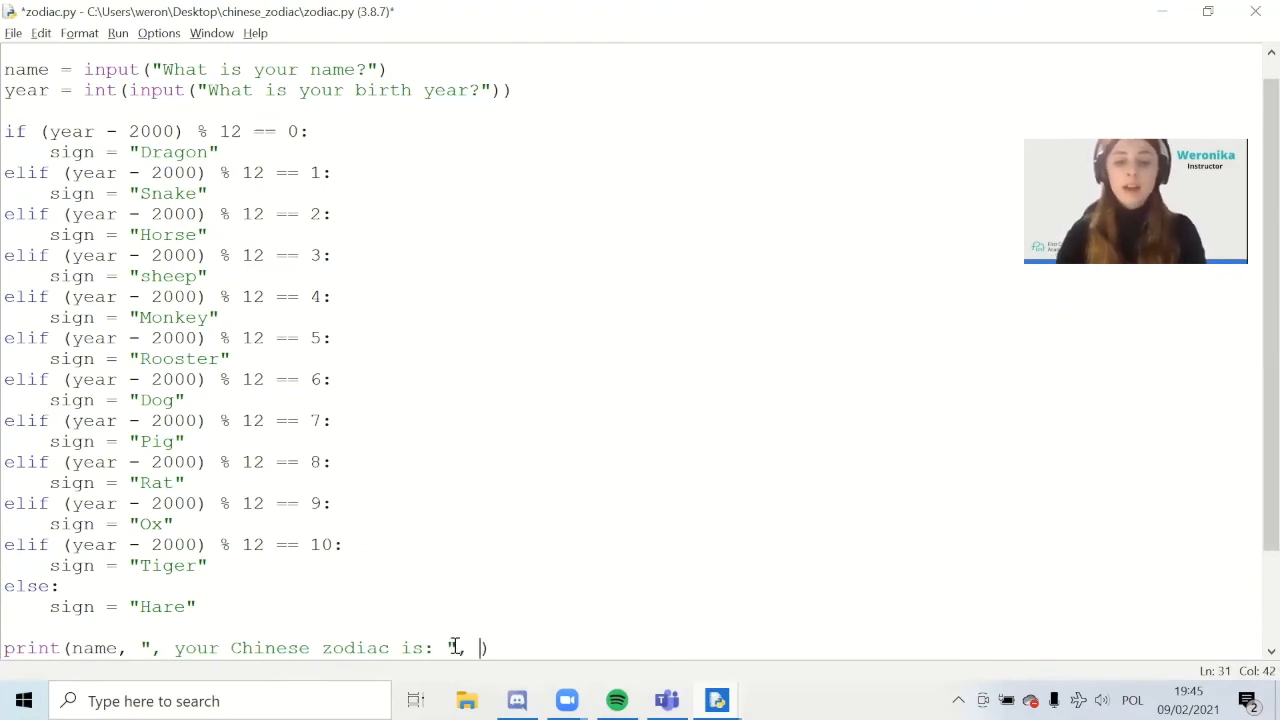
{"action": "type", "text": "sign"}
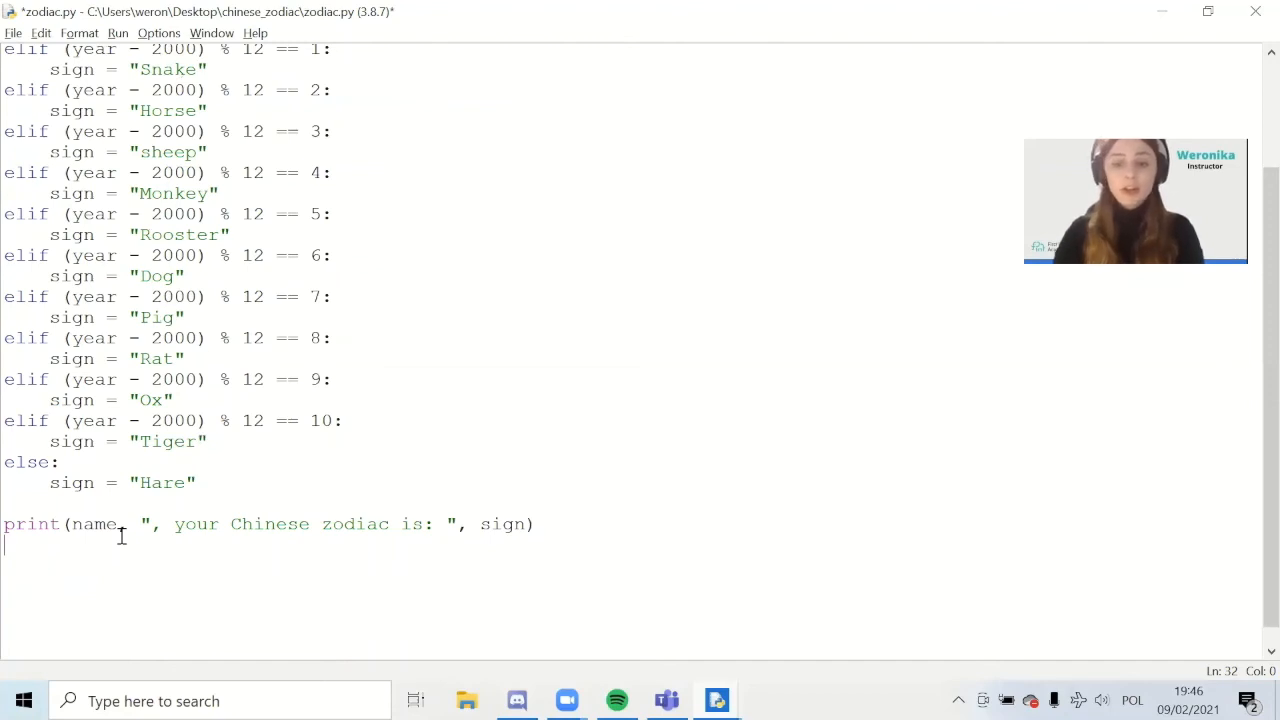
Step: Add img_name = "./Pictures/" + sign + ".jpg" and start the img line
{"action": "type", "text": "img"}
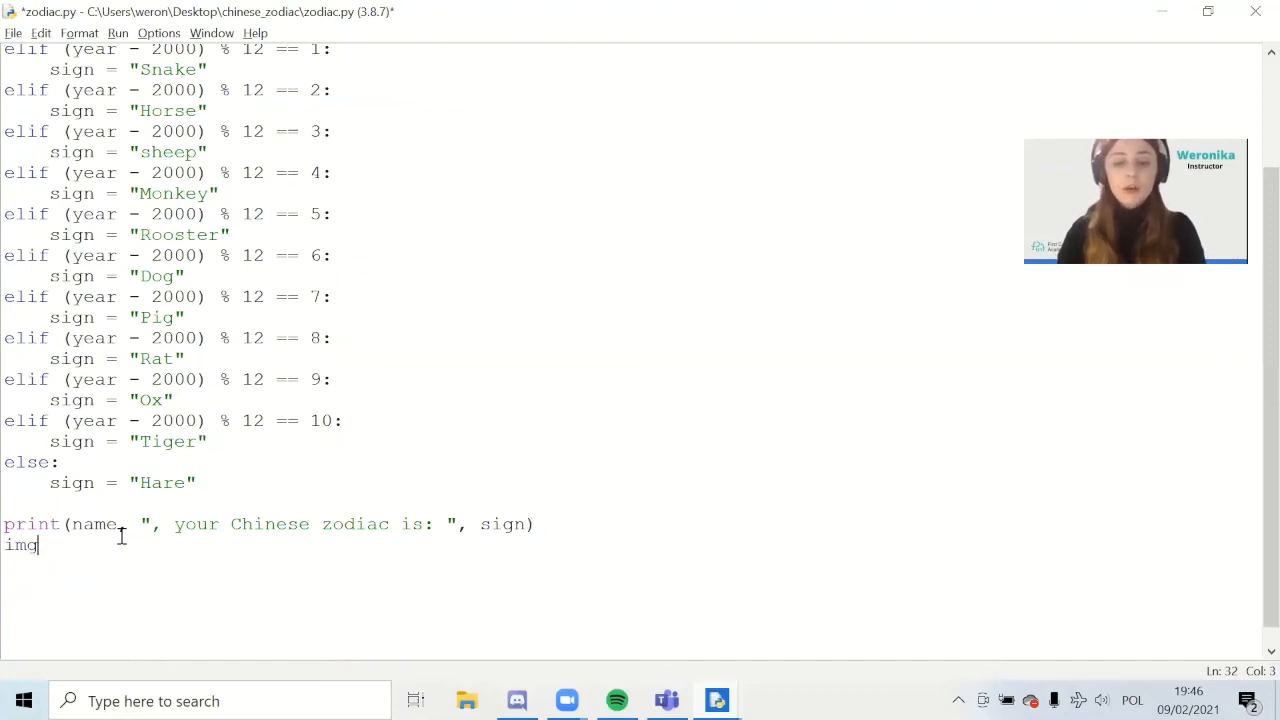
{"action": "type", "text": "_s"}
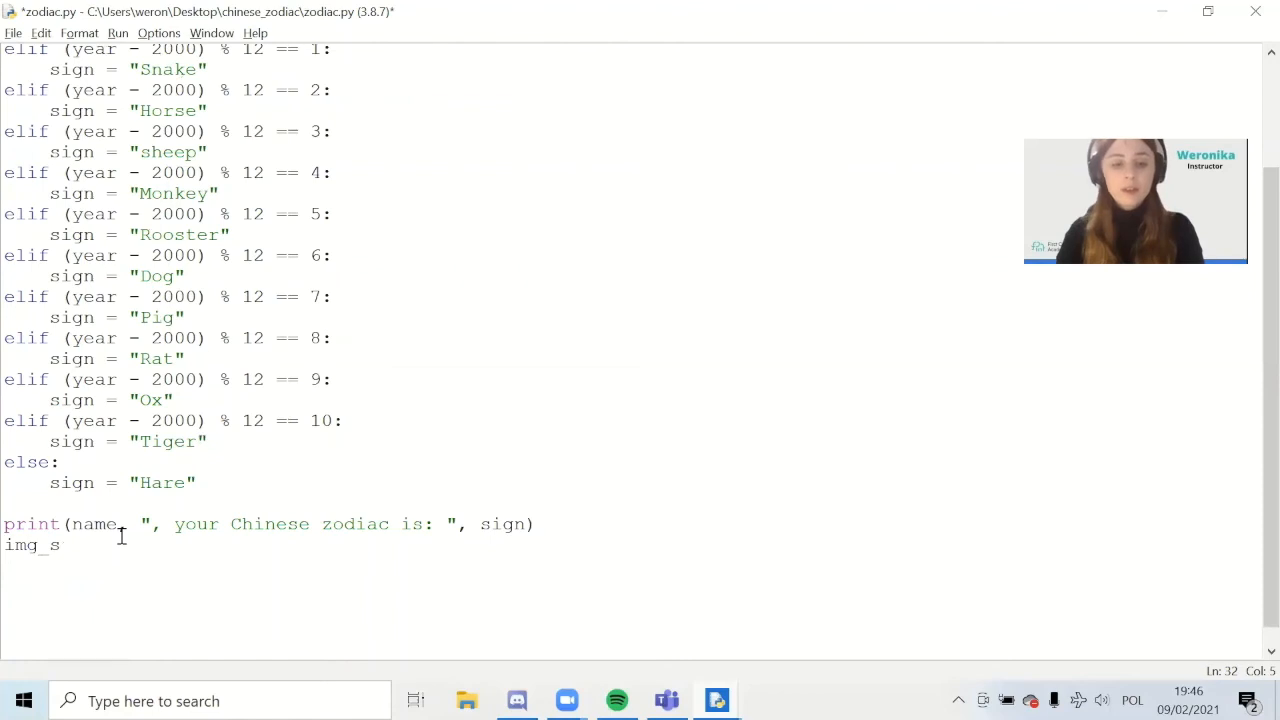
{"action": "type", "text": "ame ="}
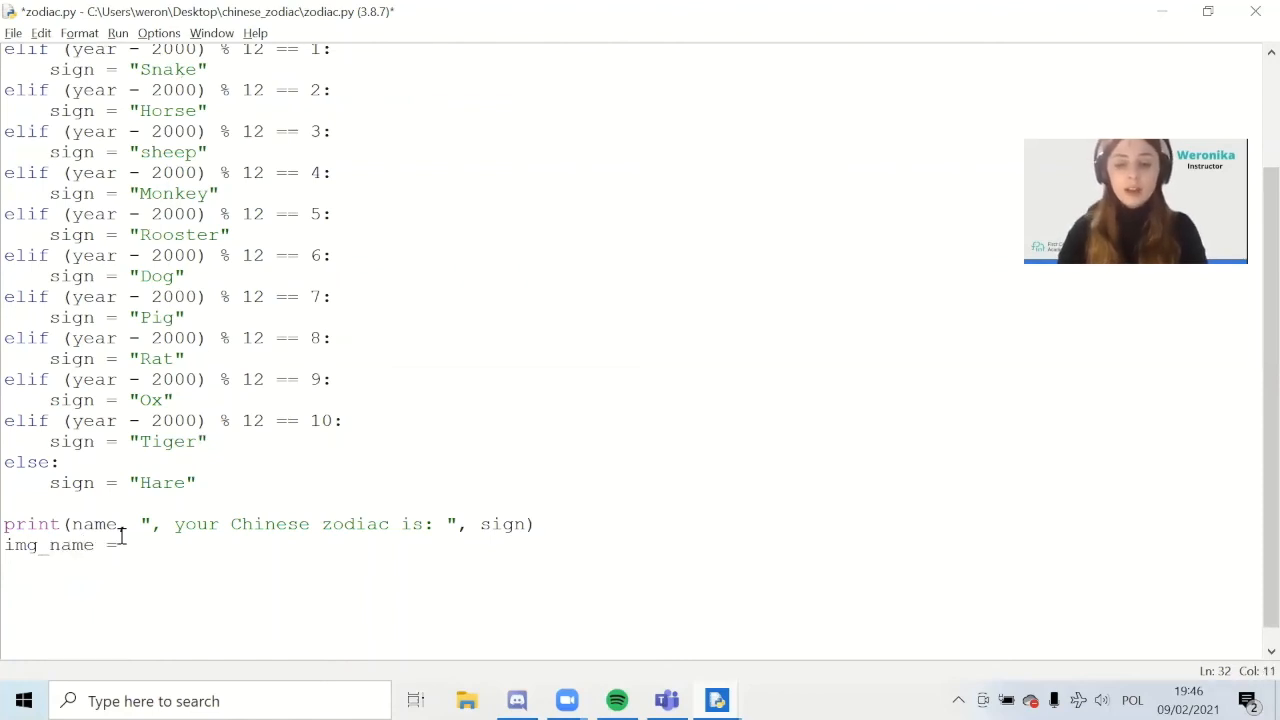
{"action": "type", "text": "\"./Pi"}
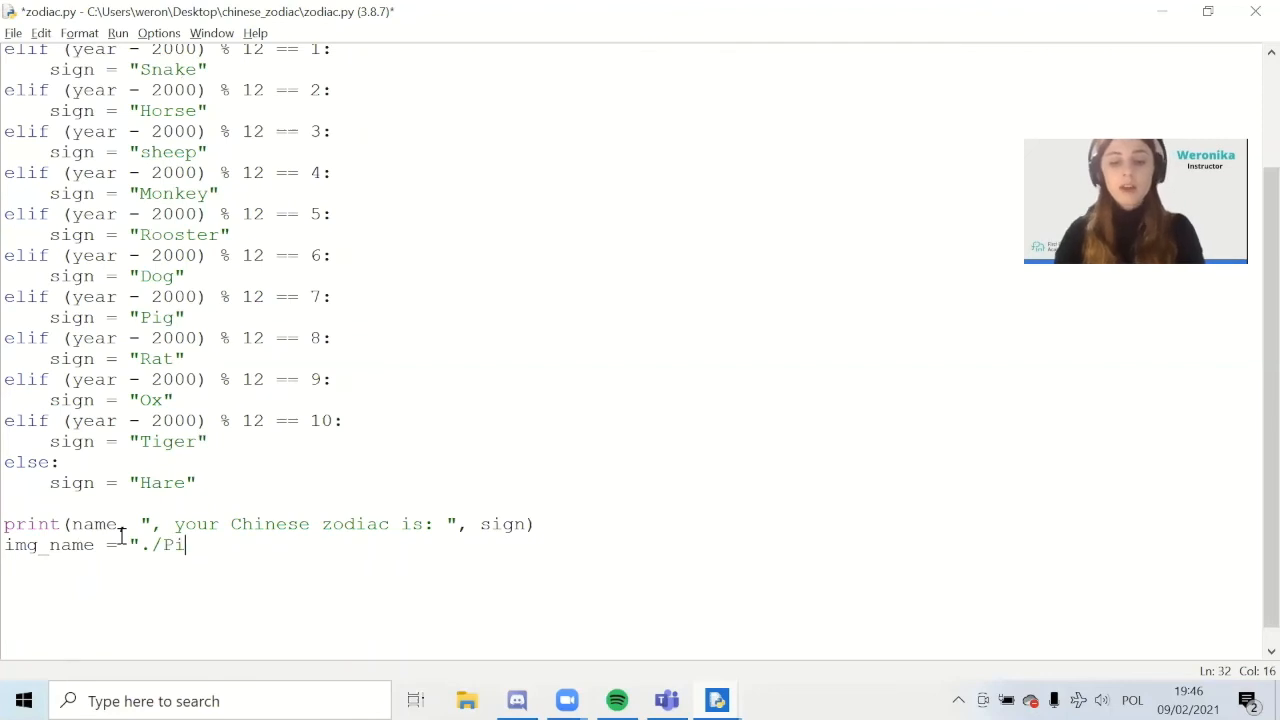
{"action": "type", "text": "cture"}
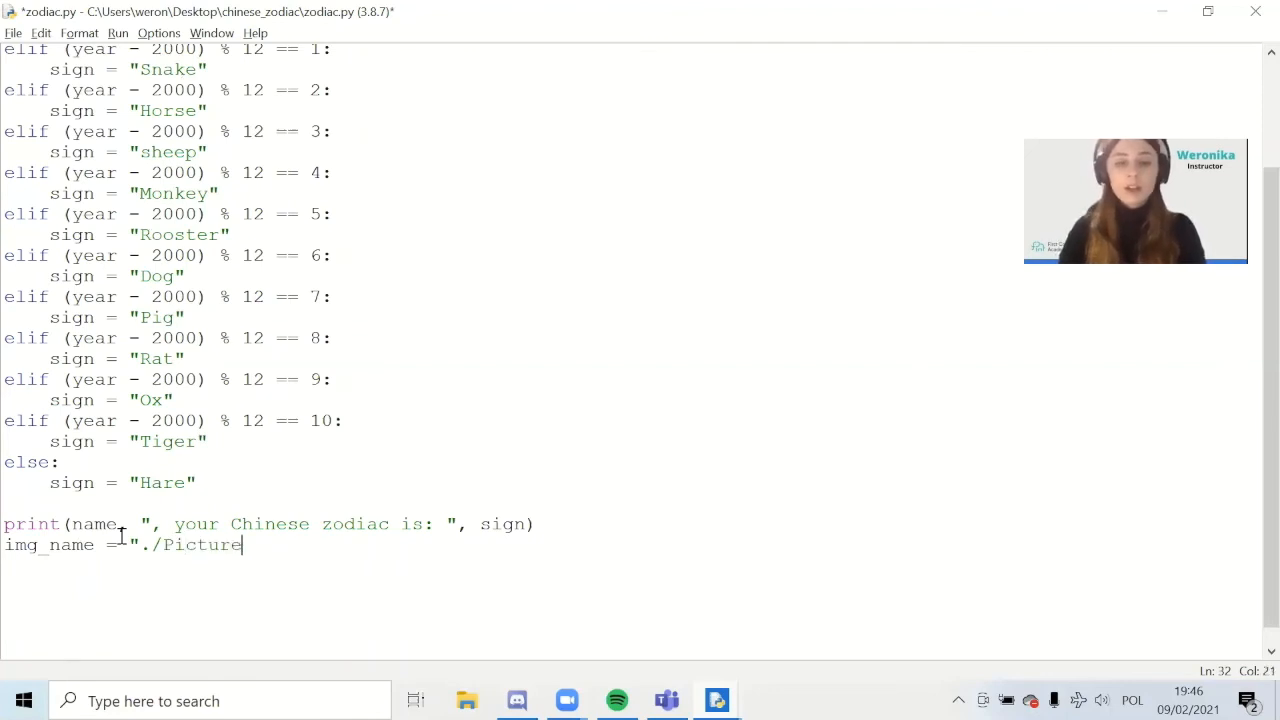
{"action": "type", "text": "s/"}
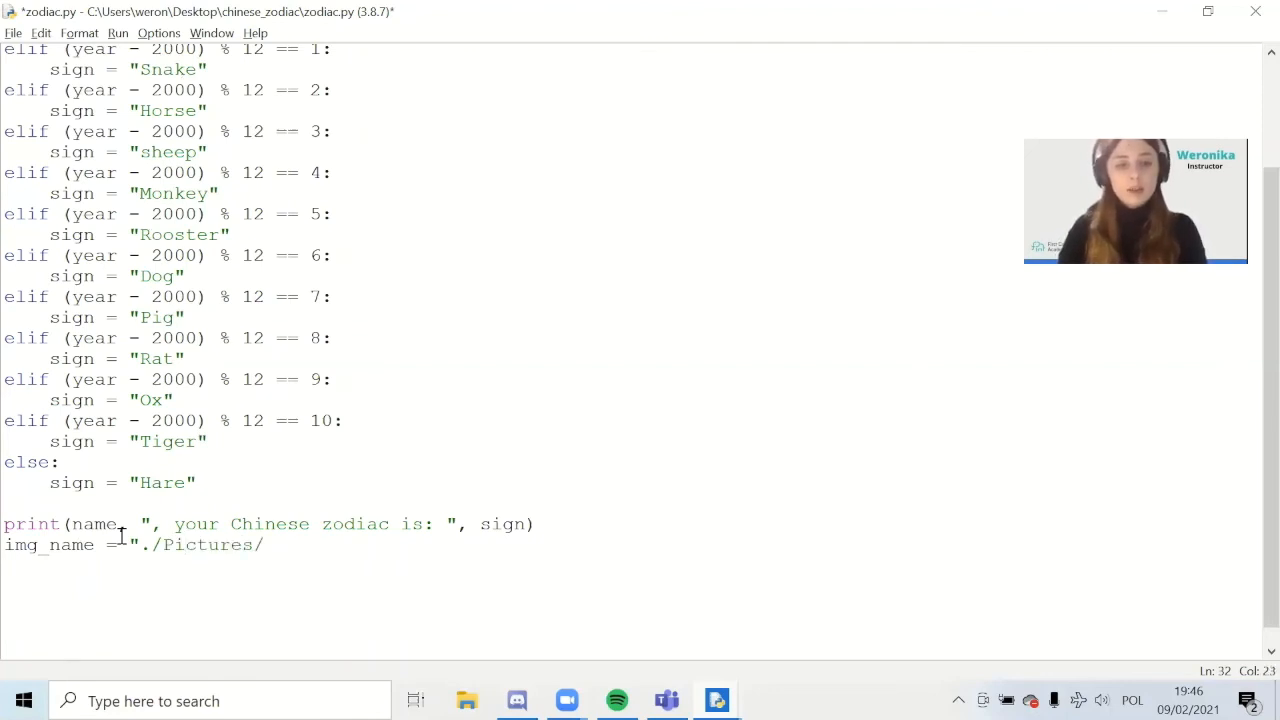
{"action": "type", "text": "+"}
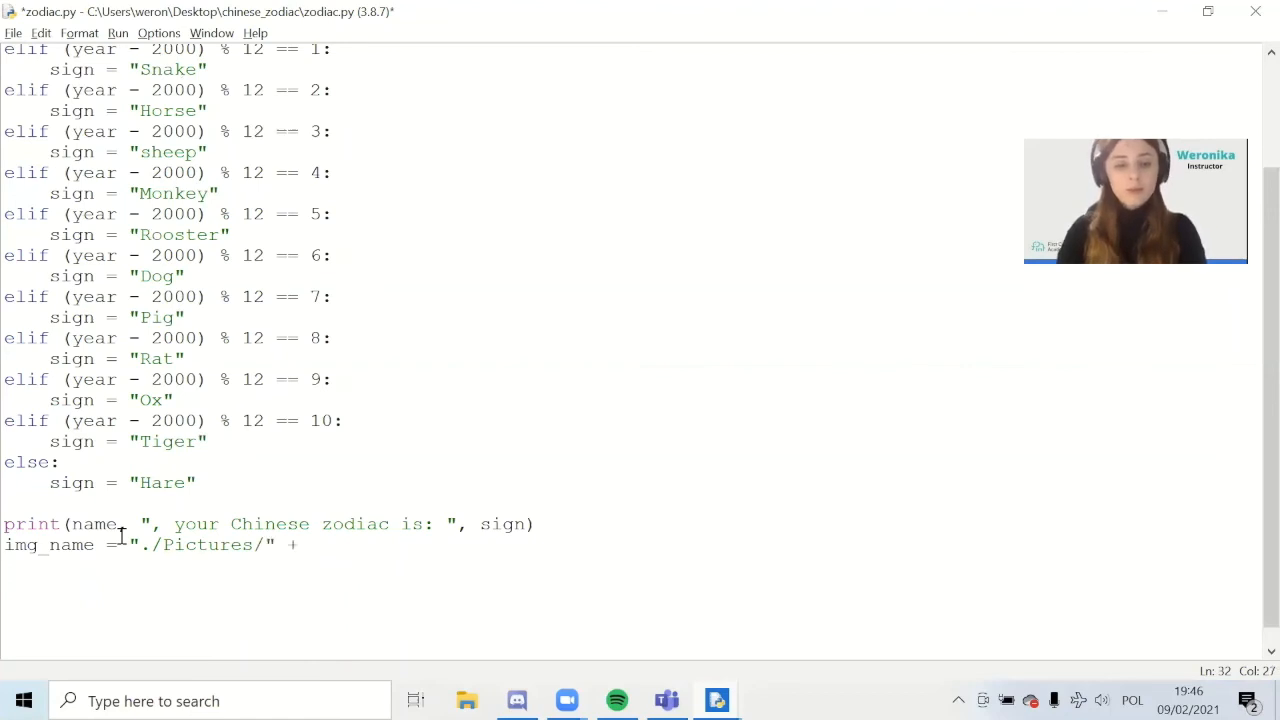
{"action": "type", "text": "sign +"}
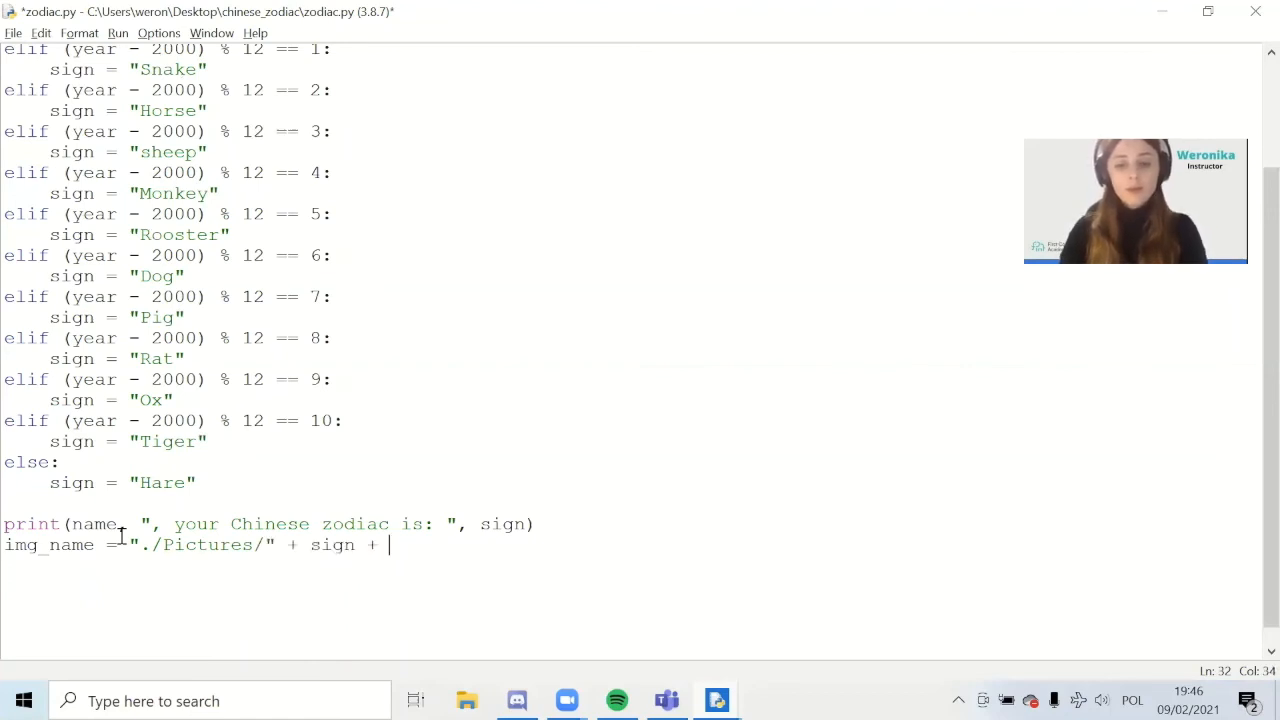
{"action": "type", "text": "\".jpg\""}
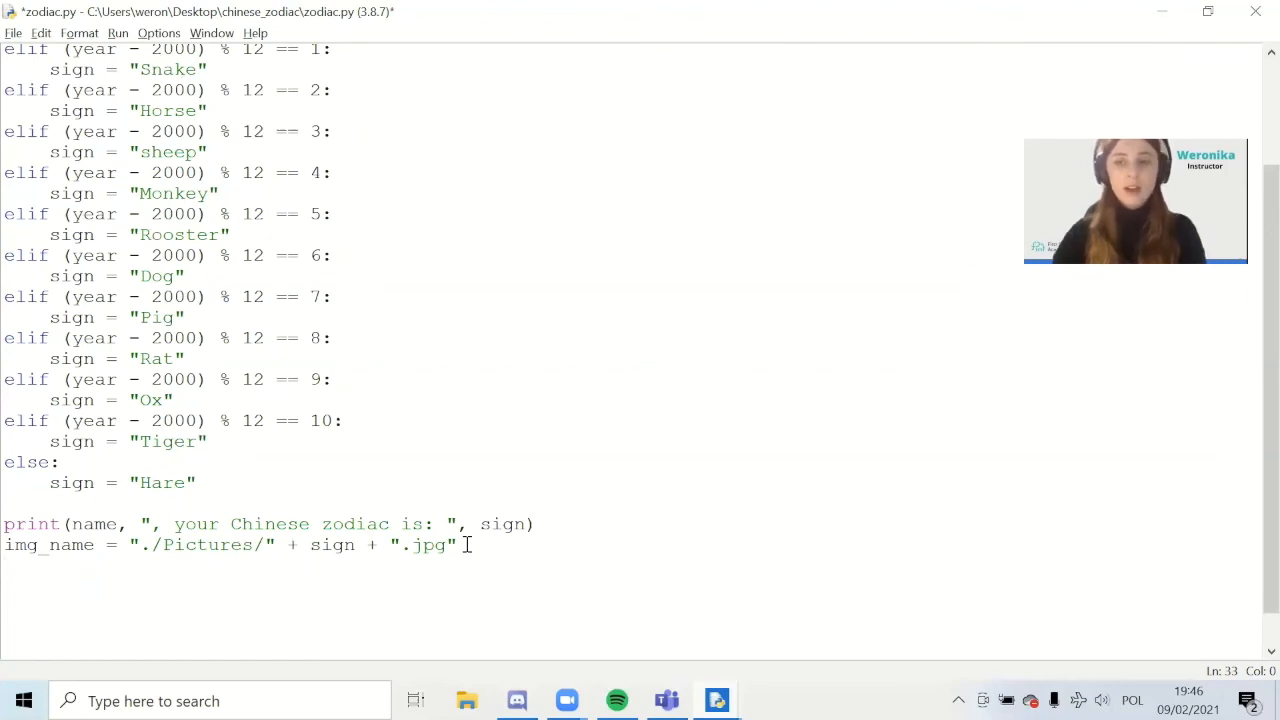
{"action": "key", "text": "Return"}
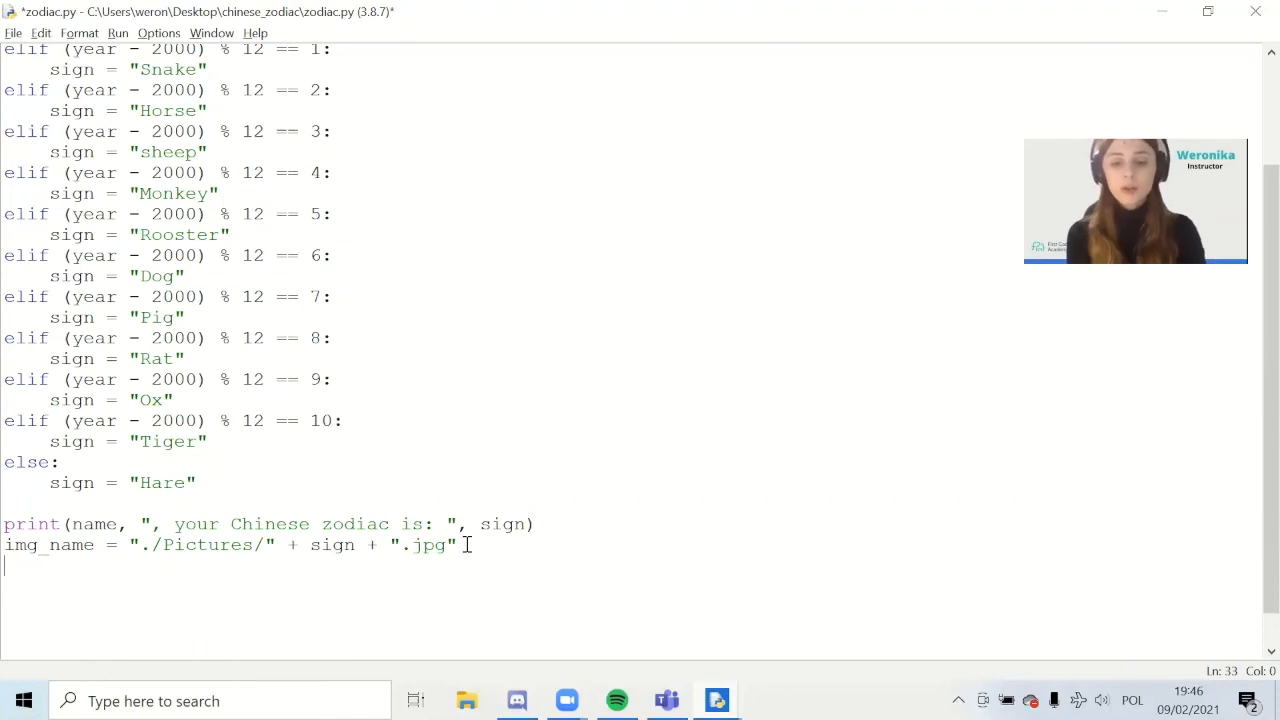
{"action": "type", "text": "immg"}
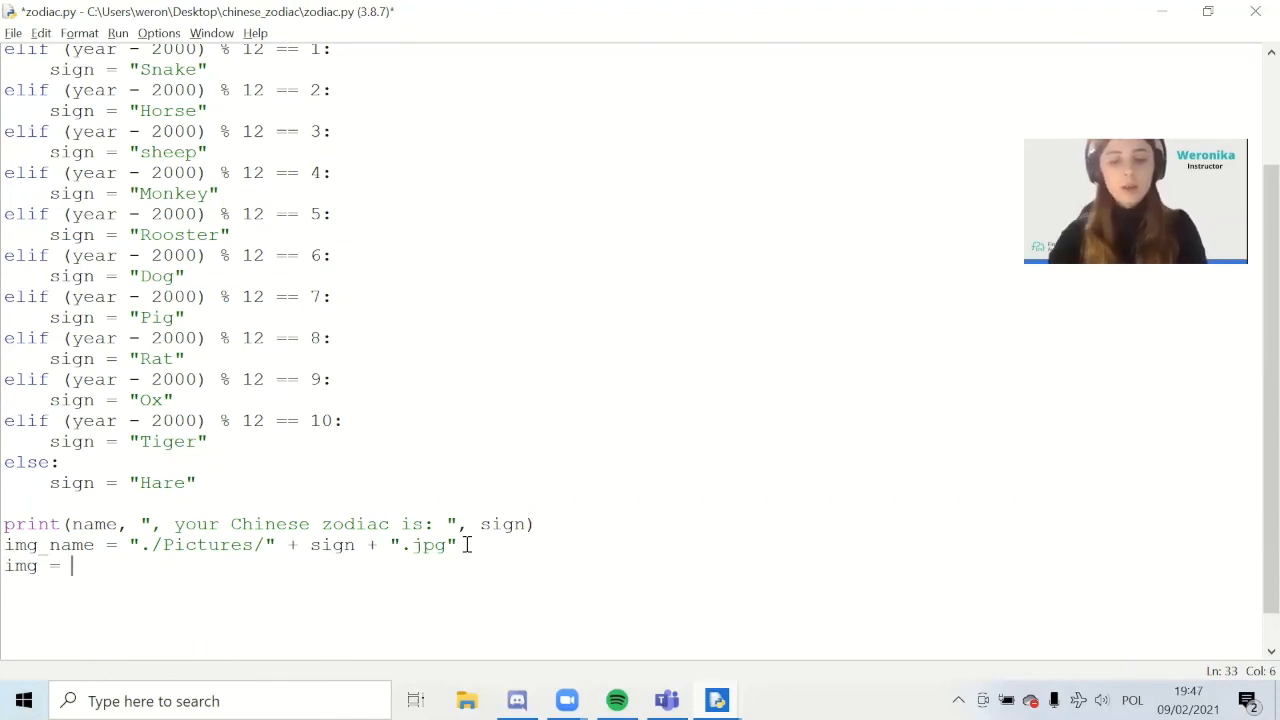
Step: Write img = Image.open(img_name) followed by img.show() to display the picture
{"action": "type", "text": "Imag"}
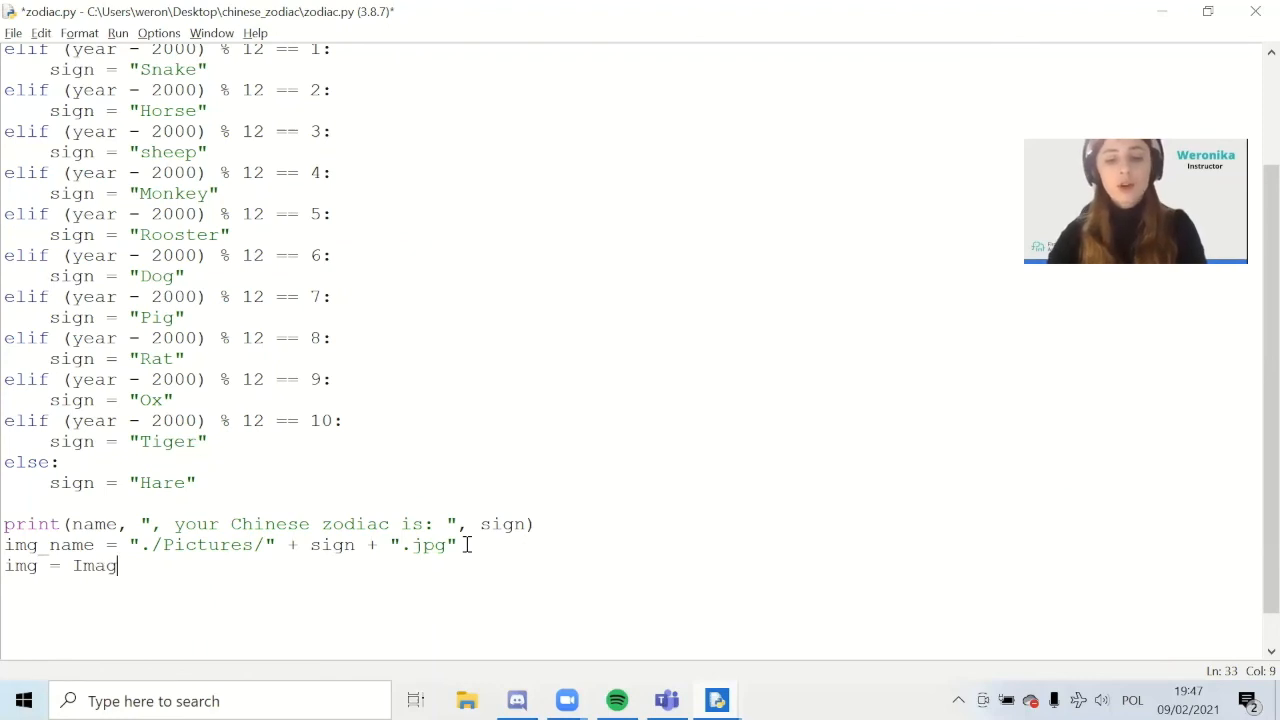
{"action": "type", "text": ".open"}
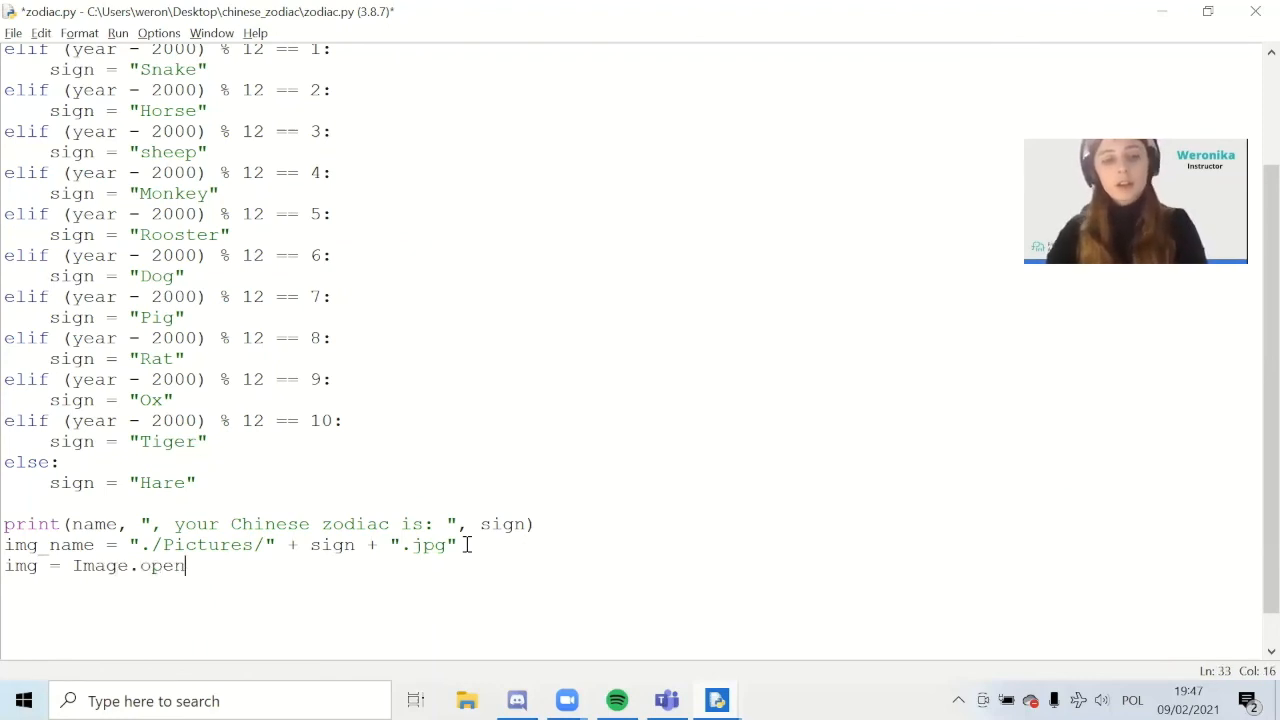
{"action": "type", "text": "("}
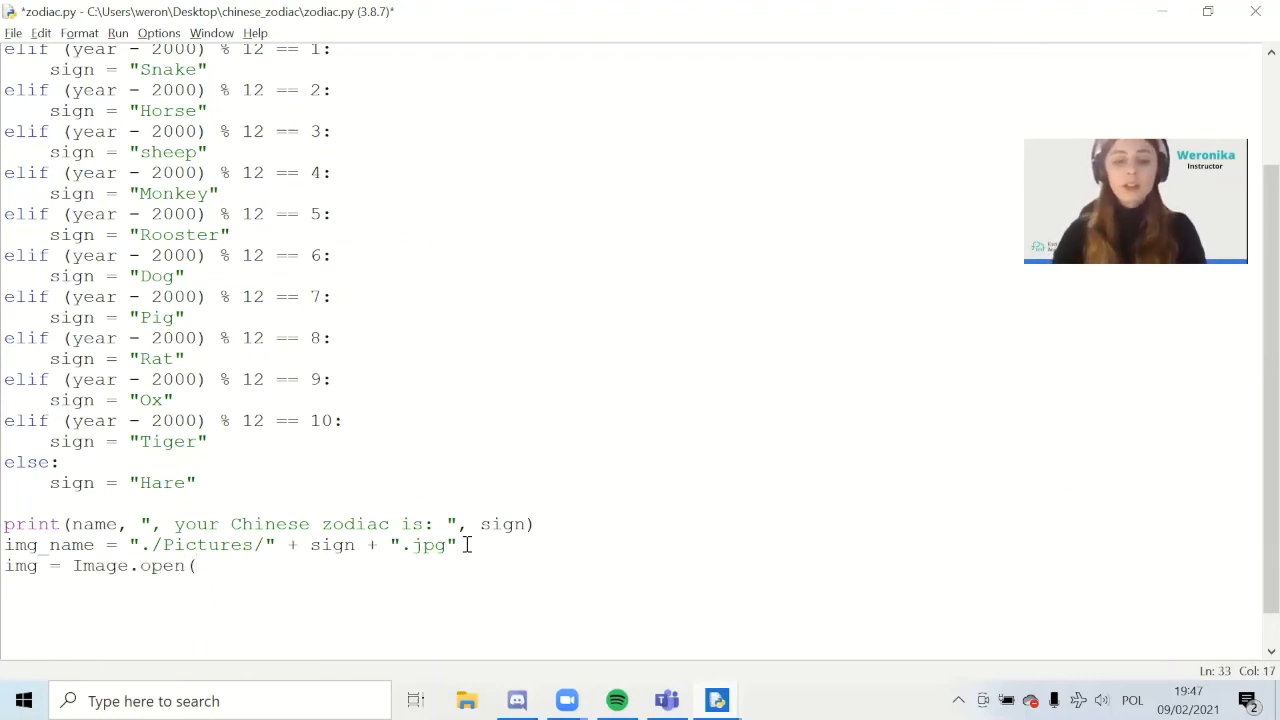
{"action": "type", "text": "img"}
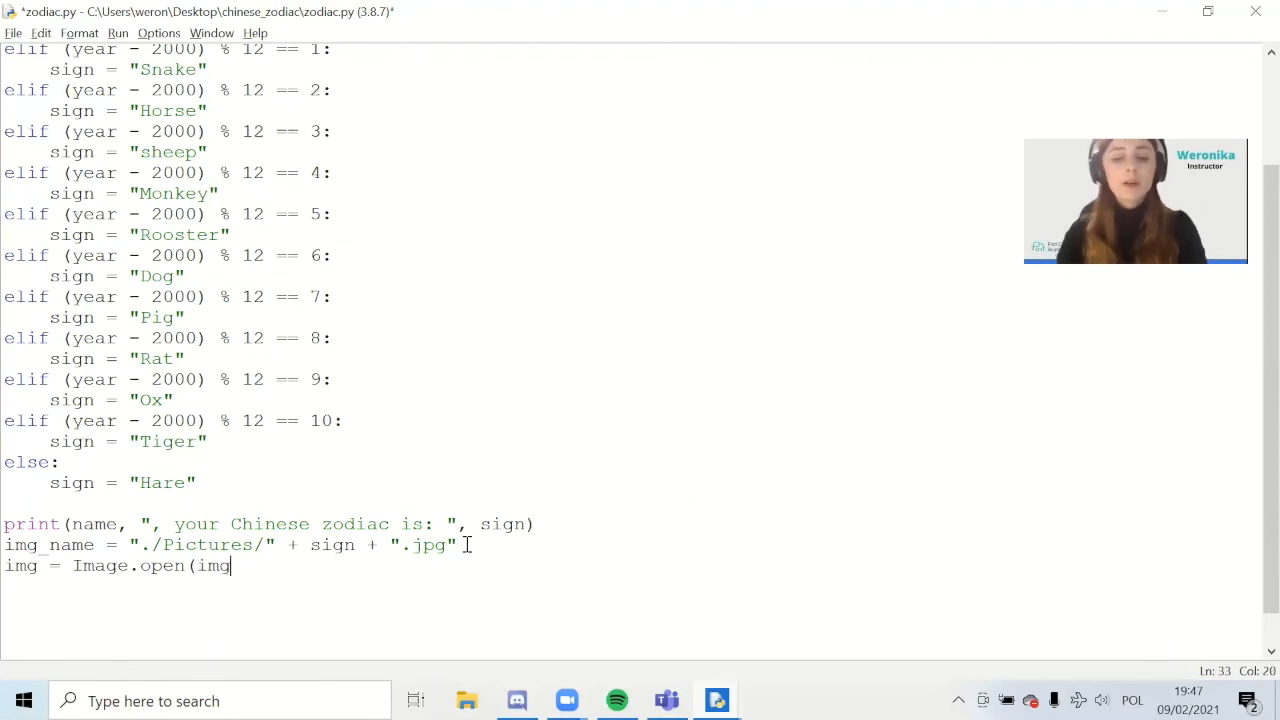
{"action": "type", "text": "na"}
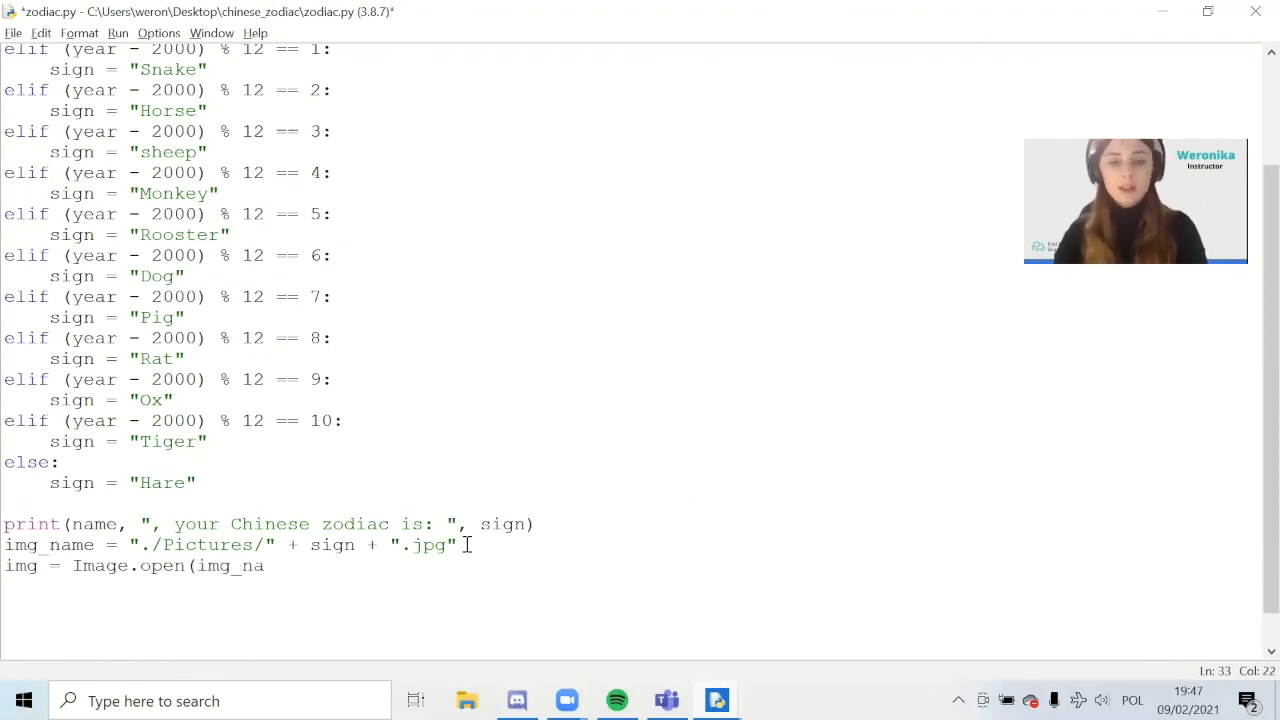
{"action": "type", "text": "(img_name)"}
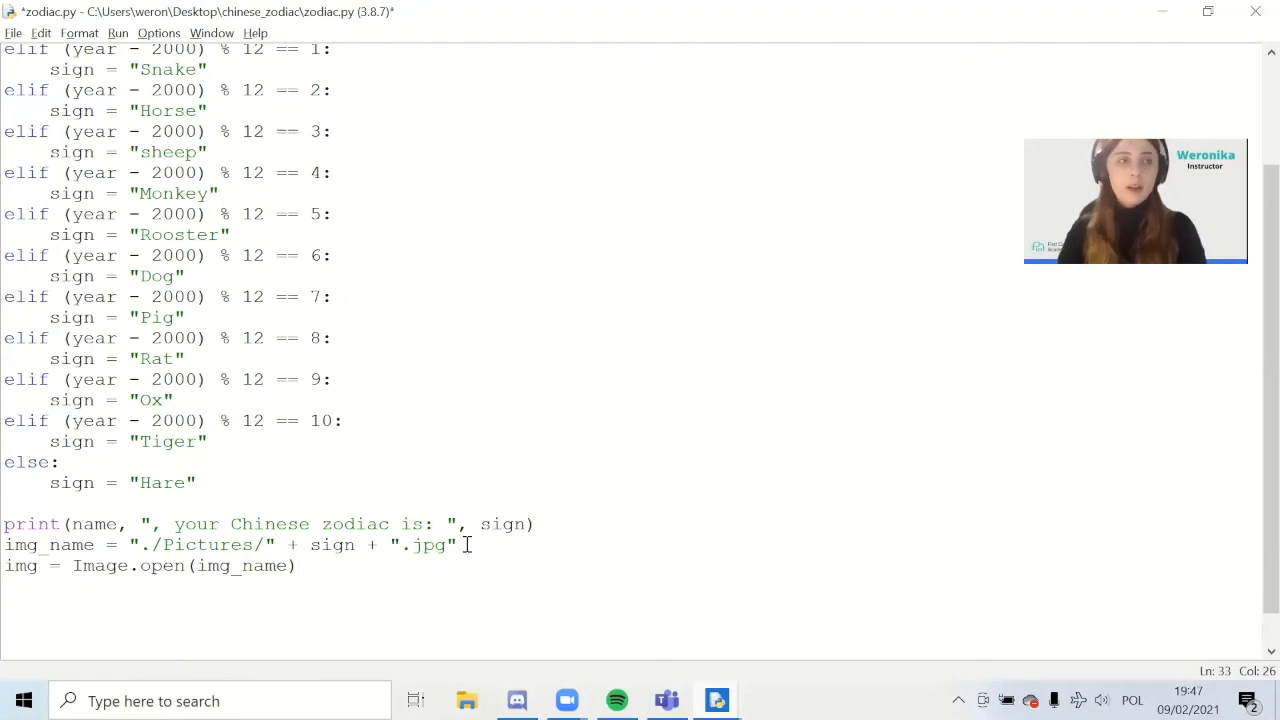
{"action": "type", "text": "i"}
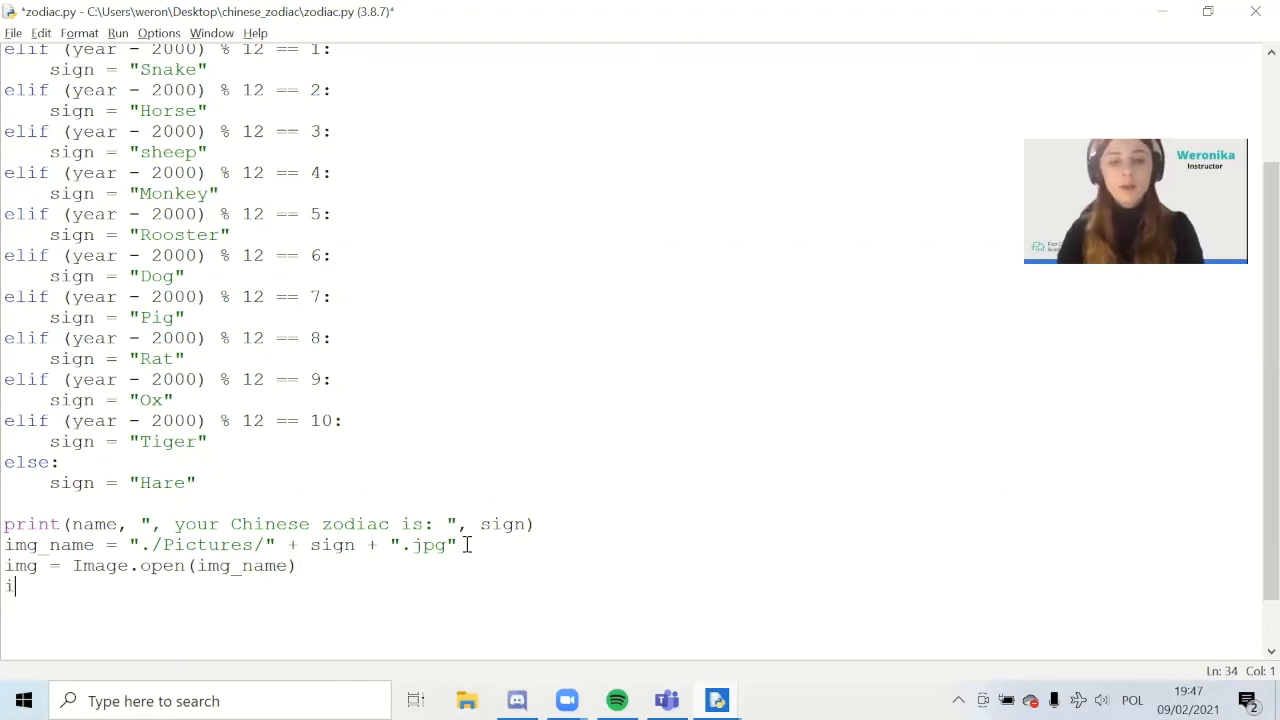
{"action": "type", "text": "mg.show"}
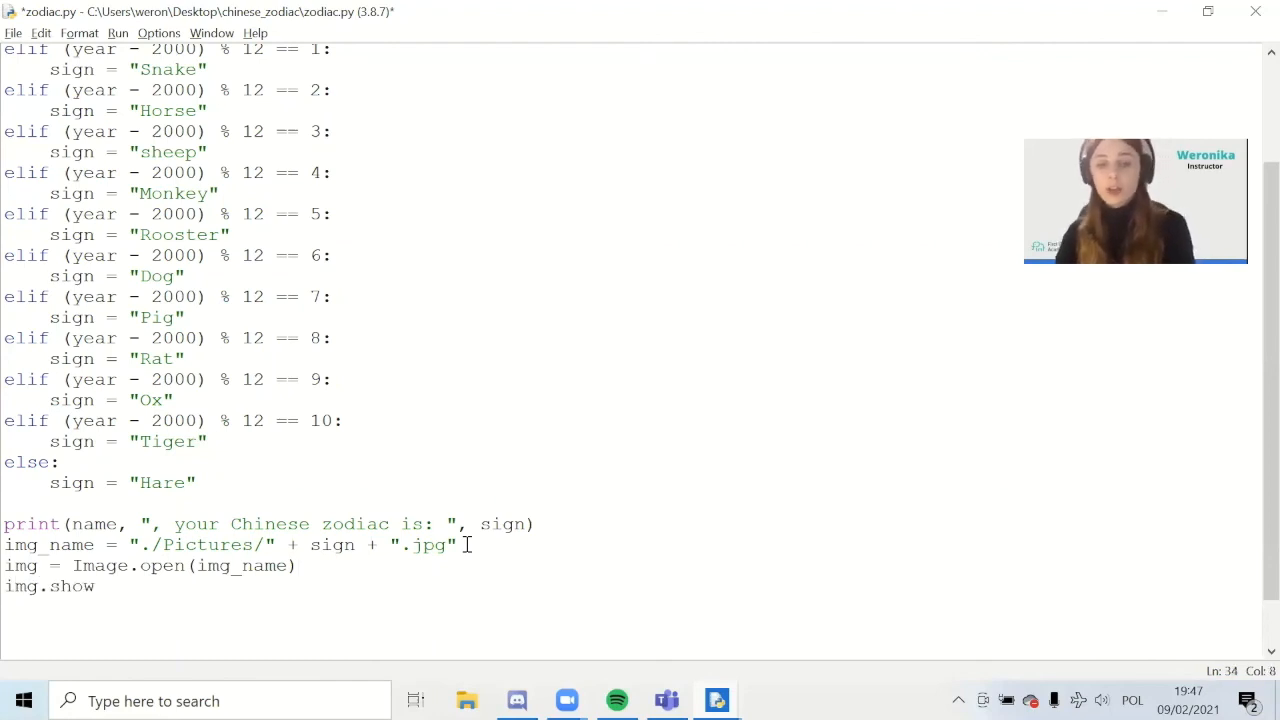
{"action": "type", "text": "()"}
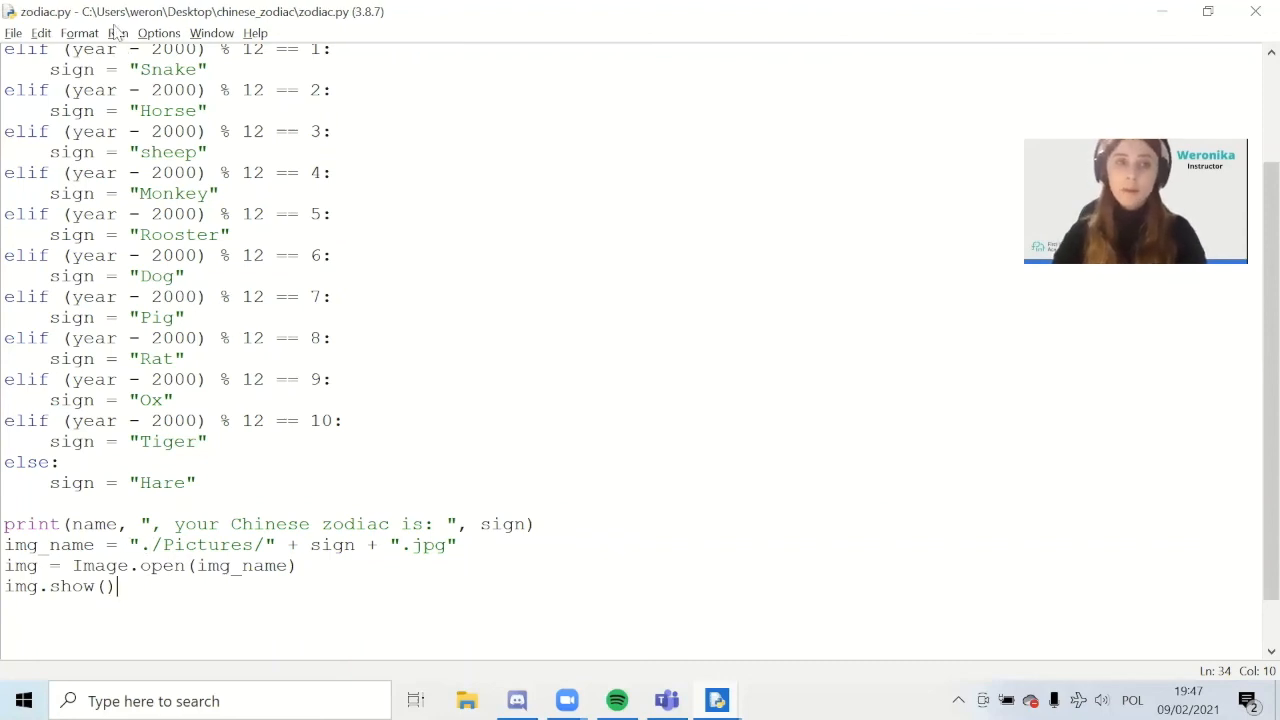
Step: Run zodiac.py and answer the prompts with name 'Kate' and birth year 2008
{"action": "left_click", "coordinate": [118, 33]}
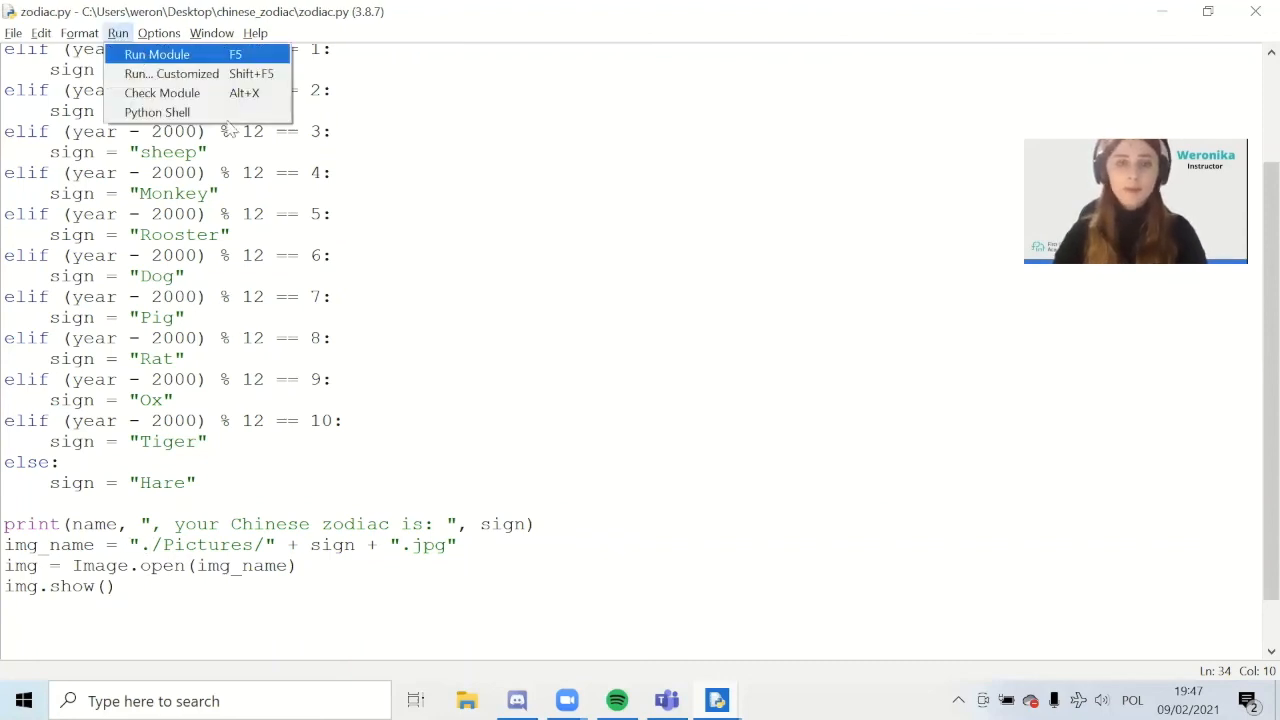
{"action": "left_click", "coordinate": [156, 54]}
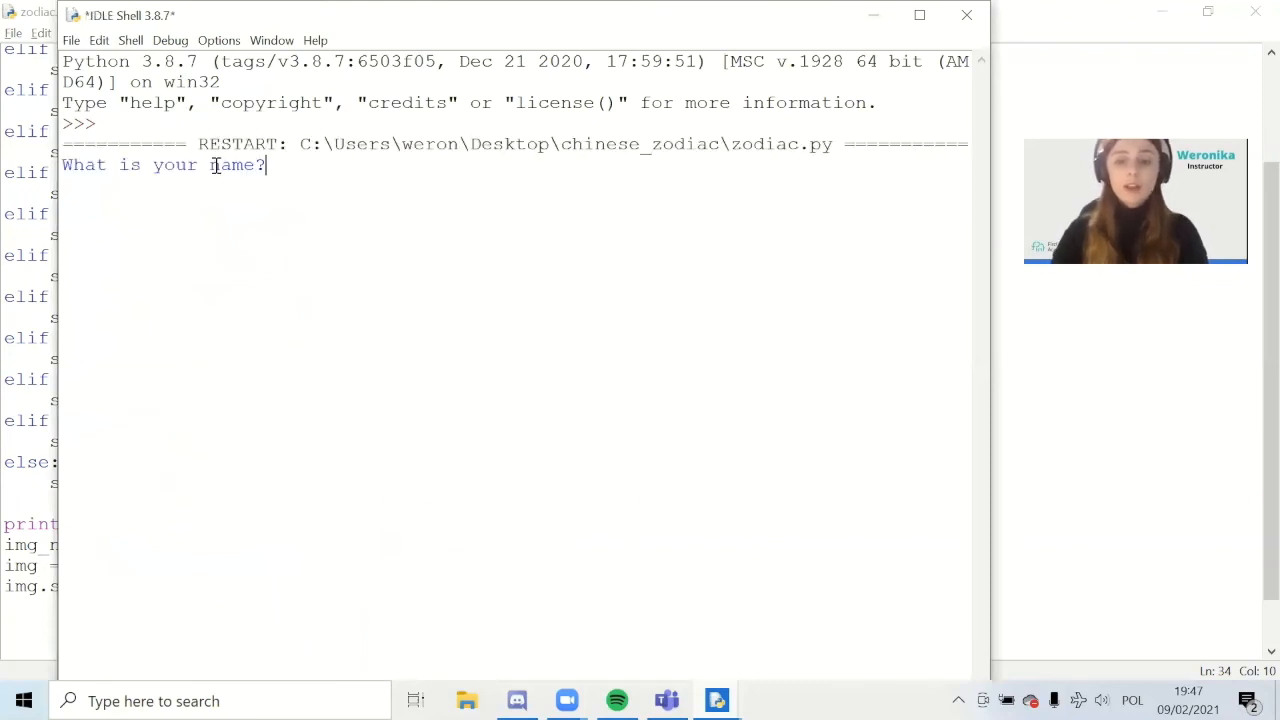
{"action": "type", "text": "Kate"}
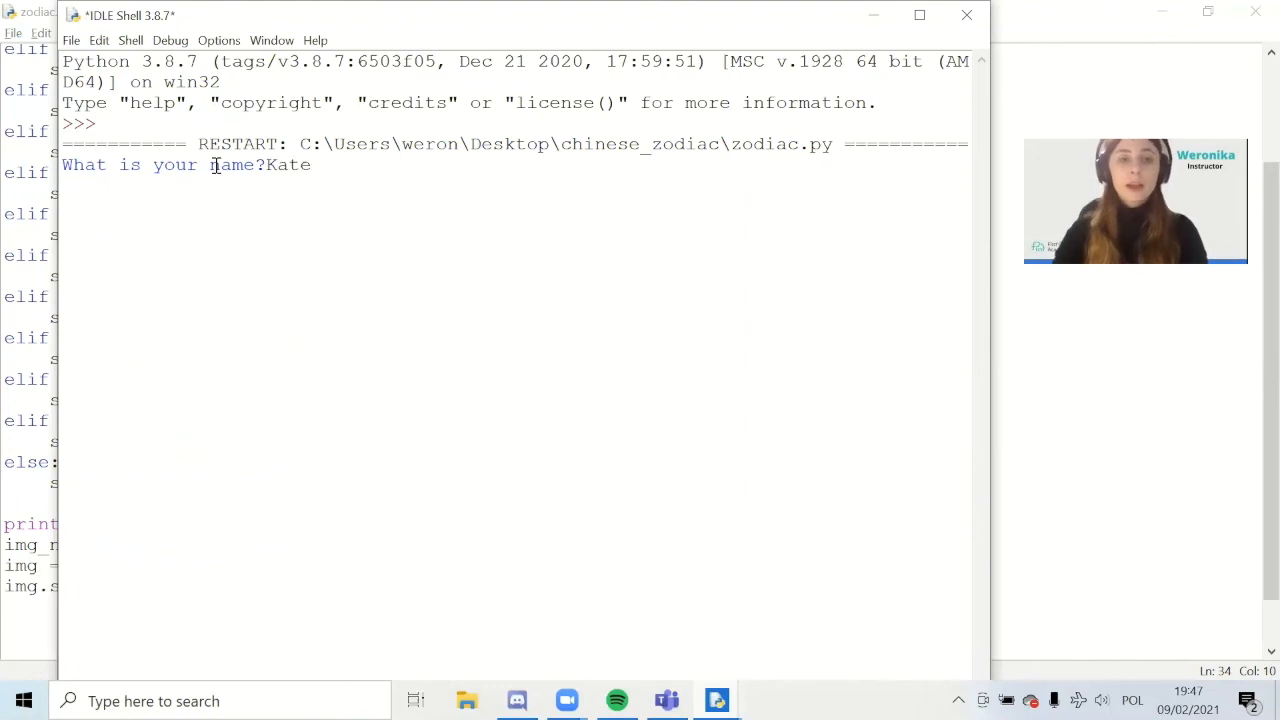
{"action": "key", "text": "Return"}
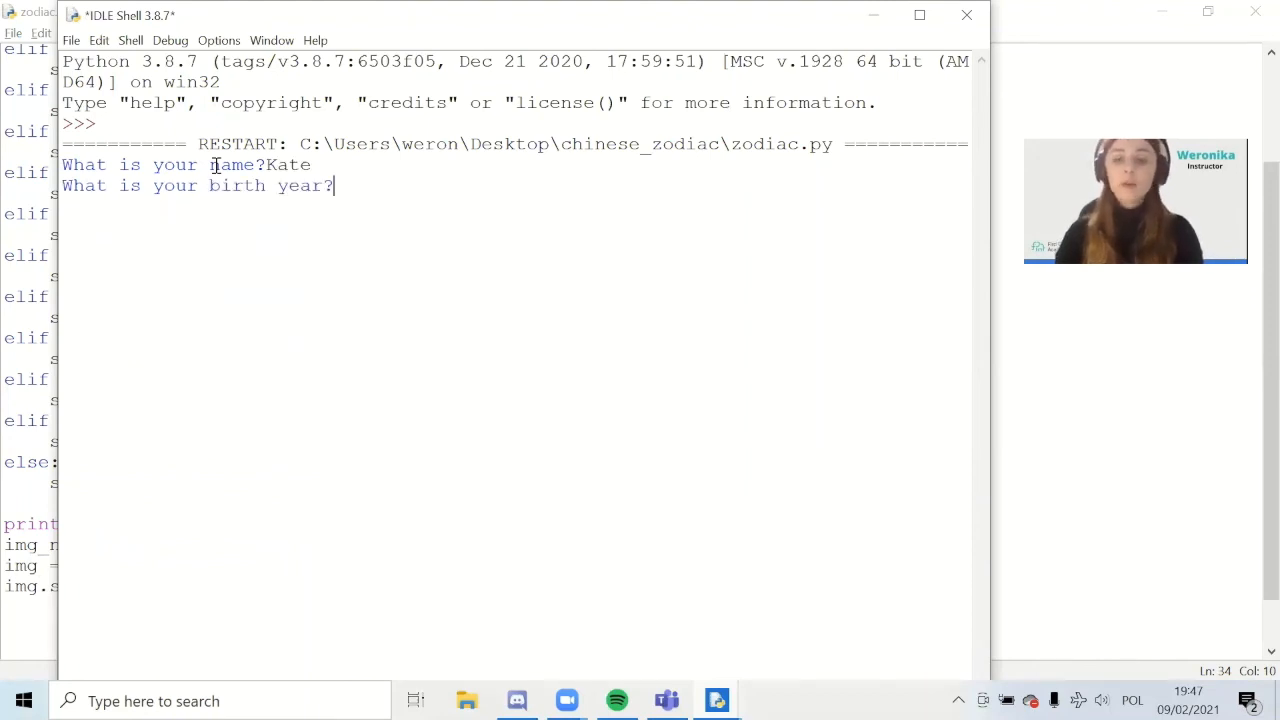
{"action": "type", "text": "2008"}
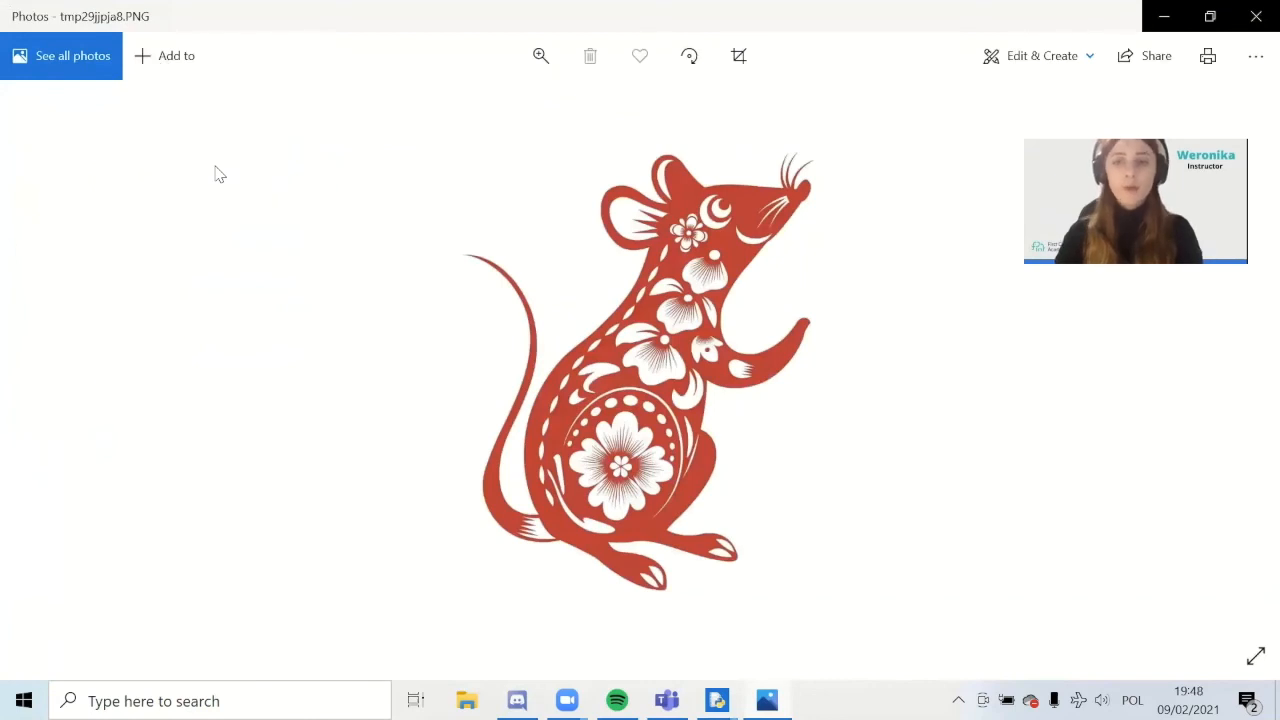
{"action": "mouse_move", "coordinate": [687, 166]}
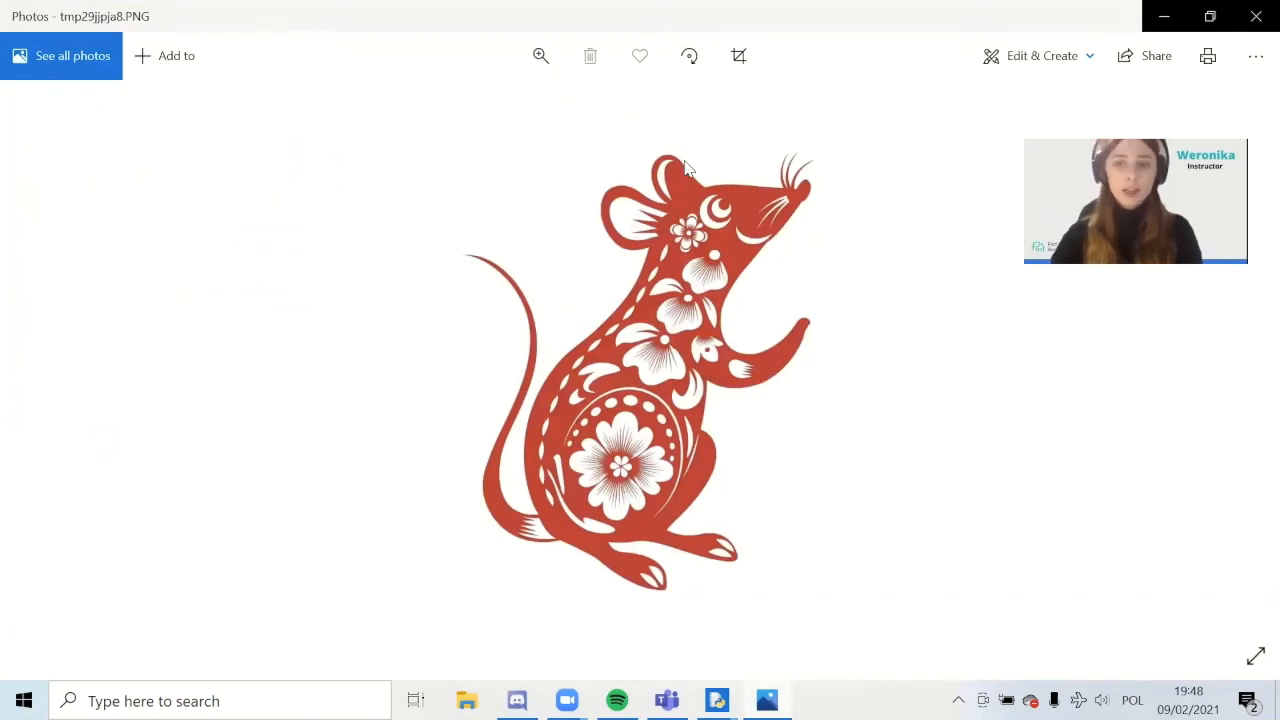
{"action": "mouse_move", "coordinate": [810, 253]}
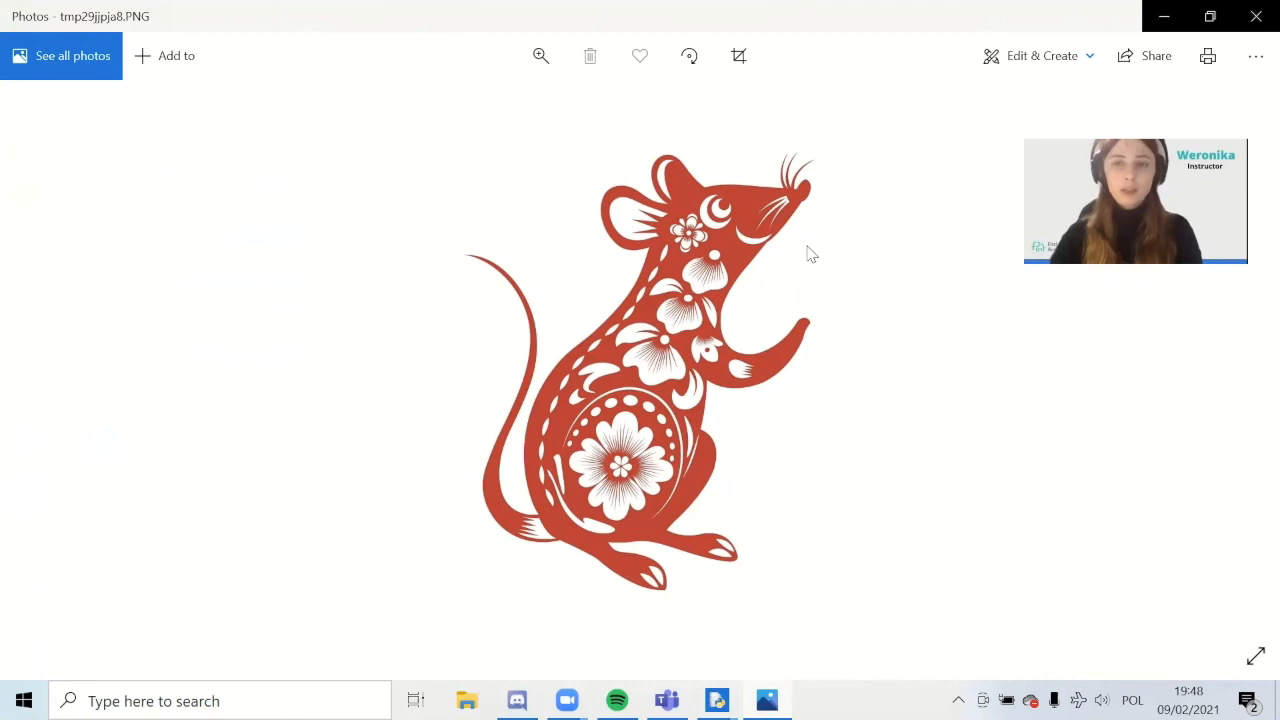
{"action": "mouse_move", "coordinate": [680, 345]}
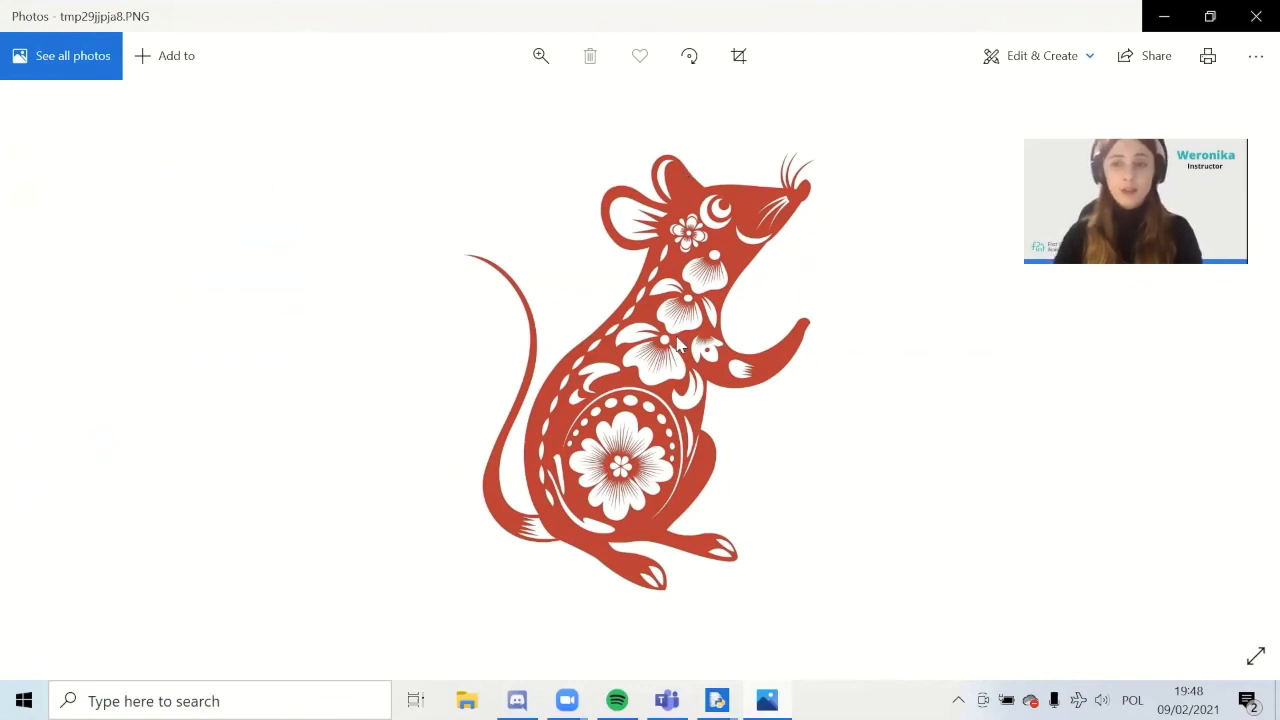